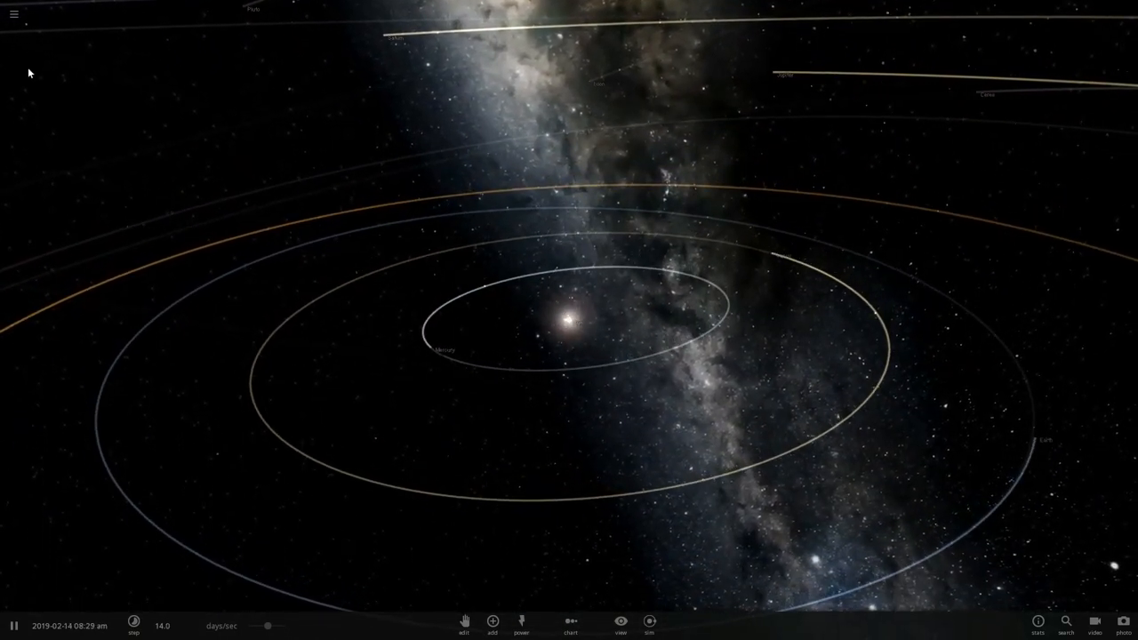
# Step: Remove all existing solar system bodies to leave empty space
pyautogui.click(14, 14)
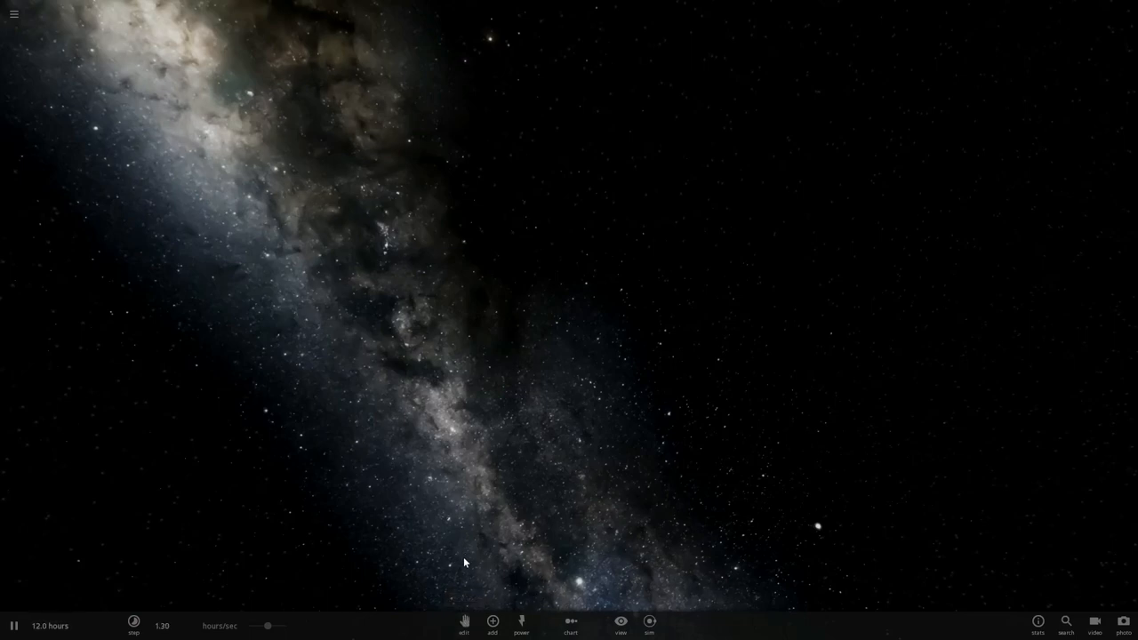
# Step: Place an Earth from the Planets catalogue into the empty scene
pyautogui.click(493, 624)
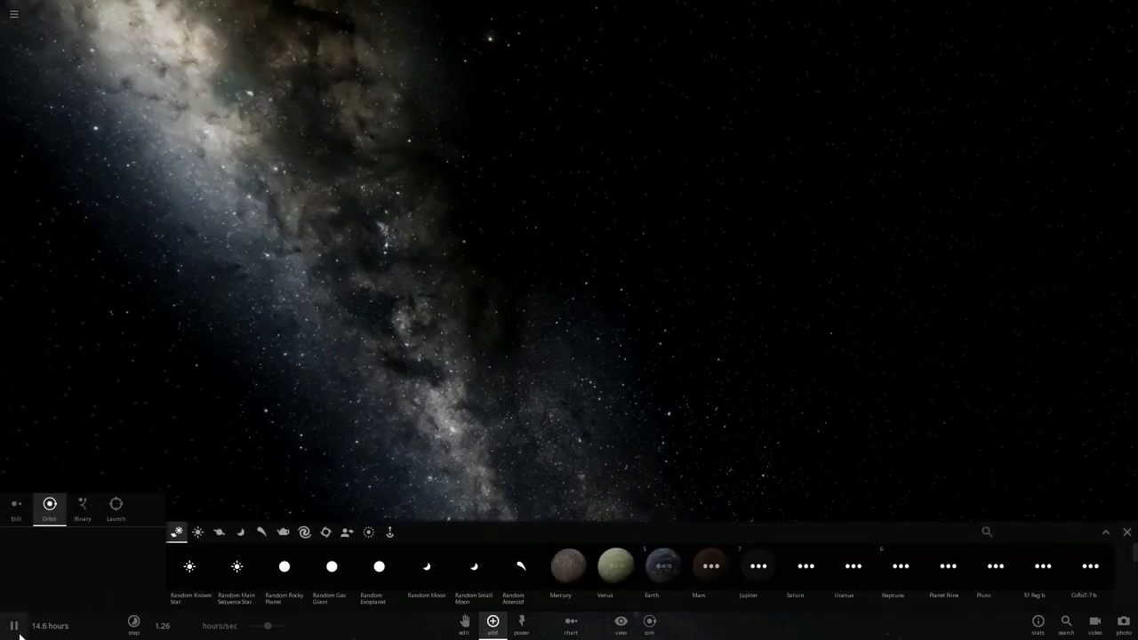
pyautogui.click(661, 566)
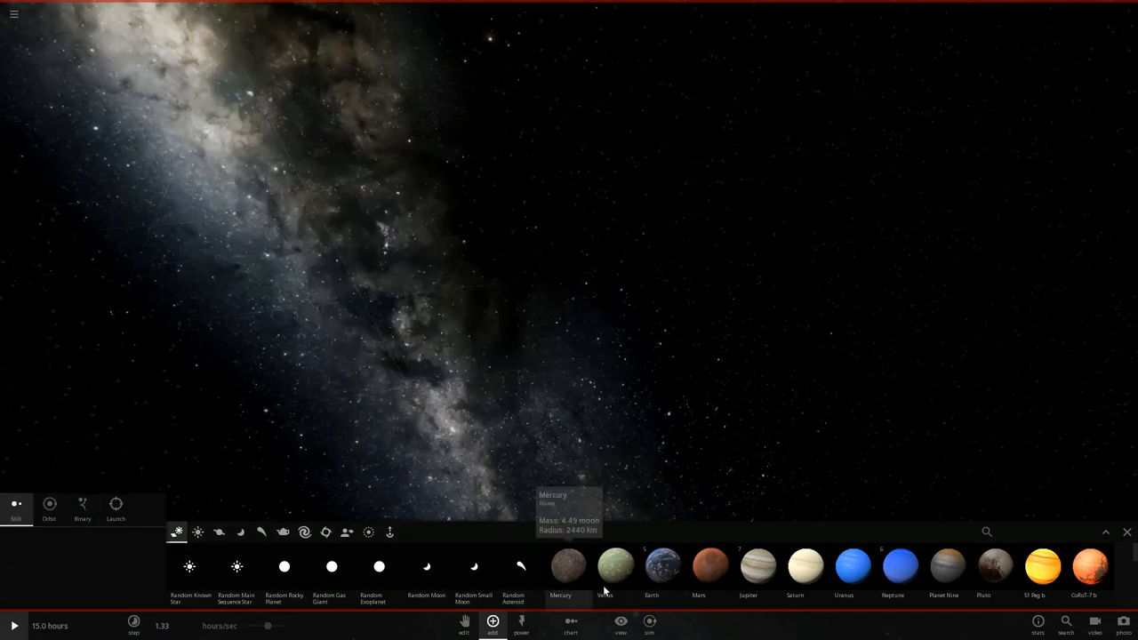
pyautogui.click(651, 566)
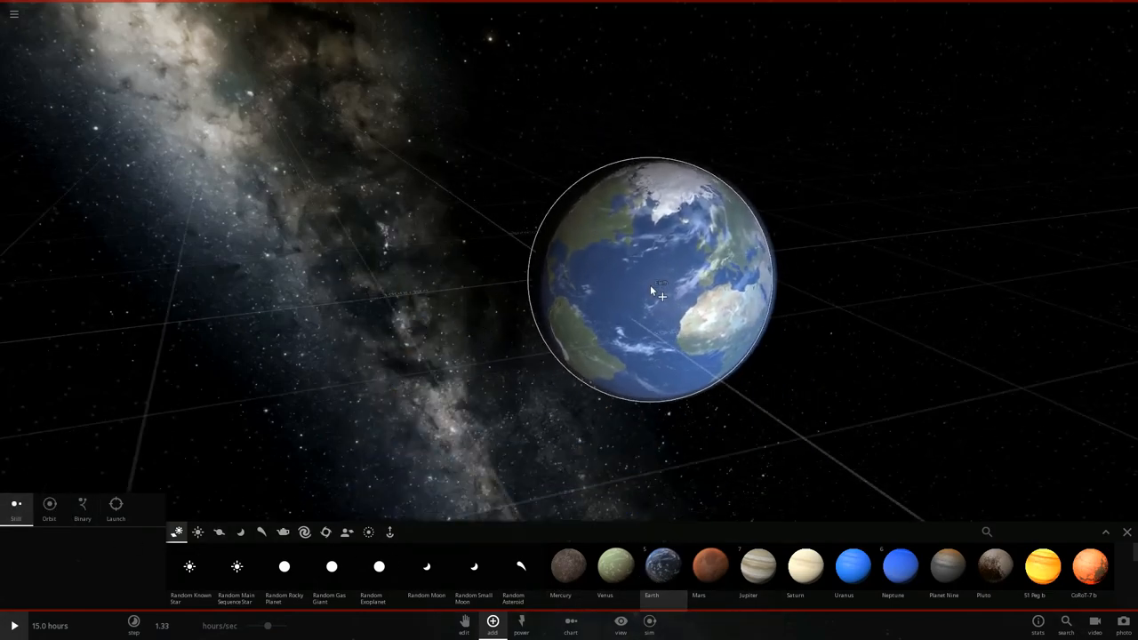
pyautogui.scroll(-3)
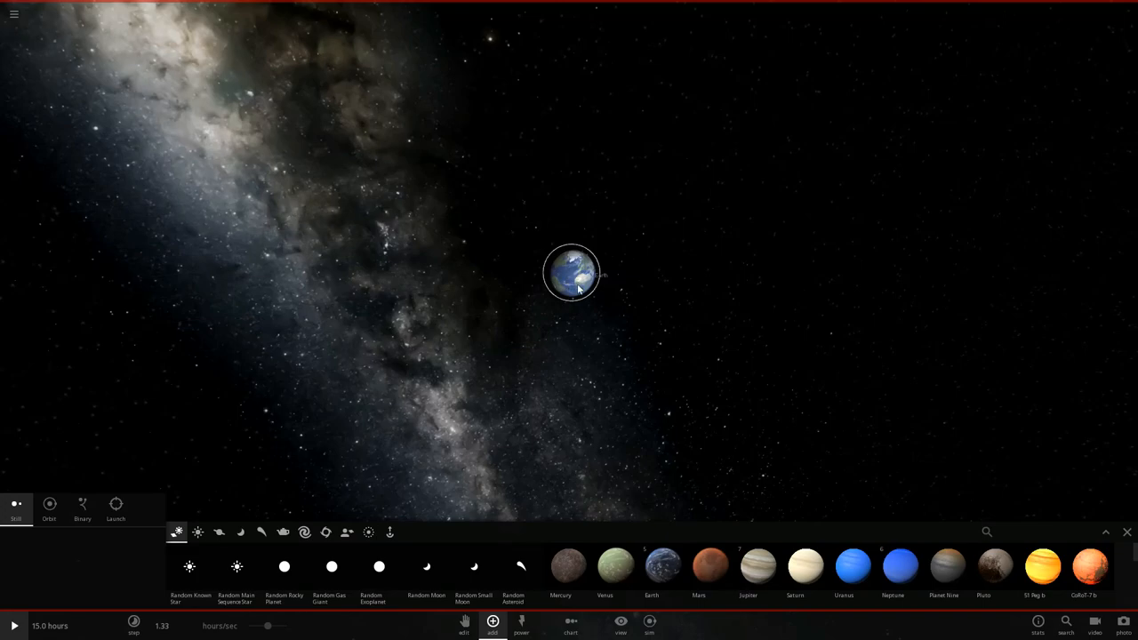
pyautogui.moveTo(197, 532)
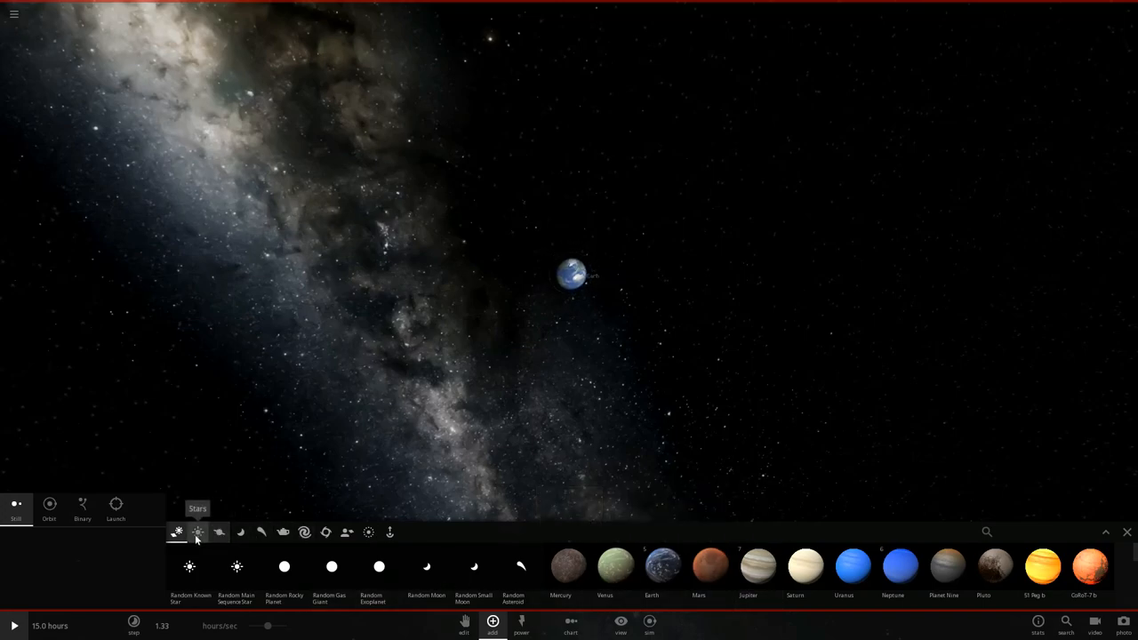
# Step: Choose the Moon from the Moons catalogue and position it out from the Earth
pyautogui.click(240, 532)
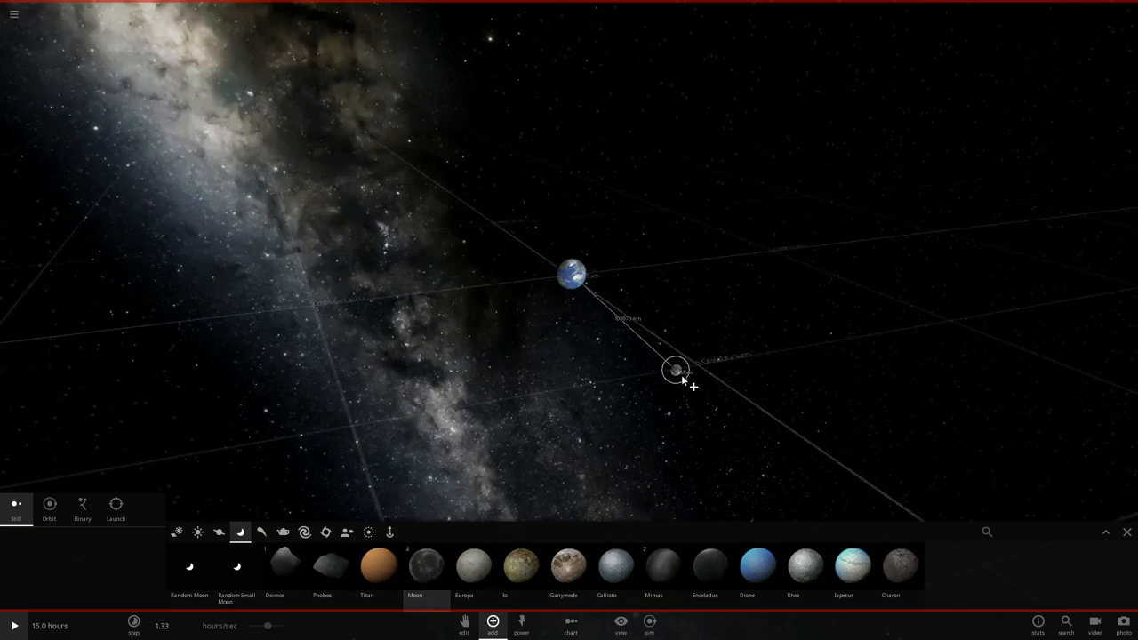
pyautogui.moveTo(674, 368); pyautogui.dragTo(781, 411)
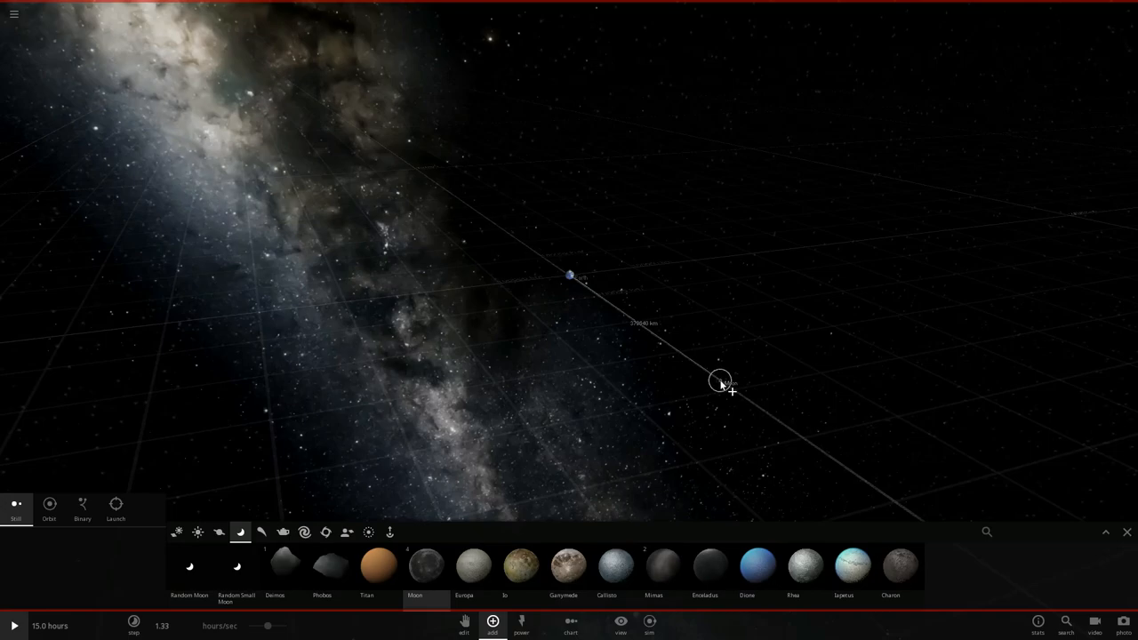
pyautogui.moveTo(720, 383); pyautogui.dragTo(44, 466)
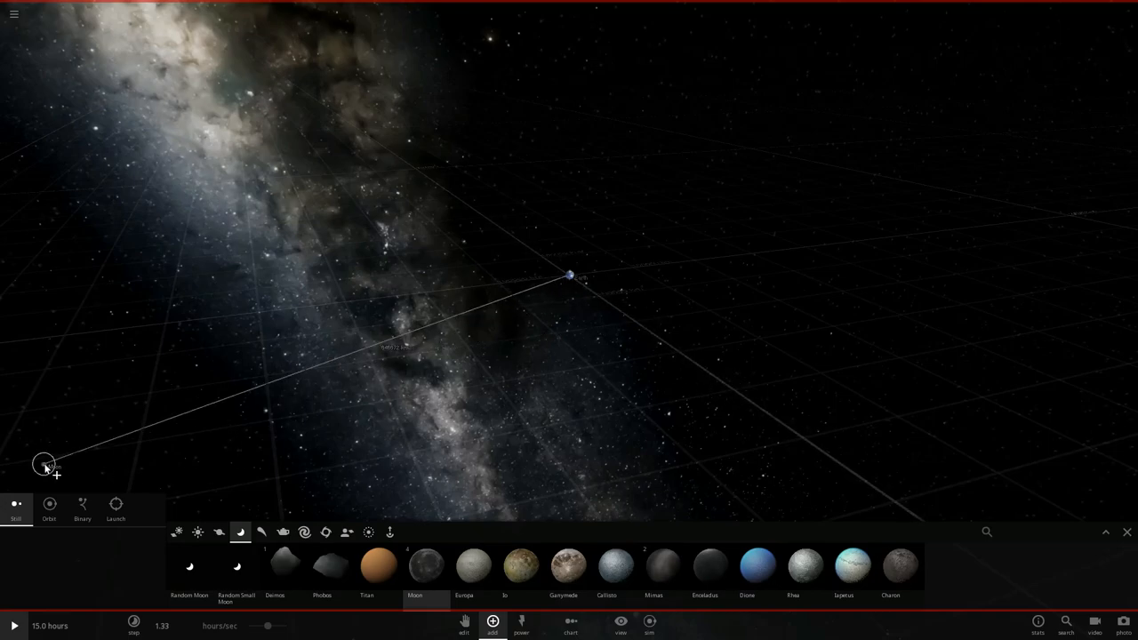
pyautogui.moveTo(82, 505)
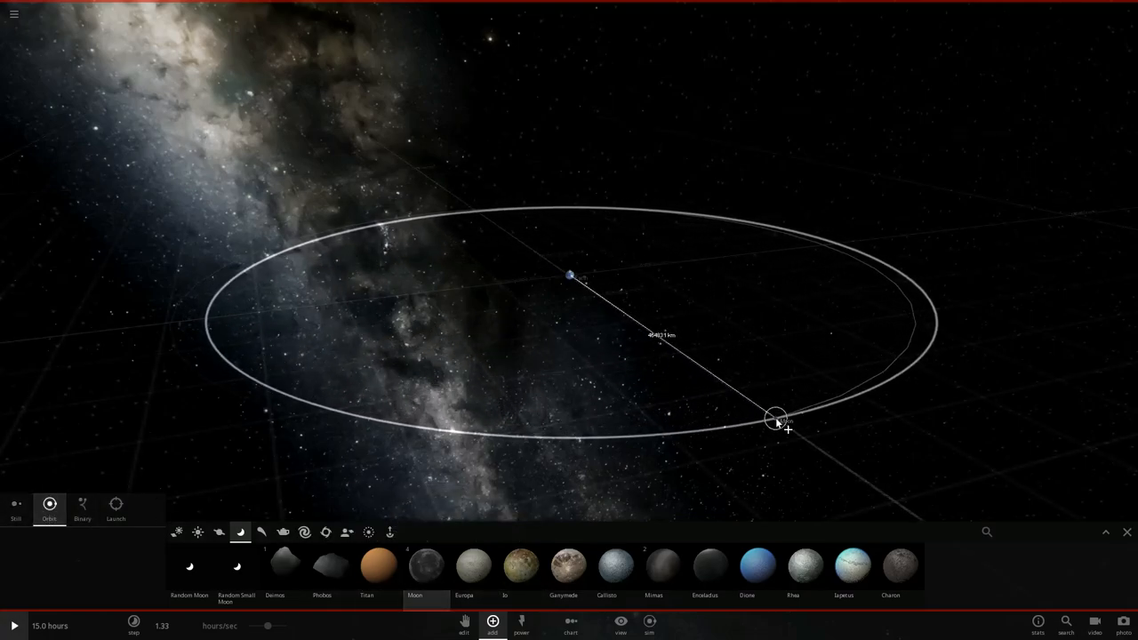
# Step: Adjust the Moon's orbit radius and release it onto its orbit around Earth
pyautogui.moveTo(776, 418); pyautogui.dragTo(804, 443)
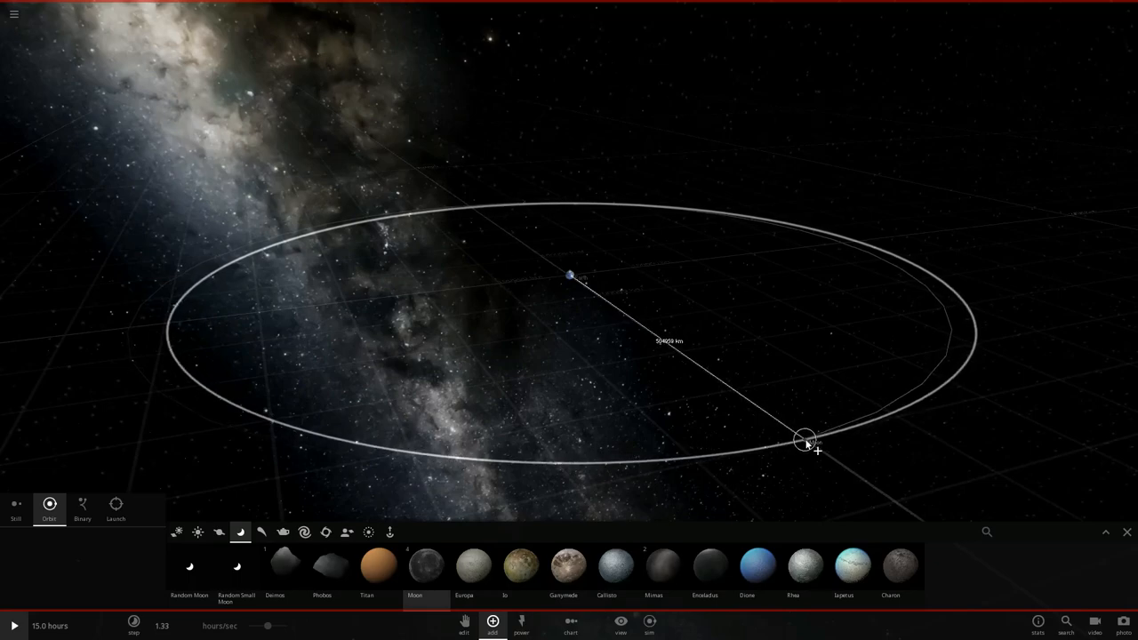
pyautogui.moveTo(804, 443); pyautogui.dragTo(818, 448)
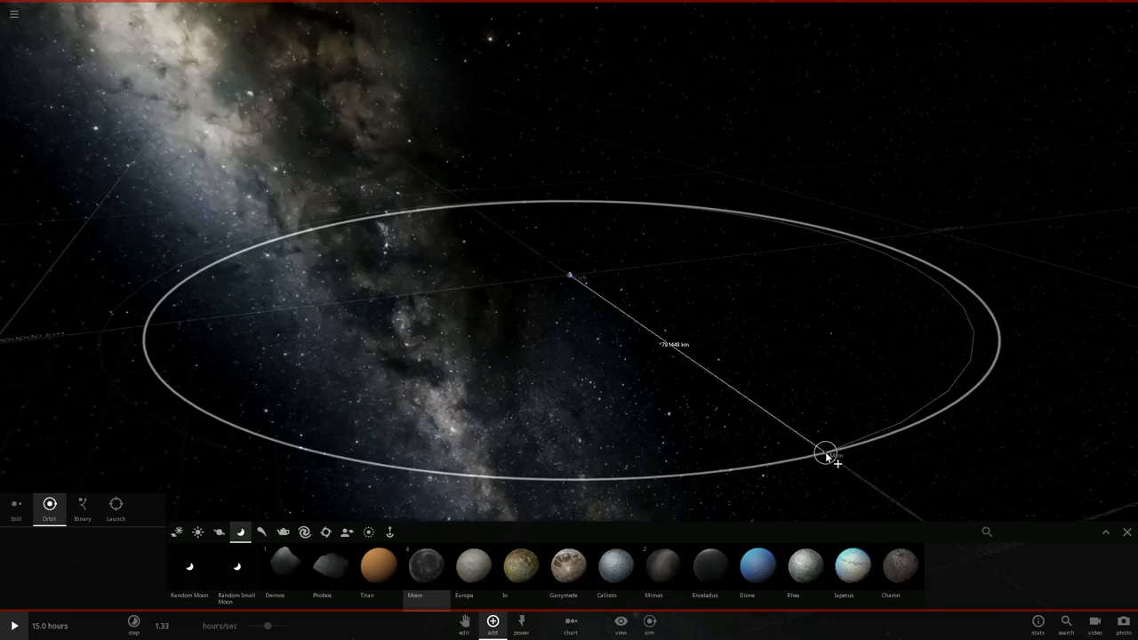
pyautogui.moveTo(825, 454); pyautogui.dragTo(779, 418)
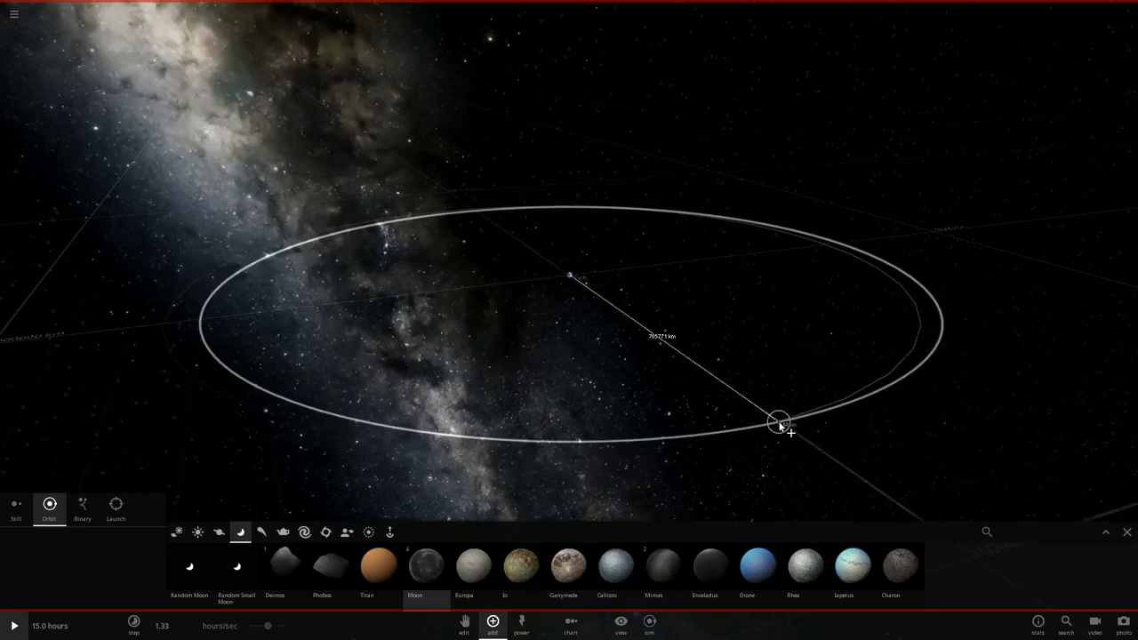
pyautogui.moveTo(779, 423); pyautogui.dragTo(754, 420)
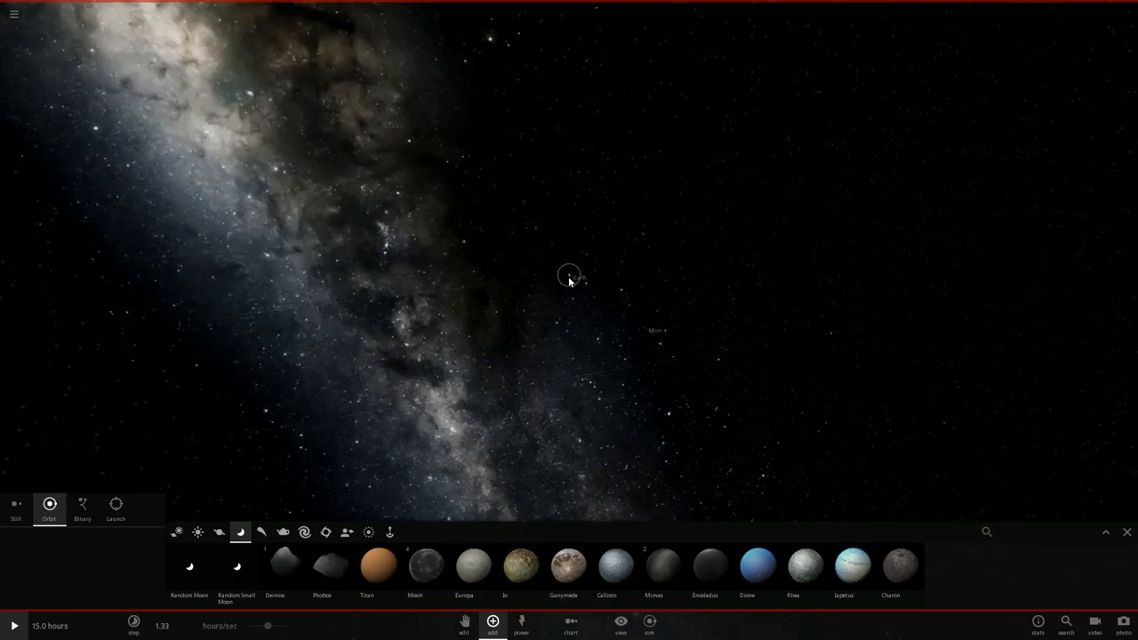
# Step: Select Earth as the parent body and place Mercury on a wide orbit around it
pyautogui.click(620, 626)
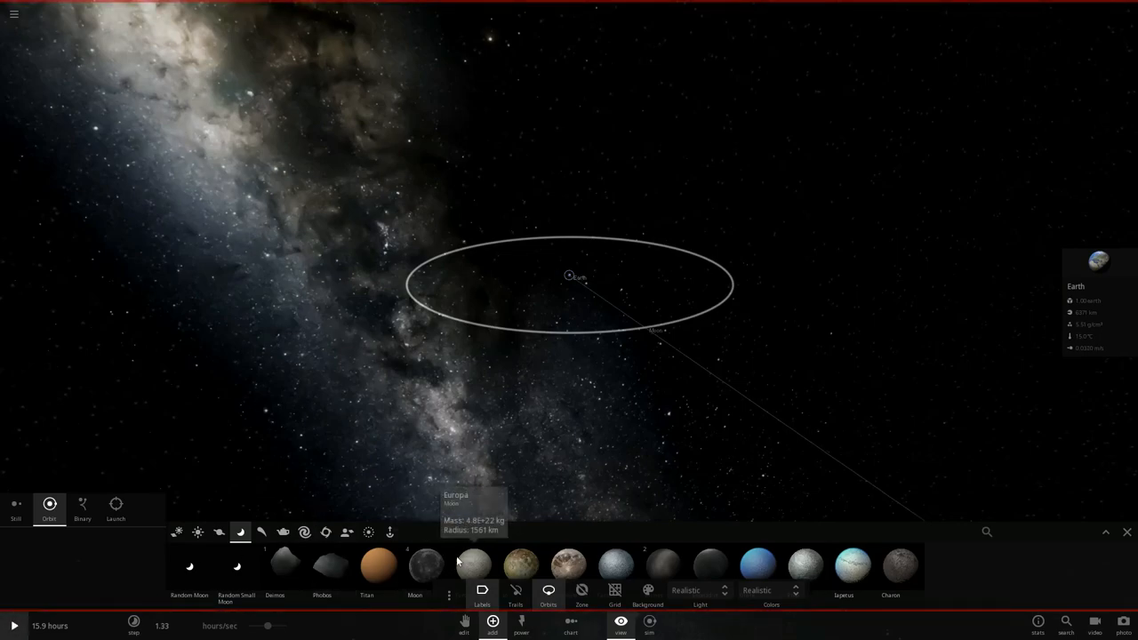
pyautogui.moveTo(240, 532)
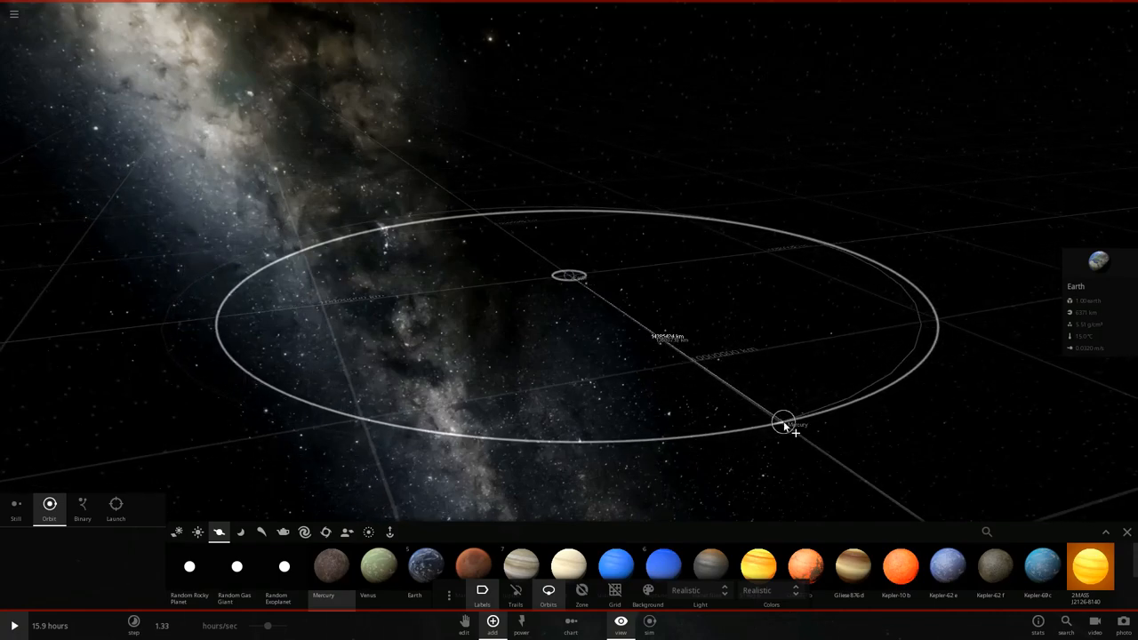
pyautogui.moveTo(782, 427); pyautogui.dragTo(797, 436)
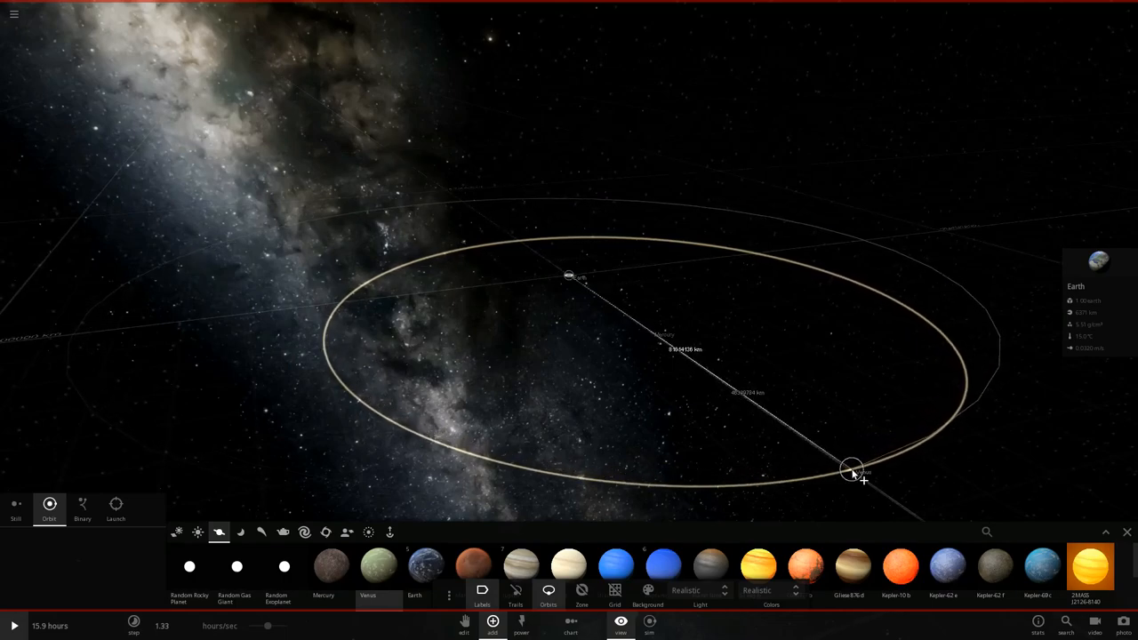
# Step: Start placing Venus and drag out its orbit size around the Earth
pyautogui.moveTo(852, 469); pyautogui.dragTo(309, 455)
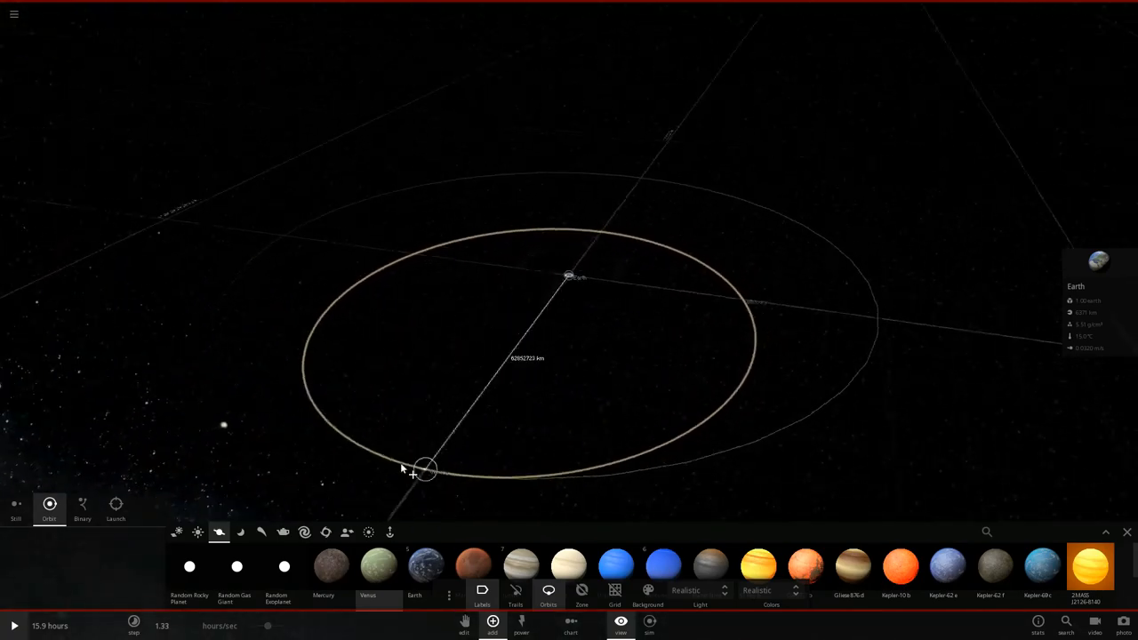
pyautogui.moveTo(427, 471); pyautogui.dragTo(334, 477)
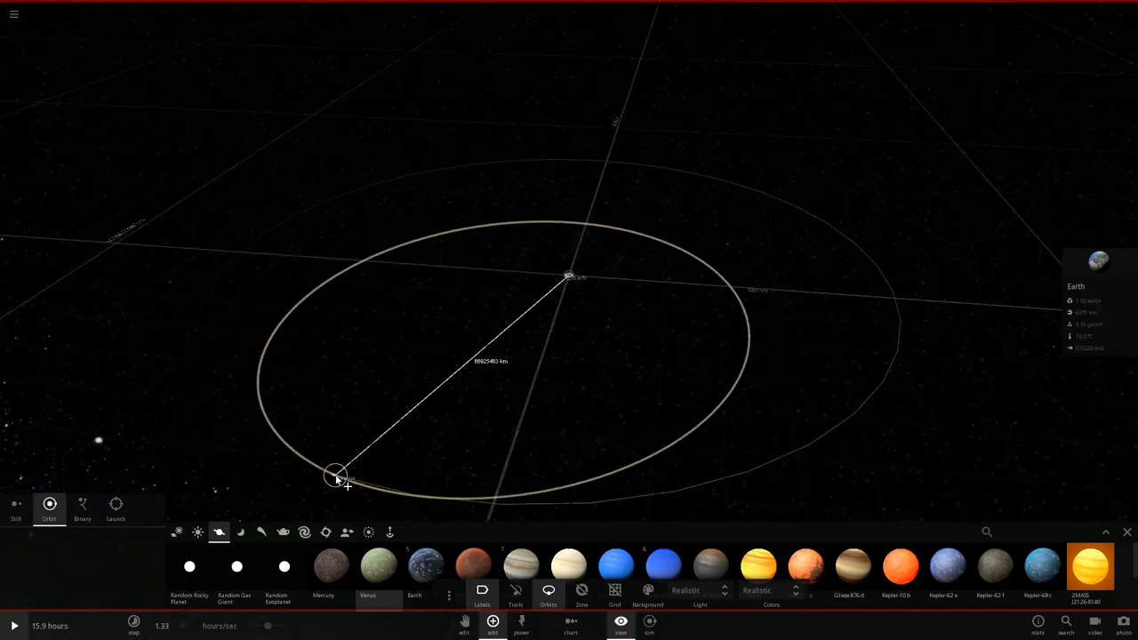
pyautogui.scroll(-3)
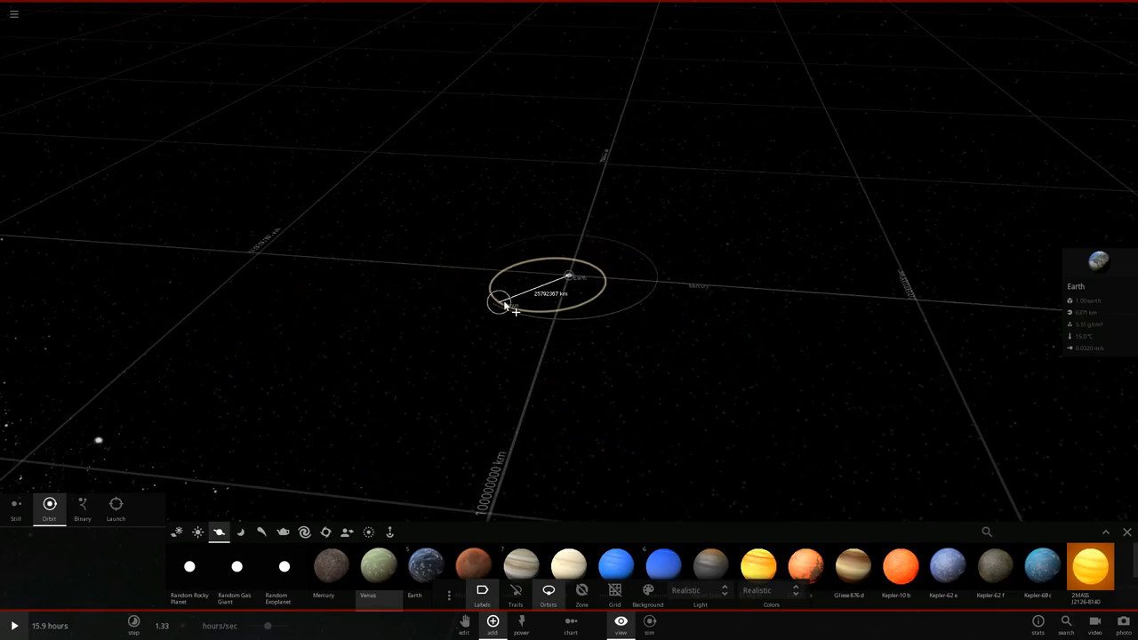
pyautogui.moveTo(498, 303); pyautogui.dragTo(370, 377)
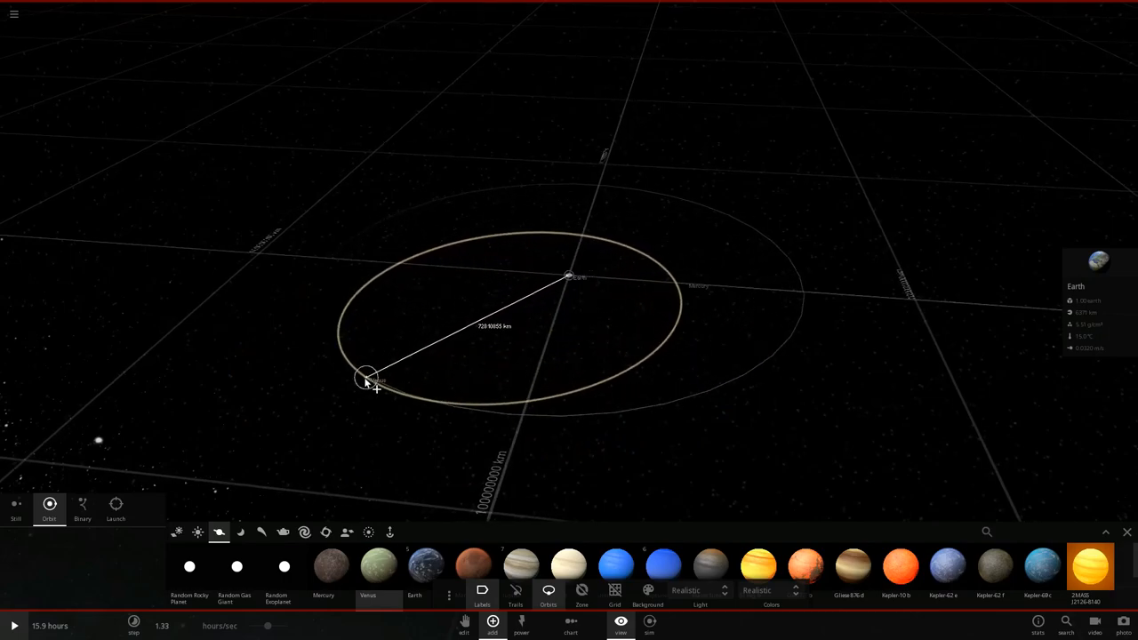
pyautogui.moveTo(366, 375); pyautogui.dragTo(327, 399)
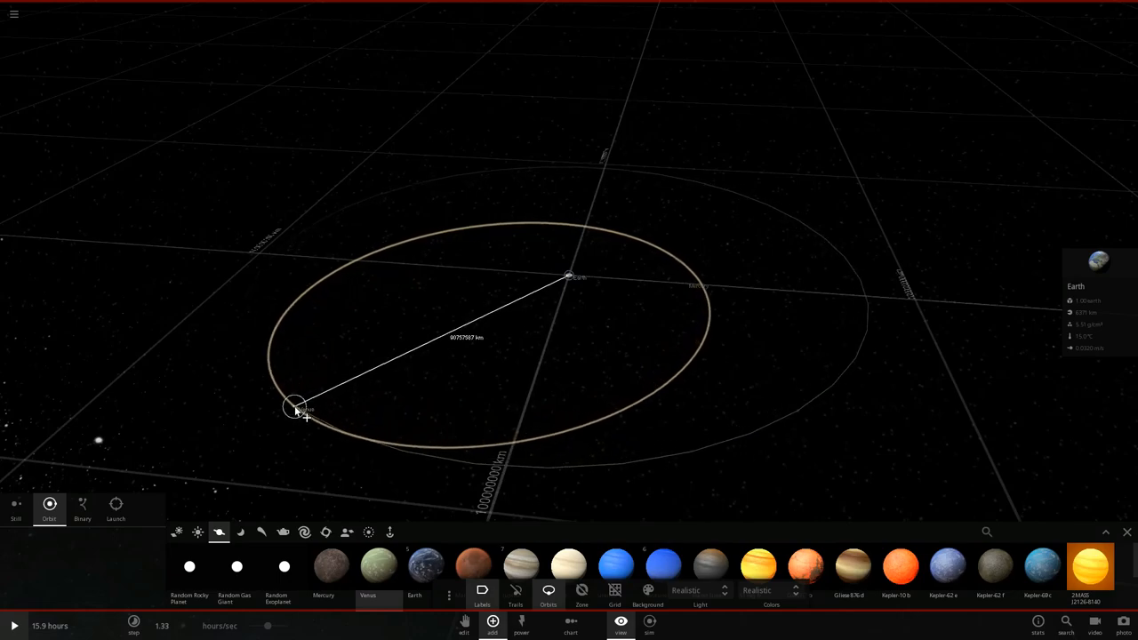
# Step: Fine-tune Venus's orbit radius and release it at the chosen distance
pyautogui.moveTo(295, 405); pyautogui.dragTo(256, 420)
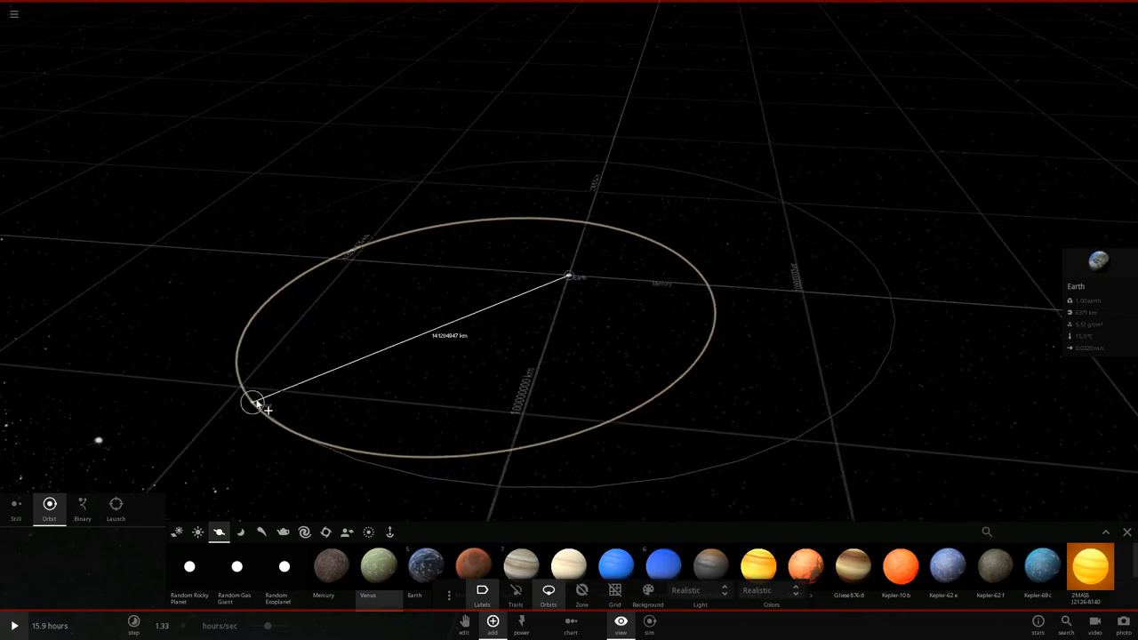
pyautogui.moveTo(252, 402); pyautogui.dragTo(356, 368)
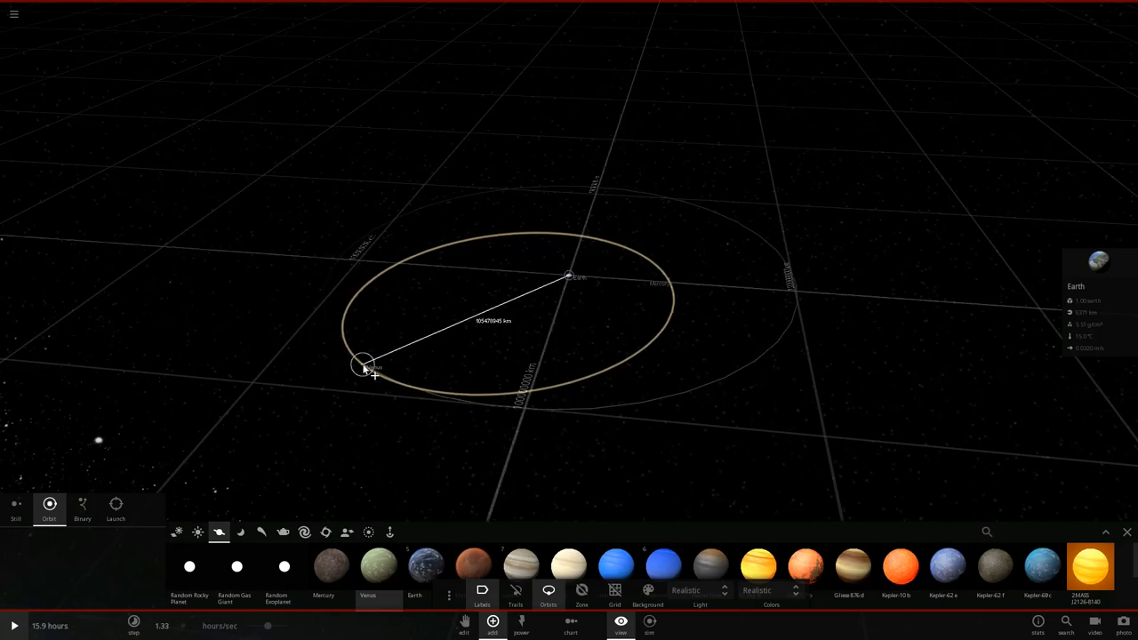
pyautogui.moveTo(363, 366); pyautogui.dragTo(406, 348)
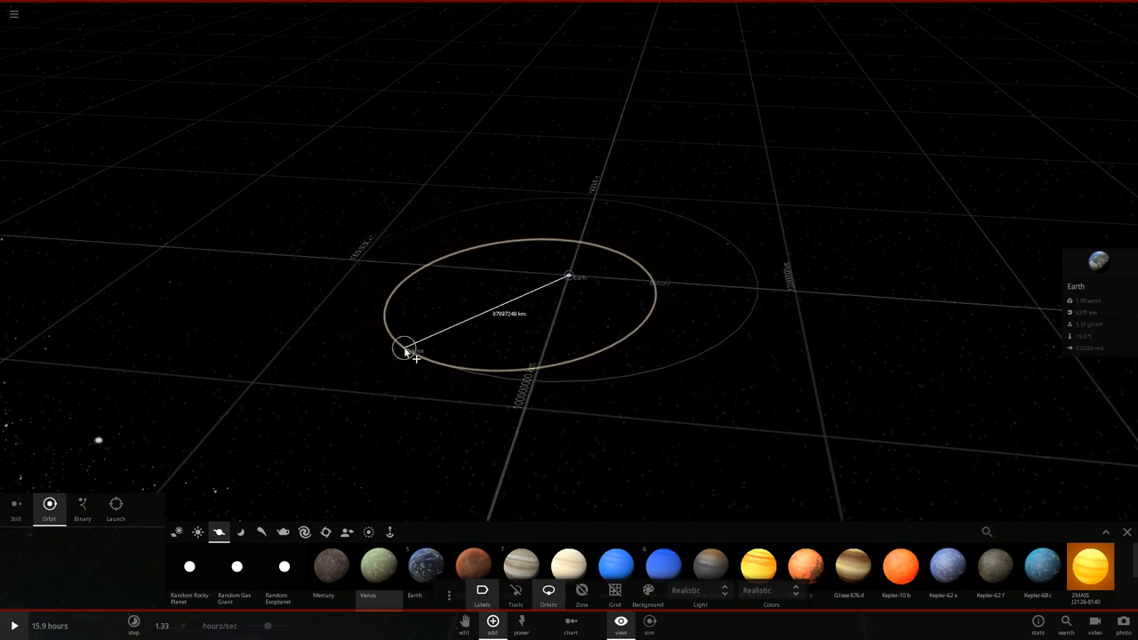
pyautogui.moveTo(405, 347); pyautogui.dragTo(373, 324)
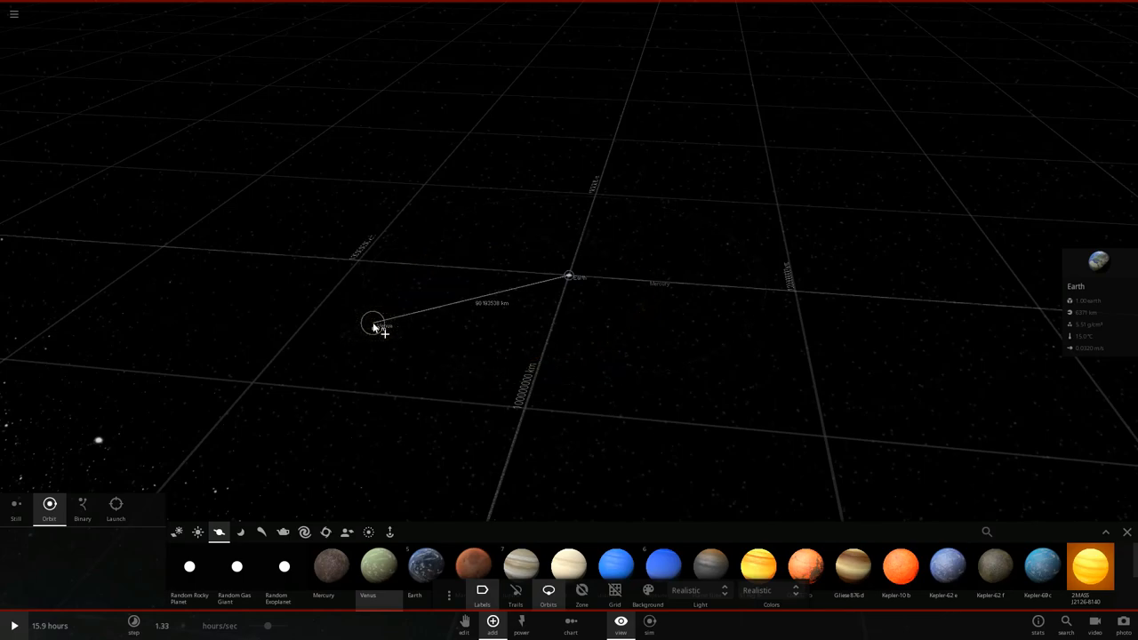
pyautogui.moveTo(373, 323); pyautogui.dragTo(462, 461)
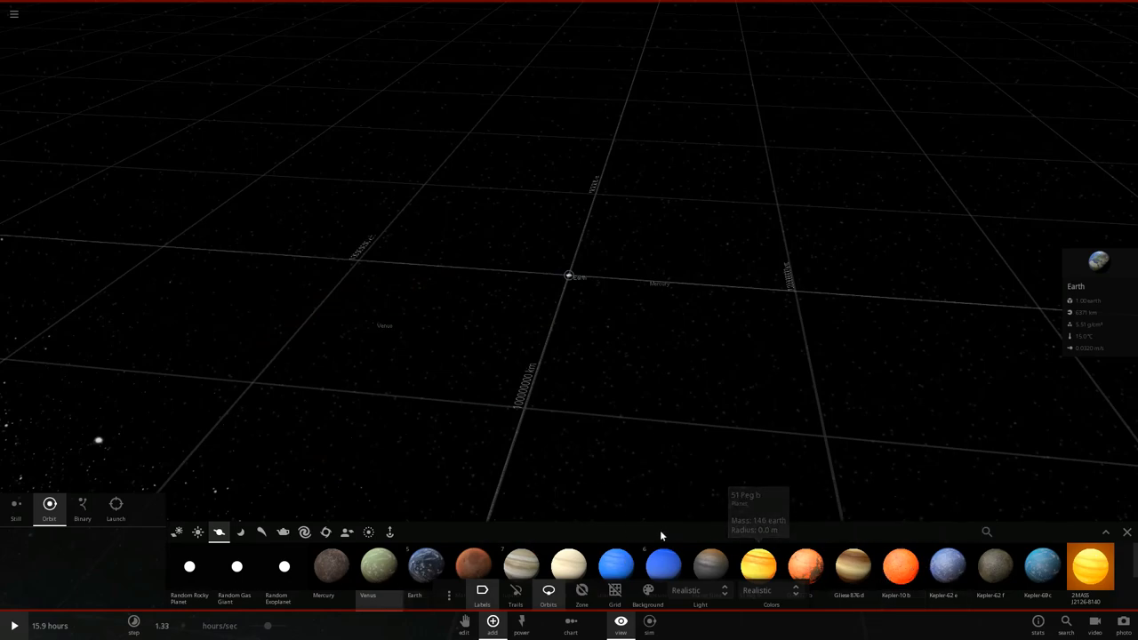
# Step: Add a Sun from the Stars catalogue on an orbit around the central Earth
pyautogui.click(282, 532)
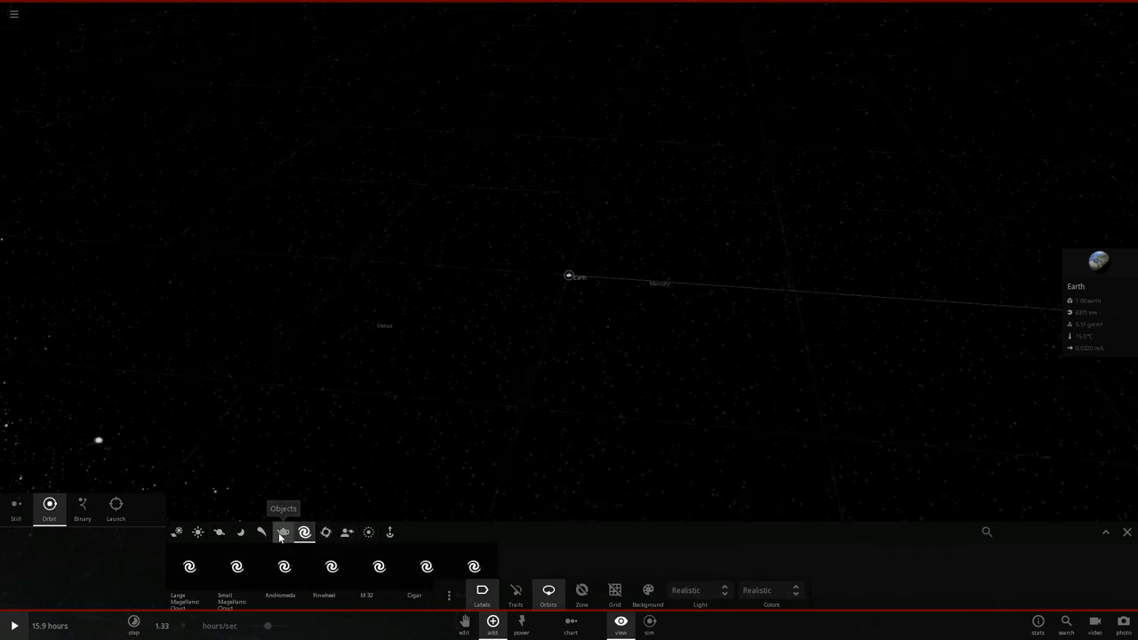
pyautogui.click(261, 531)
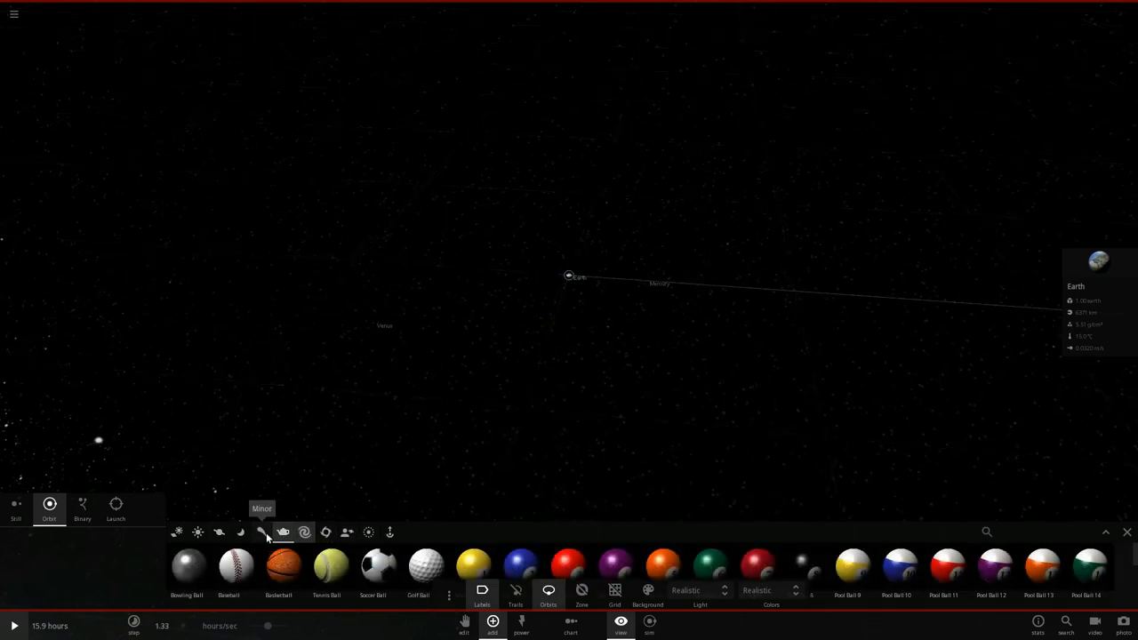
pyautogui.click(197, 532)
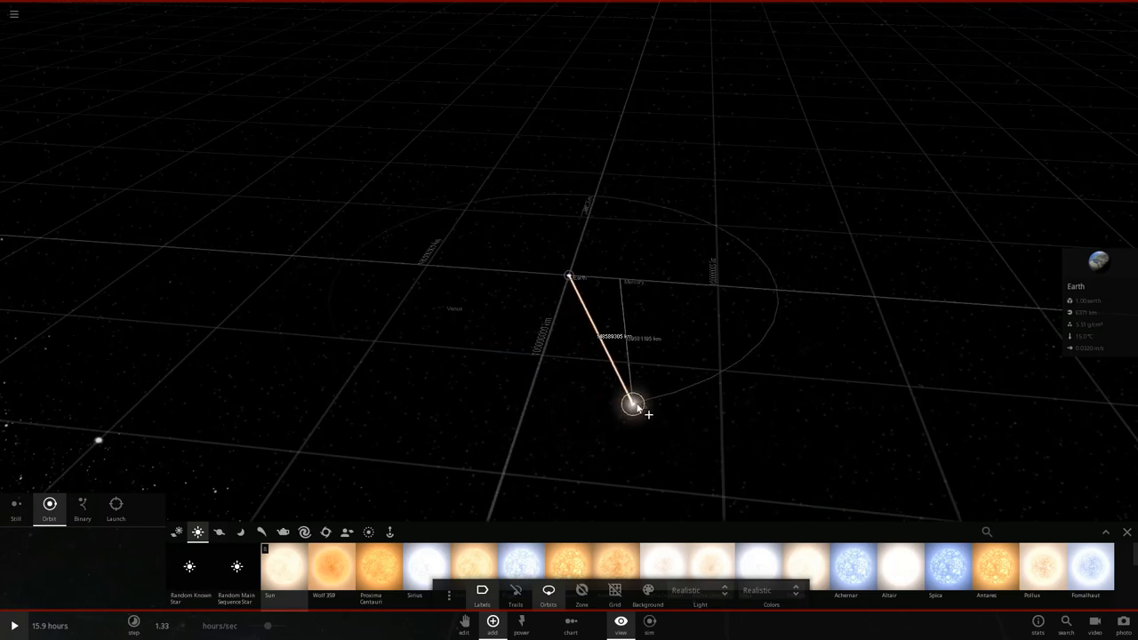
pyautogui.moveTo(633, 406); pyautogui.dragTo(565, 377)
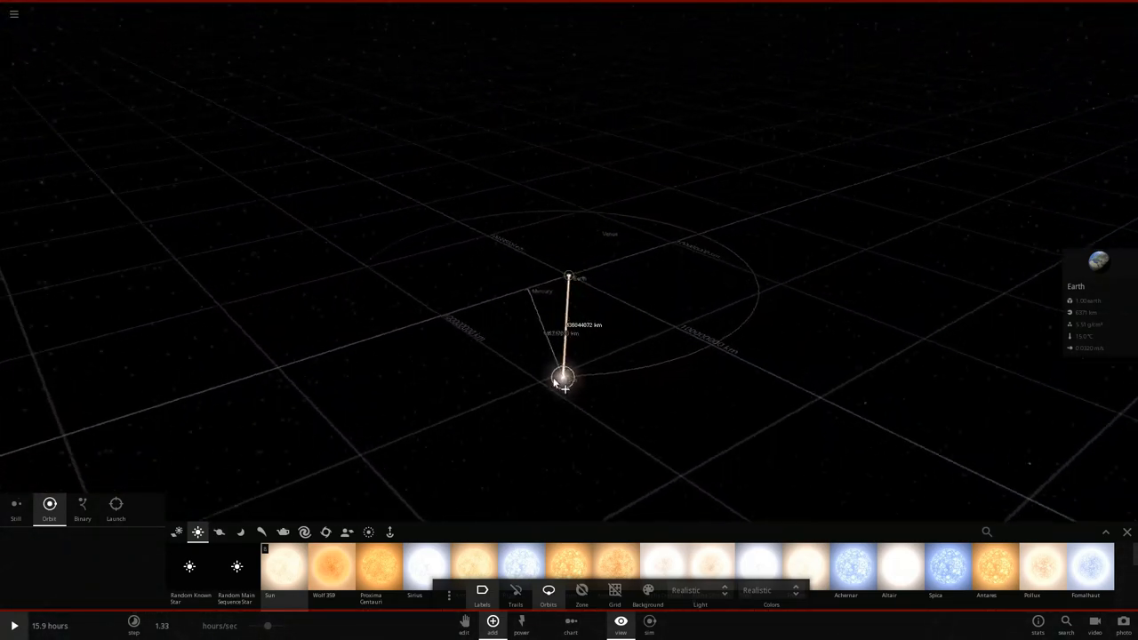
pyautogui.moveTo(565, 377); pyautogui.dragTo(720, 400)
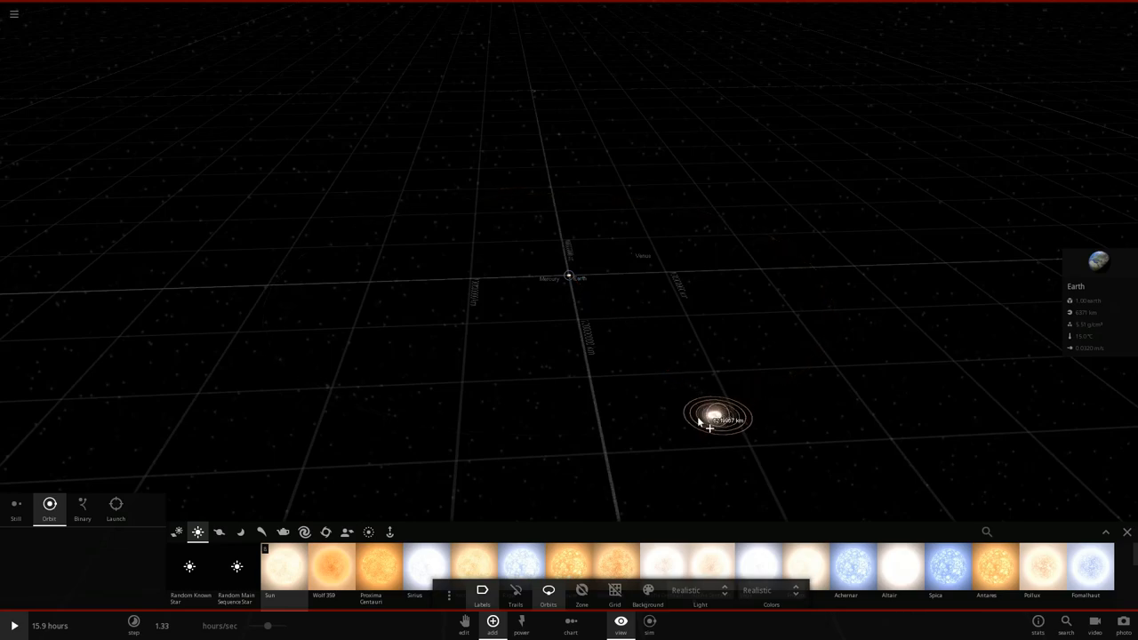
# Step: Set the Sun's mass to 100 Earth masses in its properties and close the panel
pyautogui.click(219, 532)
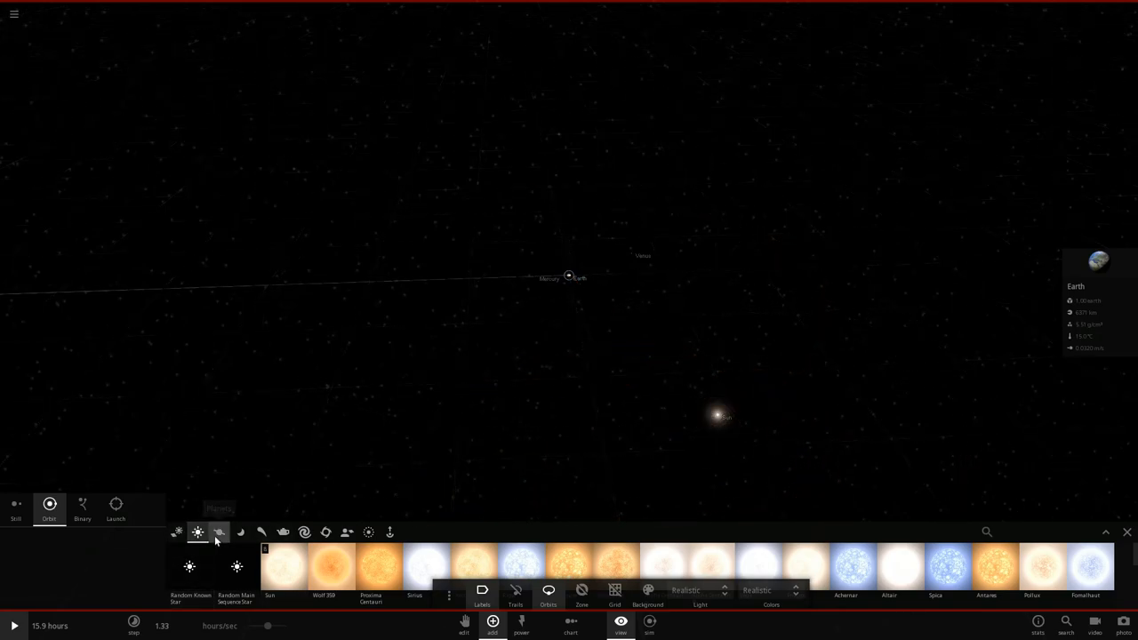
pyautogui.click(219, 531)
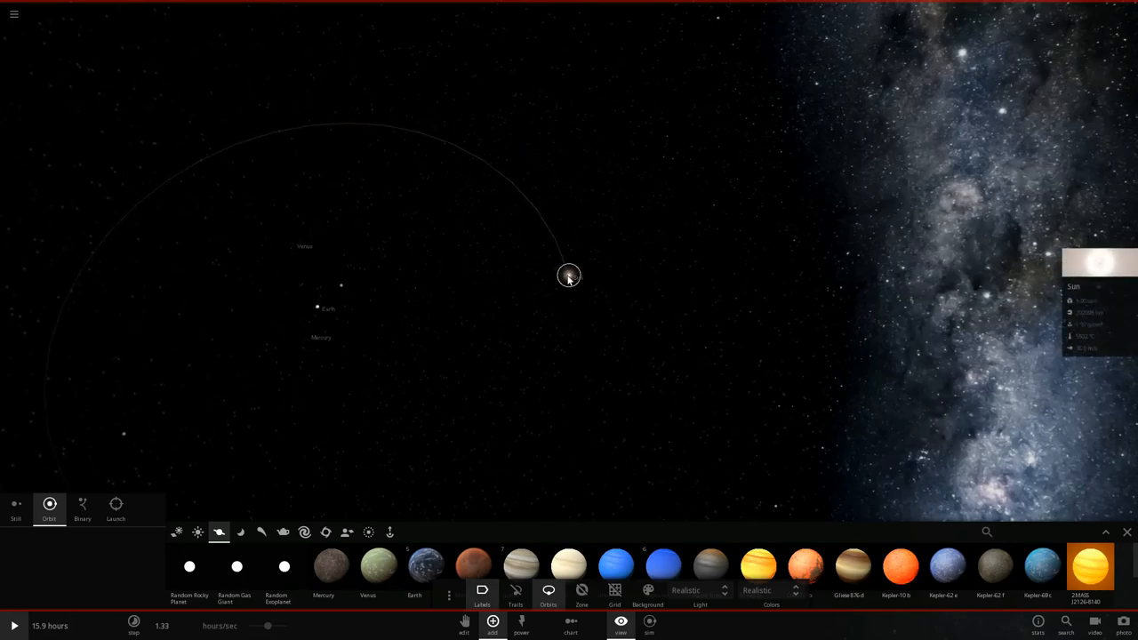
pyautogui.click(569, 274)
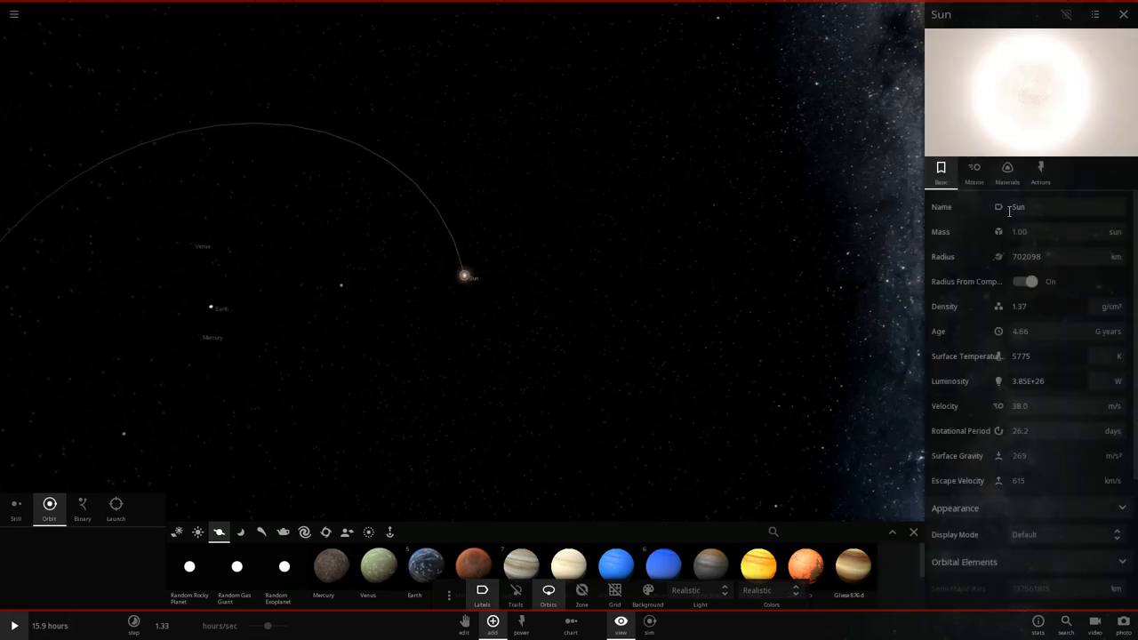
pyautogui.click(1115, 231)
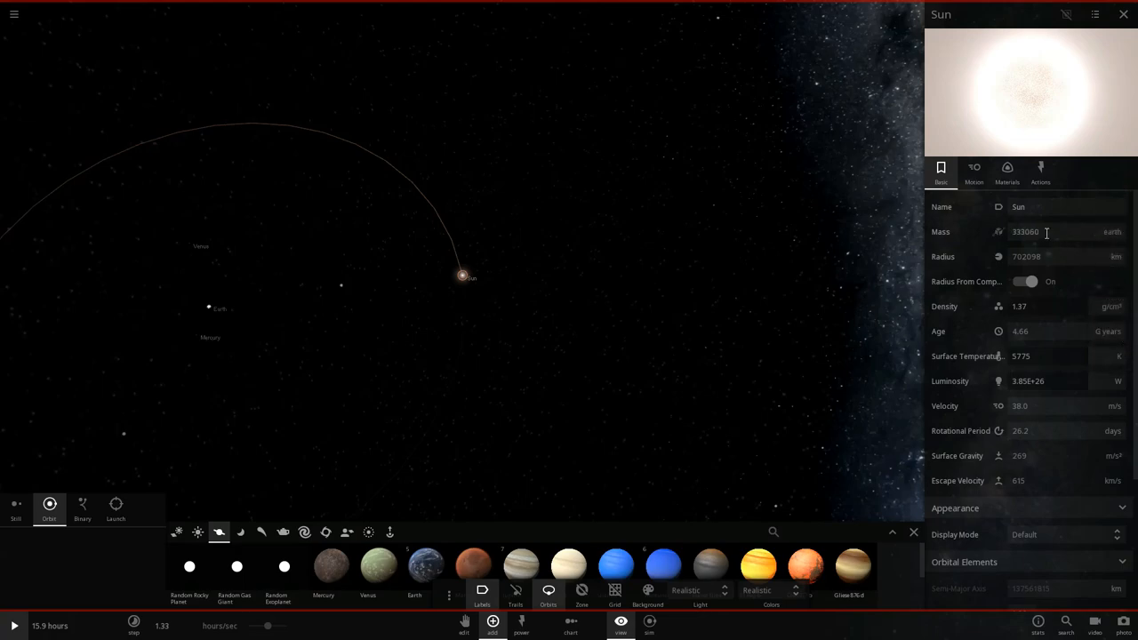
pyautogui.tripleClick(1046, 232)
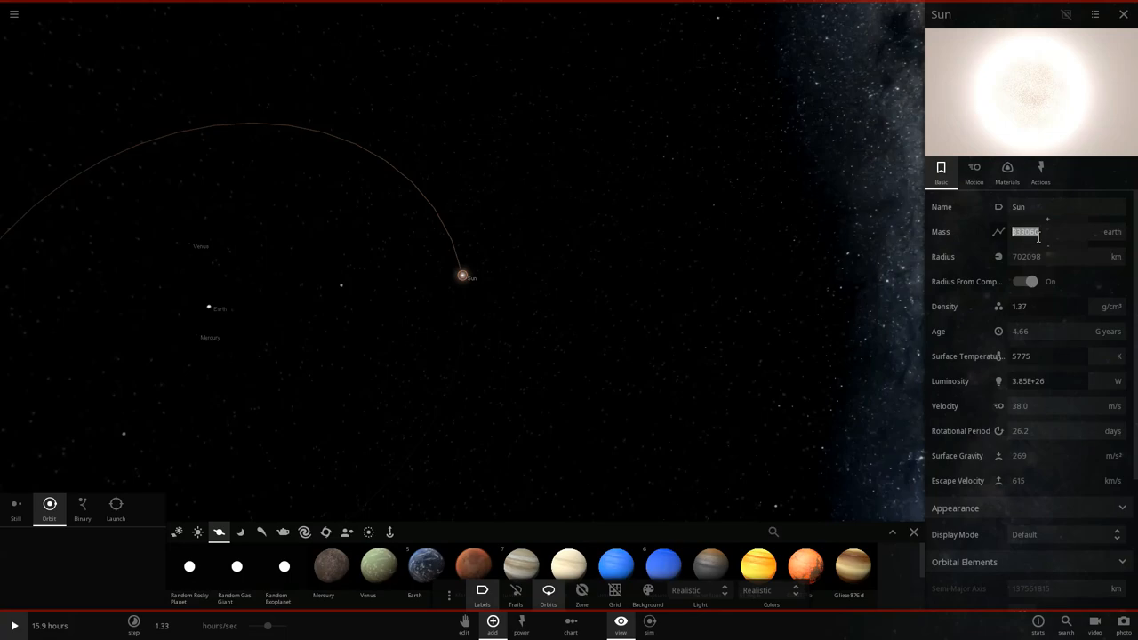
pyautogui.moveTo(896, 207)
pyautogui.write('100')
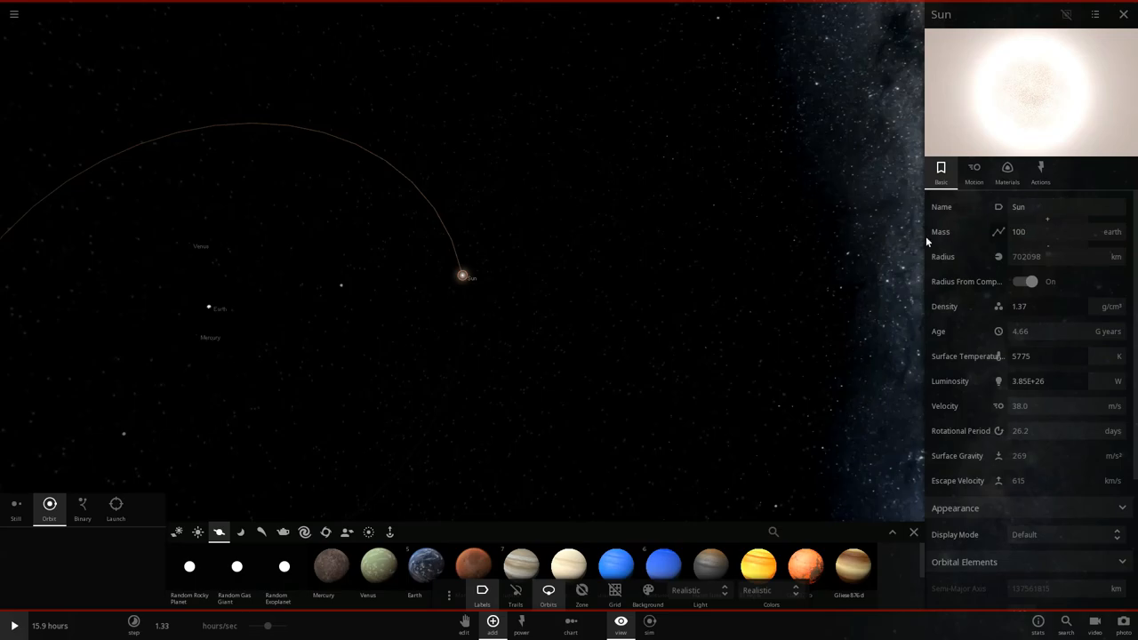
pyautogui.click(1124, 14)
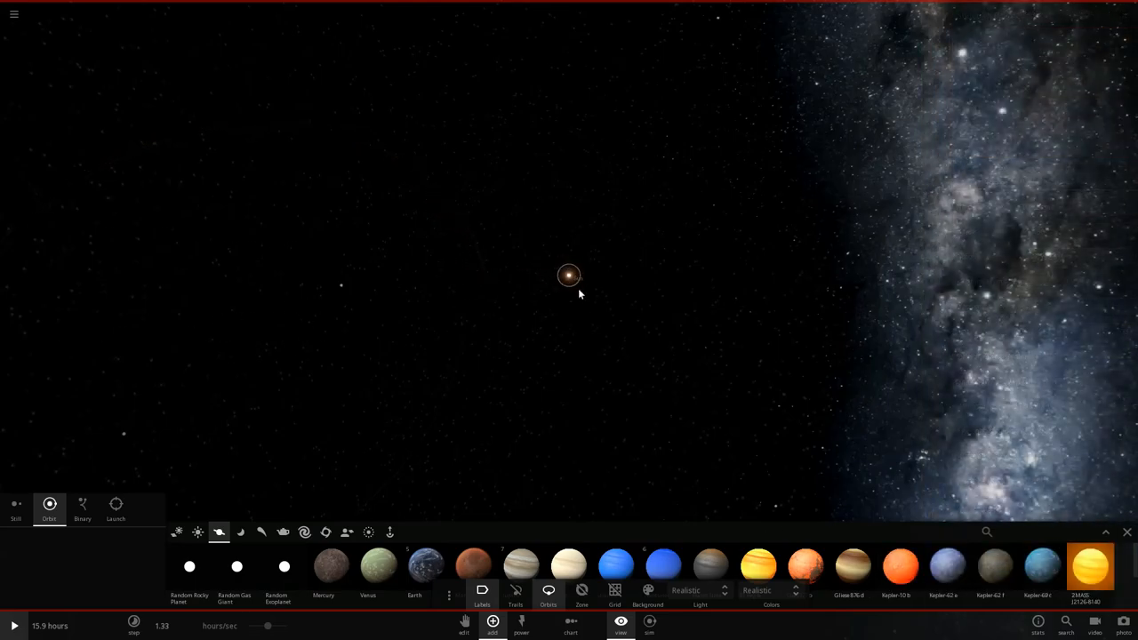
# Step: Select the central Earth to bring up its properties panel
pyautogui.click(569, 274)
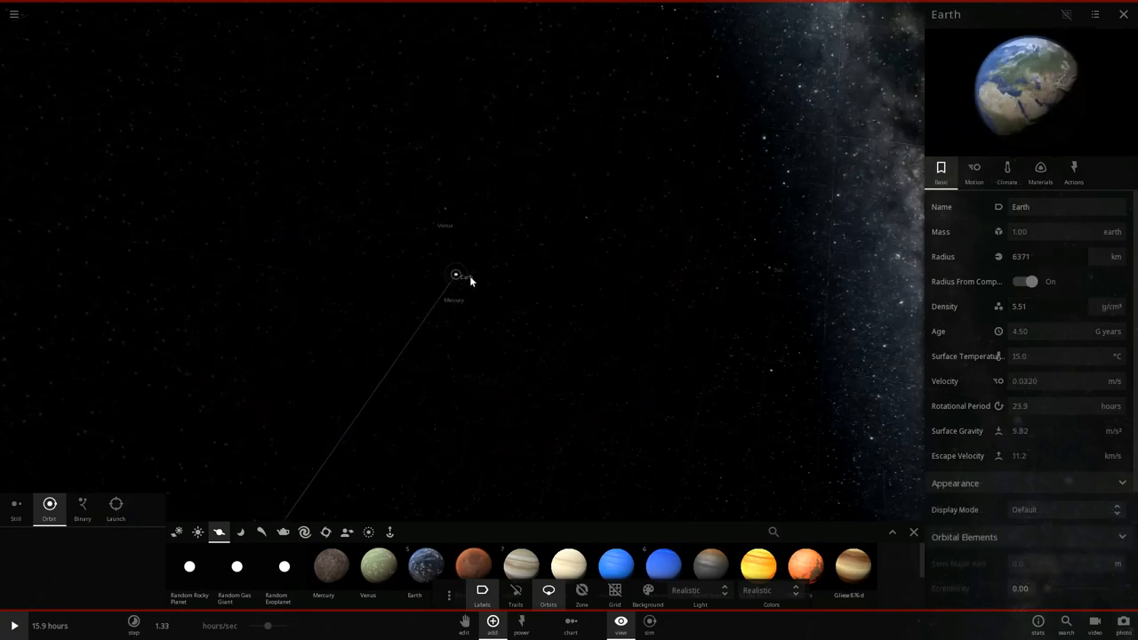
# Step: Raise Earth's mass to about 5 Jupiter masses and close its properties
pyautogui.click(548, 591)
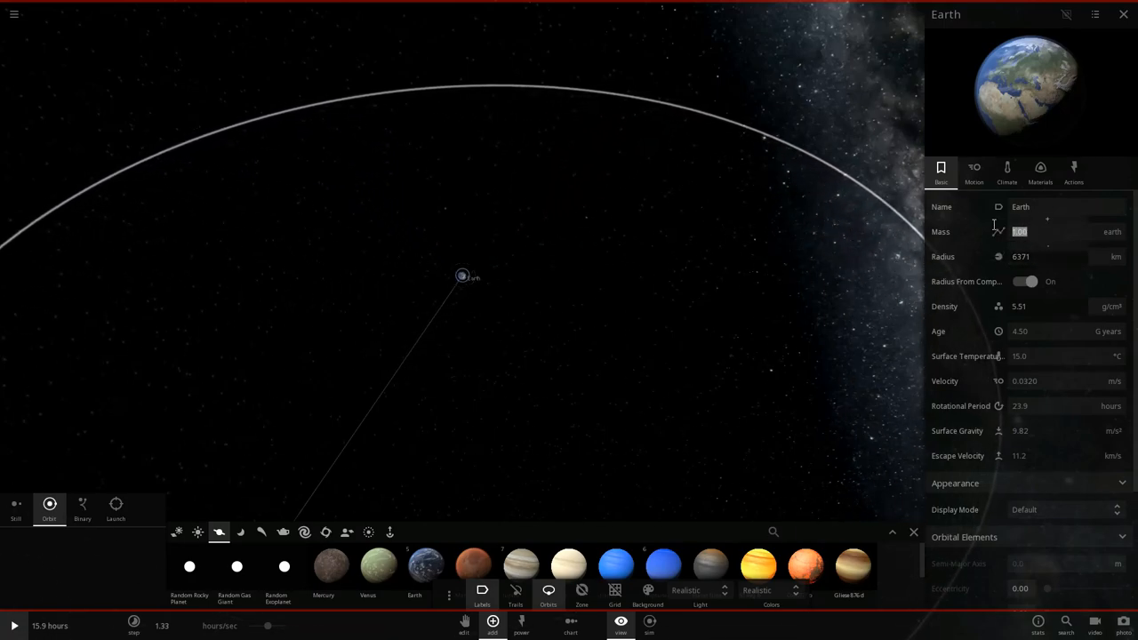
pyautogui.moveTo(999, 231)
pyautogui.write('100')
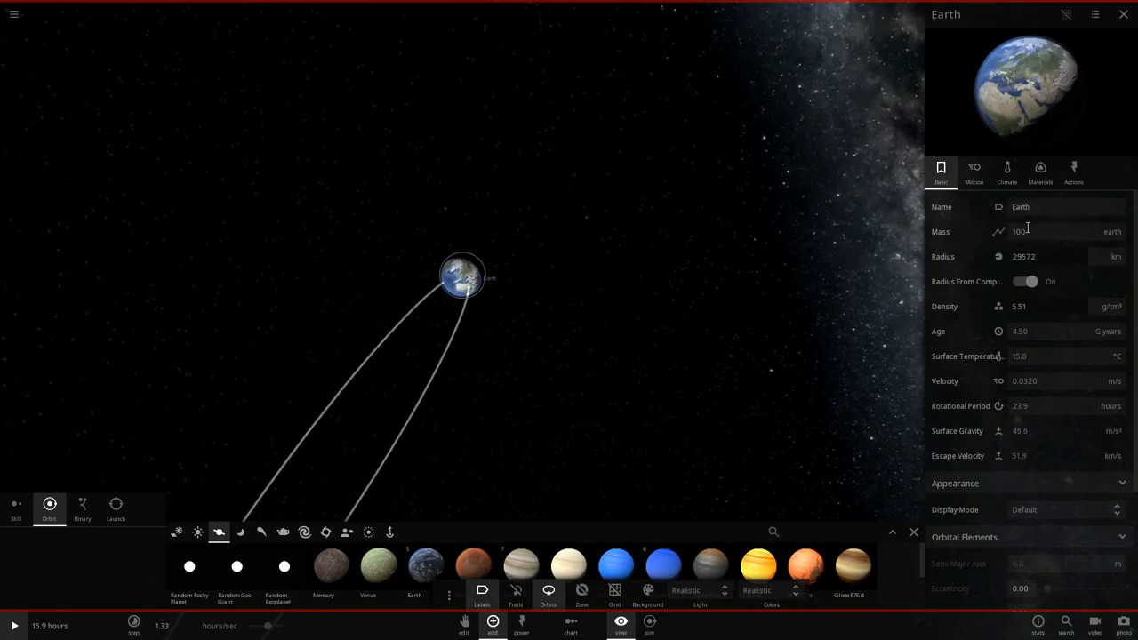
pyautogui.moveTo(1000, 231)
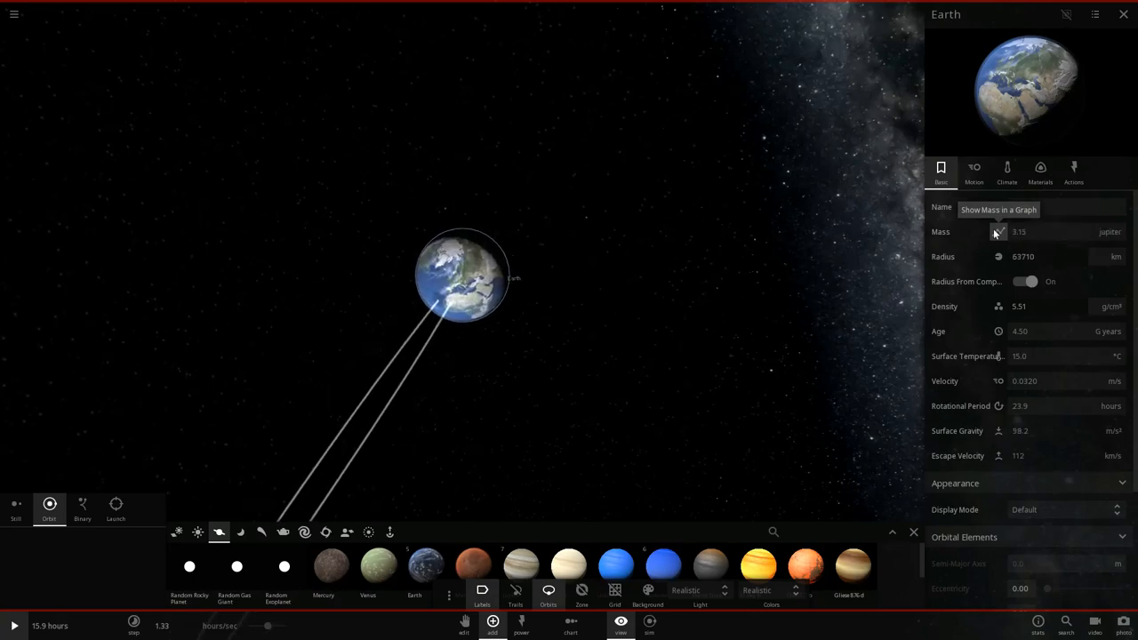
pyautogui.moveTo(434, 378)
pyautogui.write('5')
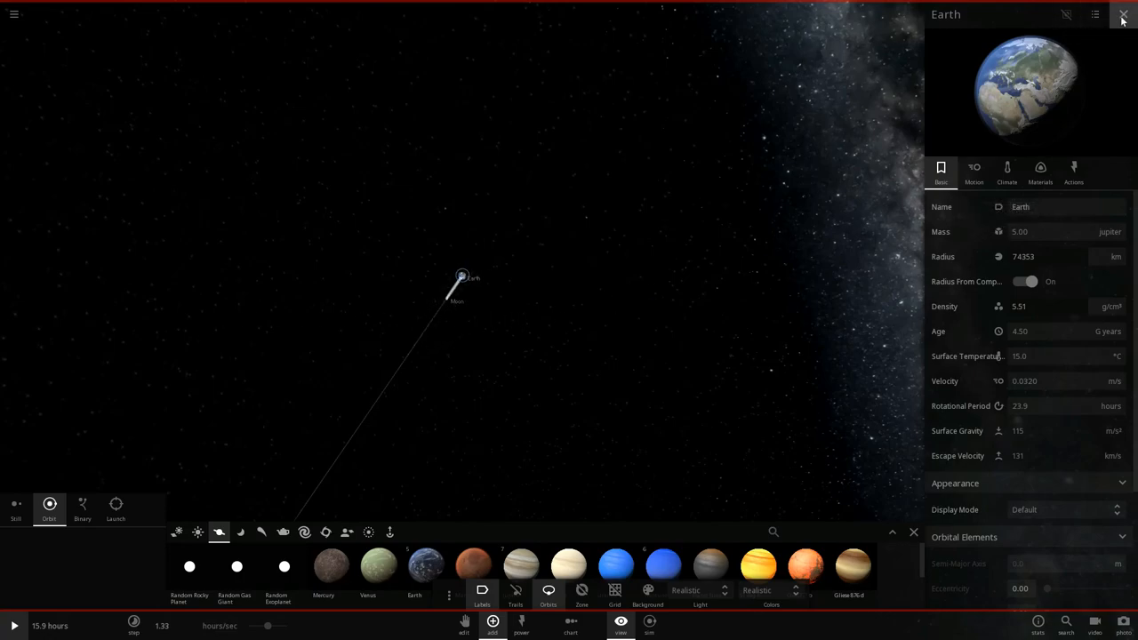
pyautogui.click(1124, 14)
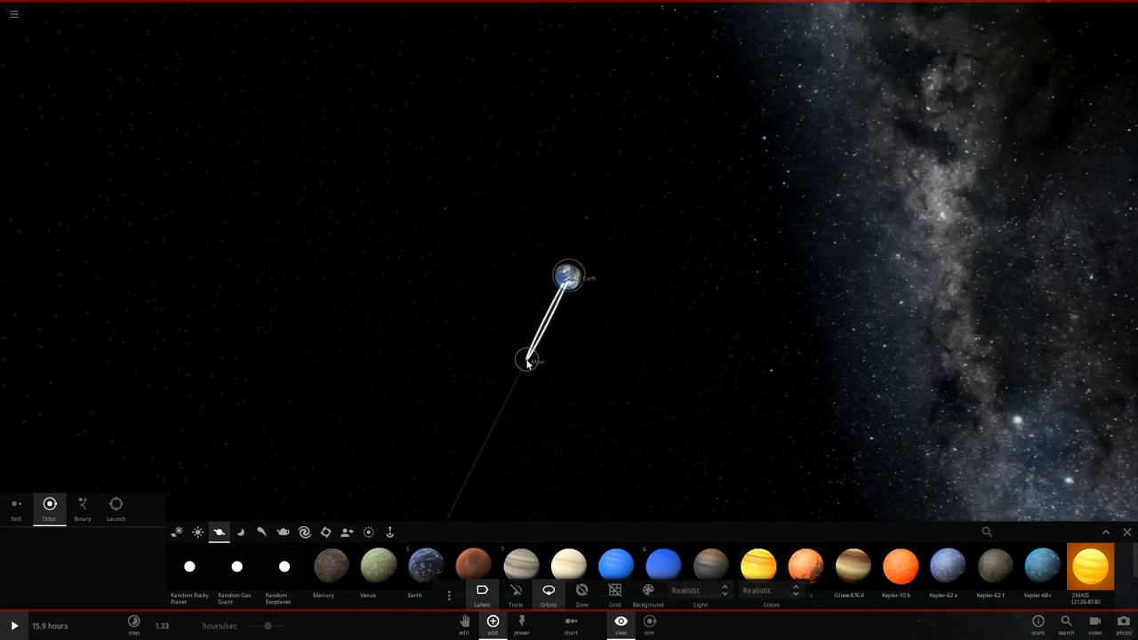
# Step: Place a Moon onto an orbit around the enlarged Earth
pyautogui.click(526, 359)
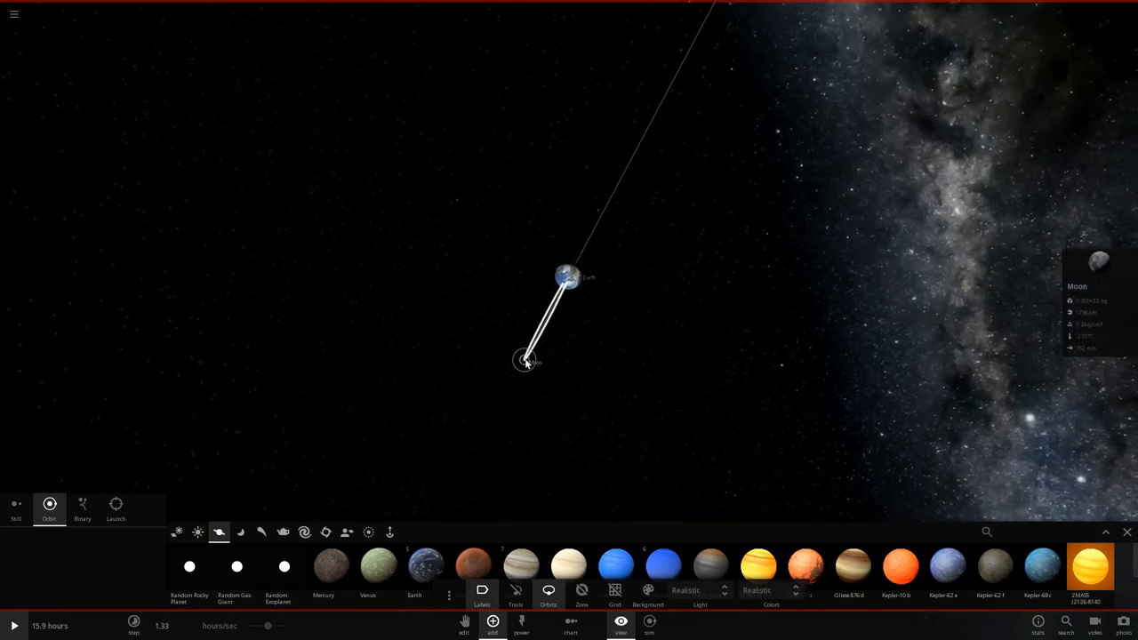
pyautogui.moveTo(524, 359); pyautogui.dragTo(613, 281)
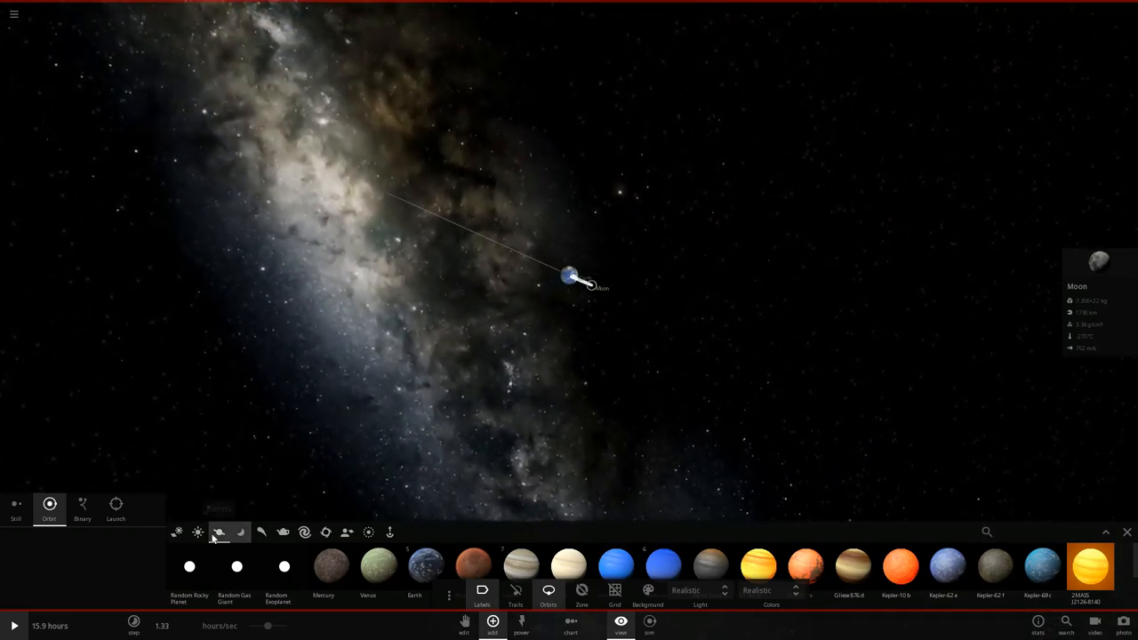
pyautogui.moveTo(240, 532)
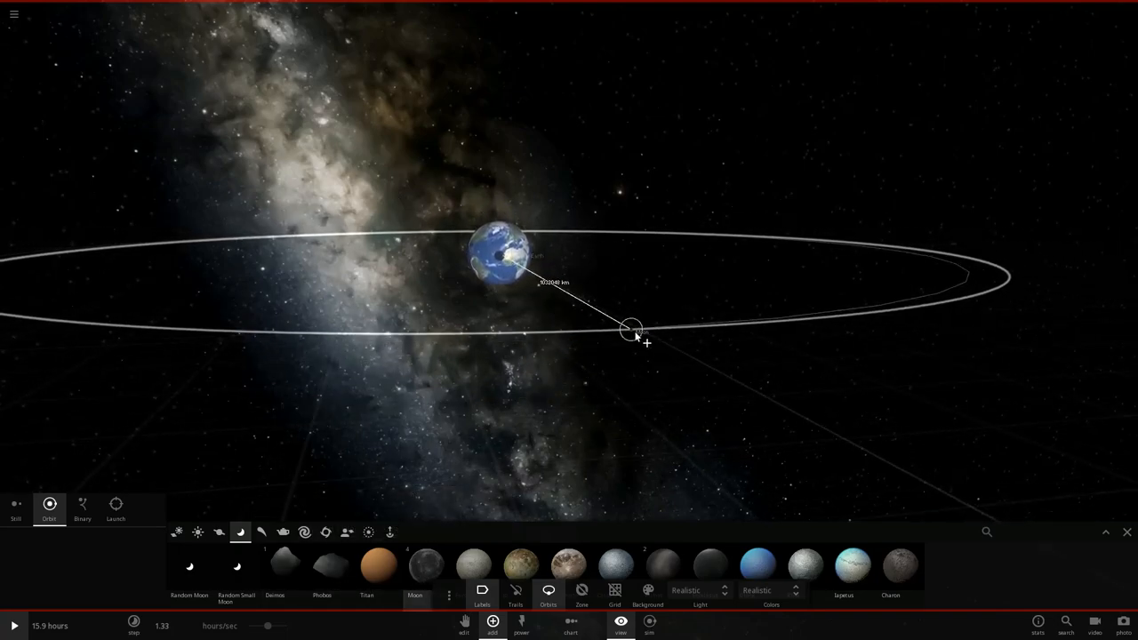
pyautogui.moveTo(631, 329); pyautogui.dragTo(685, 156)
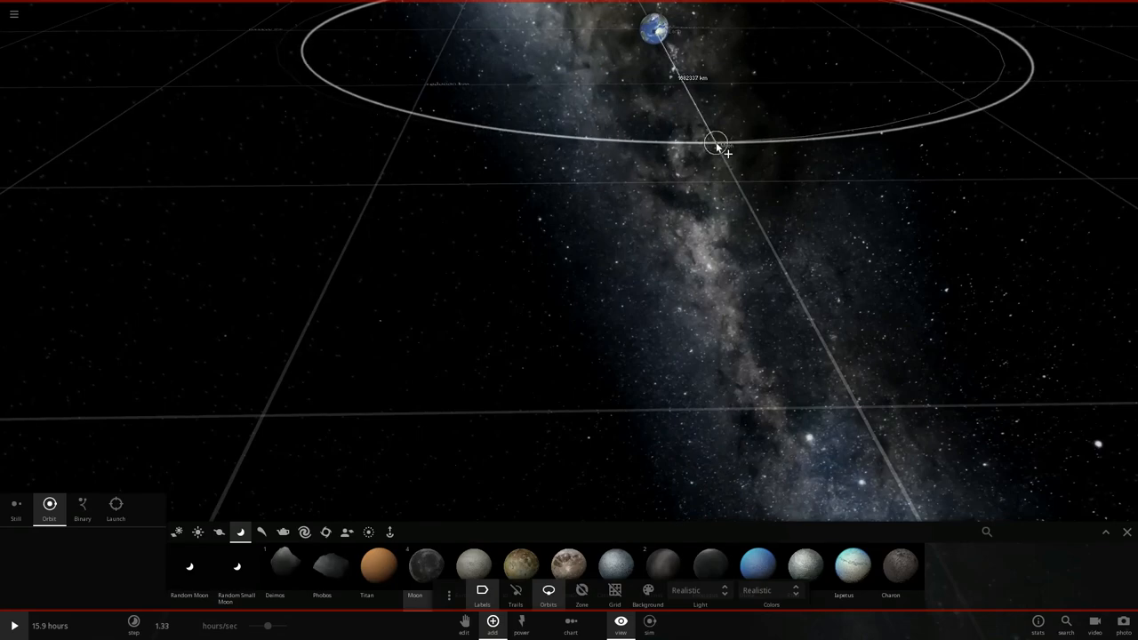
pyautogui.moveTo(715, 145); pyautogui.dragTo(678, 203)
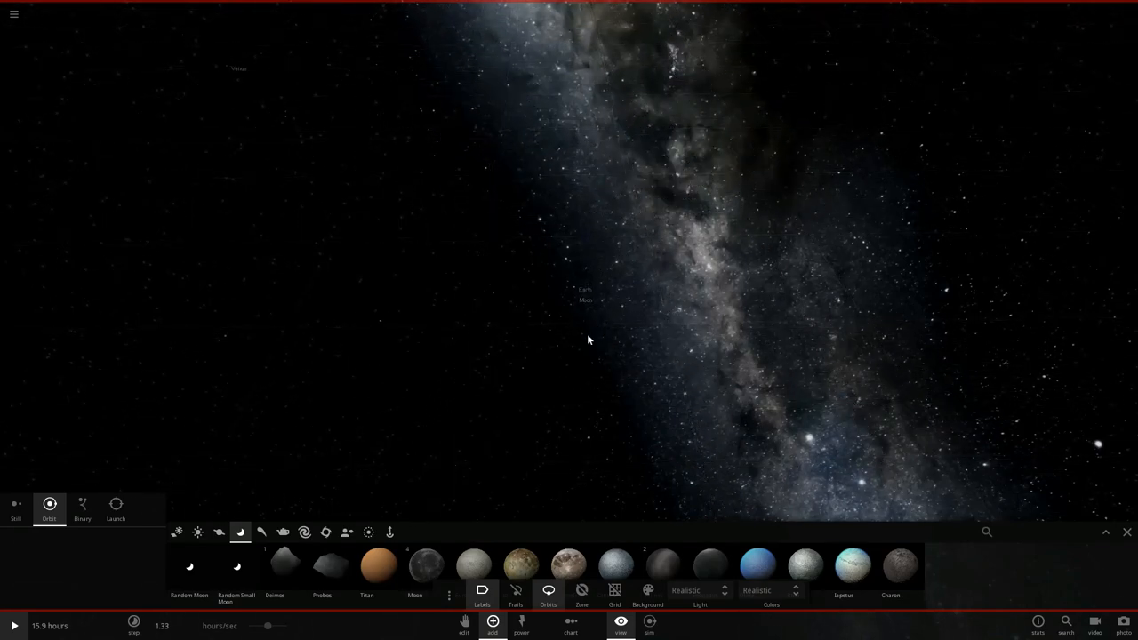
# Step: Place Mercury from the planet catalogue into a close orbit around Earth
pyautogui.click(578, 416)
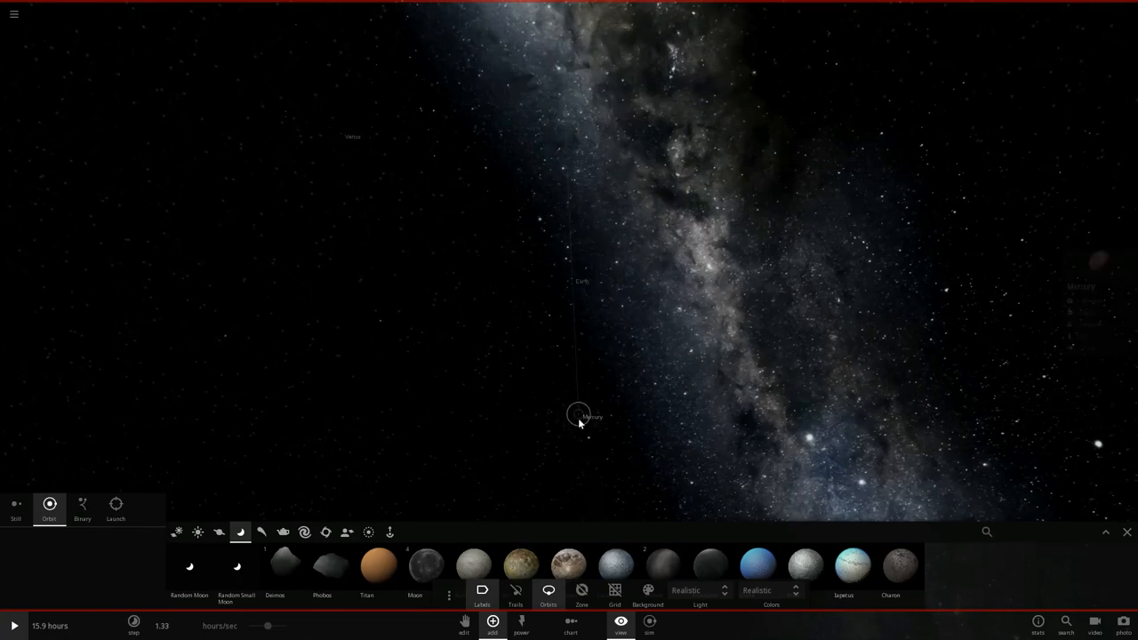
pyautogui.click(577, 414)
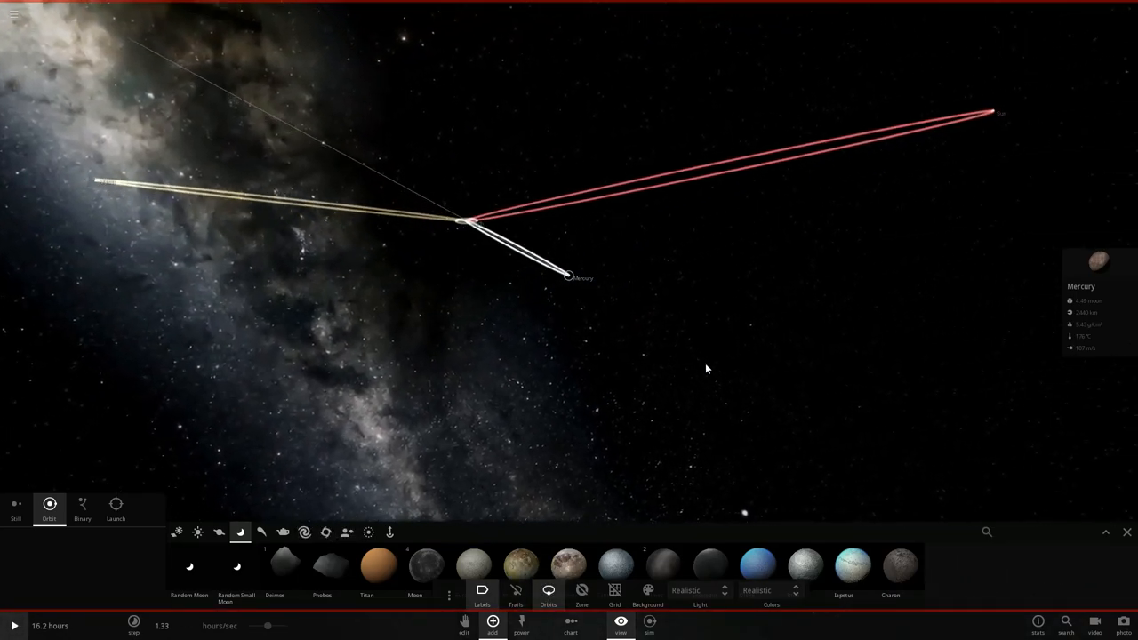
pyautogui.moveTo(708, 368); pyautogui.dragTo(619, 424)
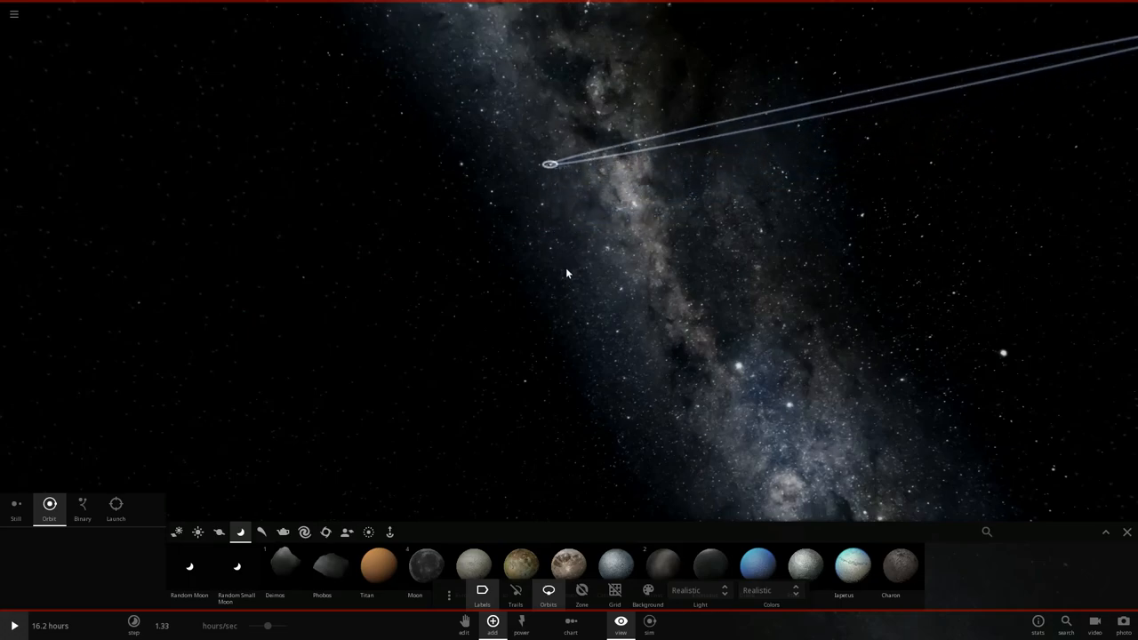
pyautogui.click(548, 187)
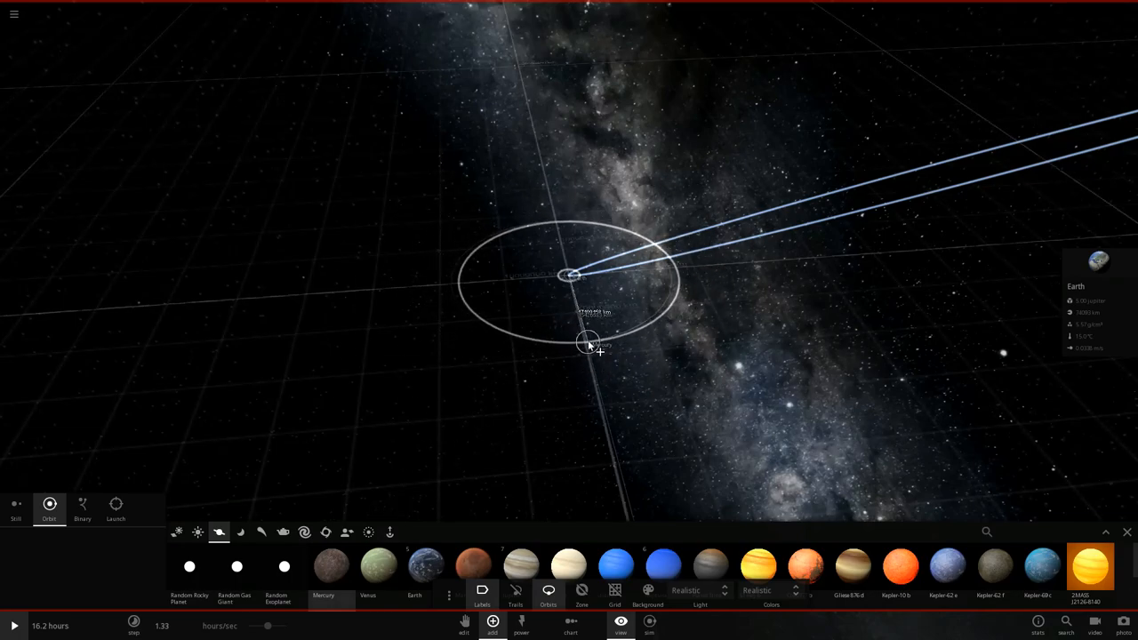
pyautogui.moveTo(590, 345); pyautogui.dragTo(494, 323)
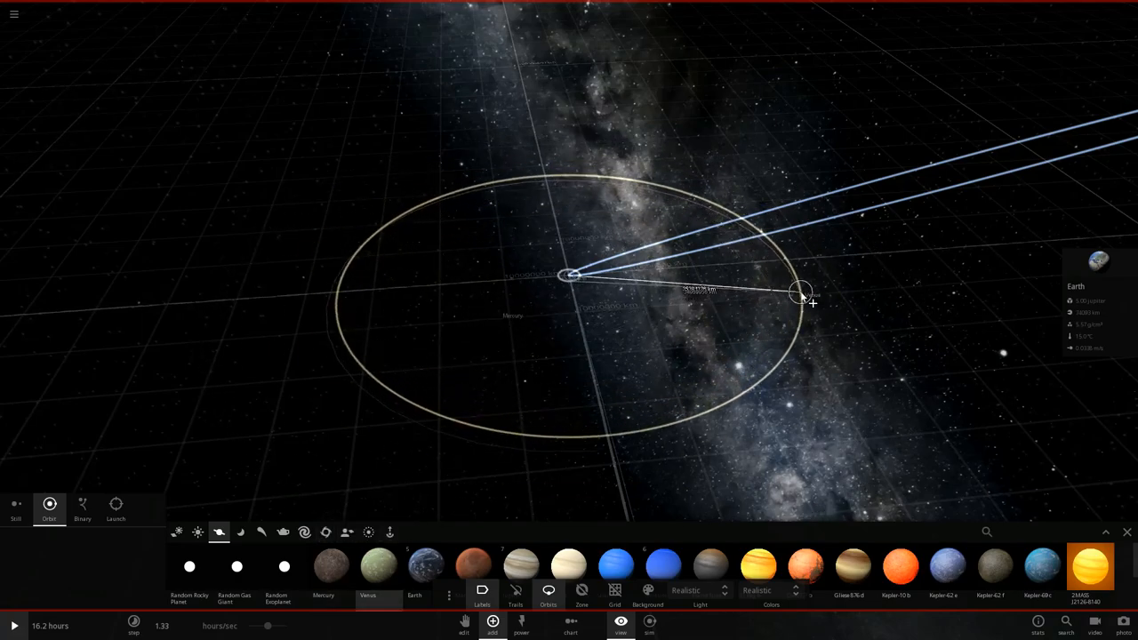
# Step: Place Venus in a wider orbit around Earth and switch the catalogue to Stars
pyautogui.moveTo(801, 293); pyautogui.dragTo(584, 438)
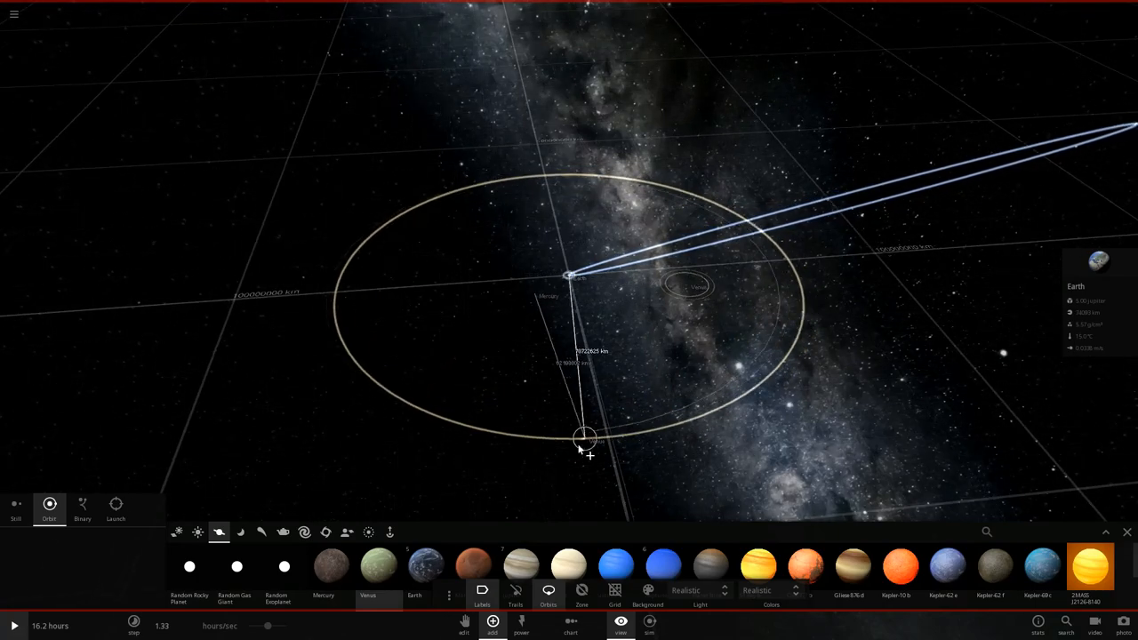
pyautogui.click(197, 532)
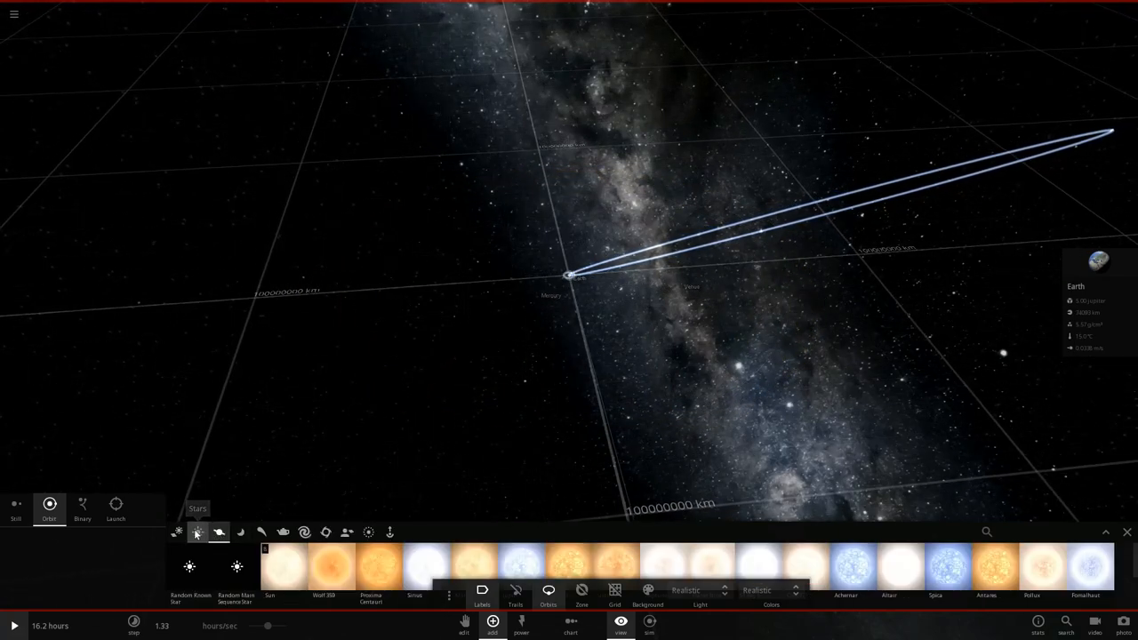
# Step: Place the Sun from the star catalogue in orbit around Earth and show its properties
pyautogui.click(498, 377)
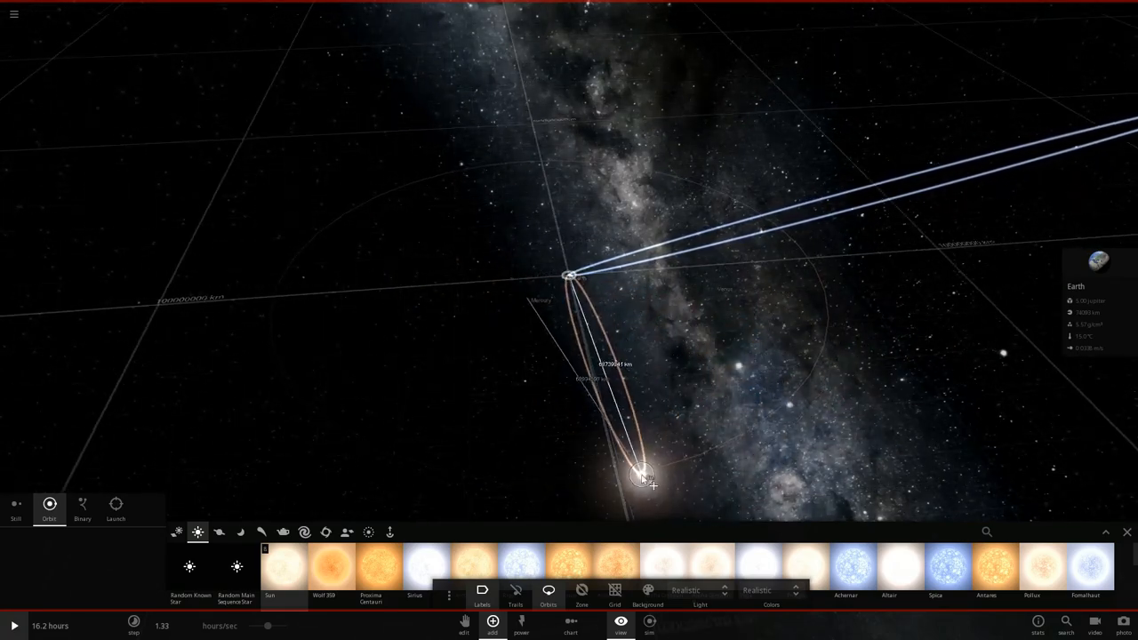
pyautogui.moveTo(643, 476); pyautogui.dragTo(551, 146)
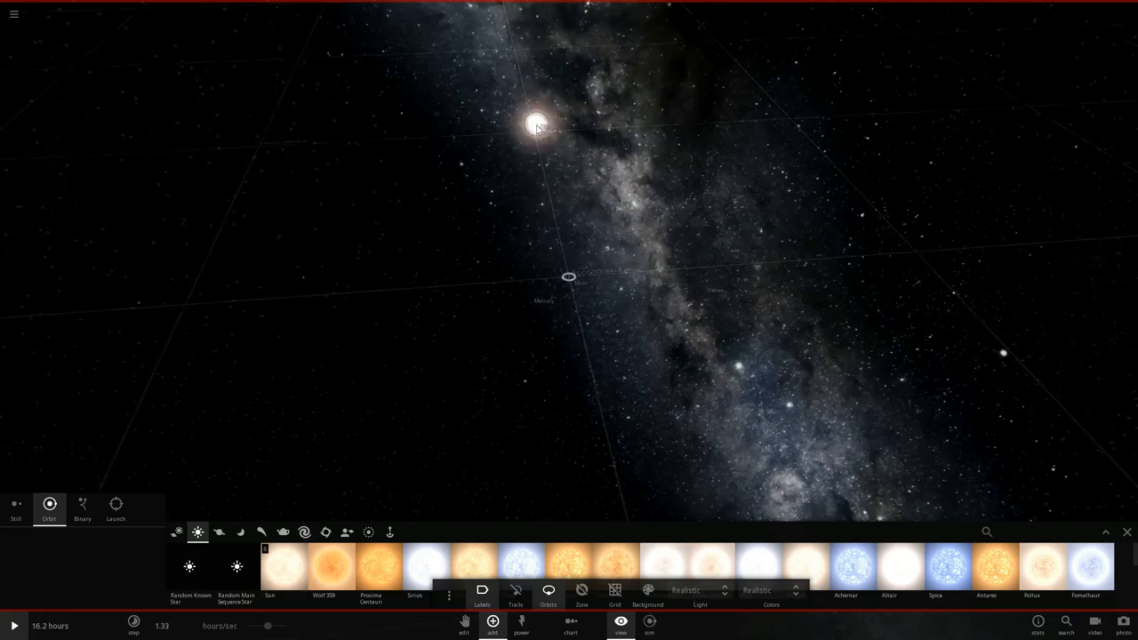
pyautogui.click(535, 125)
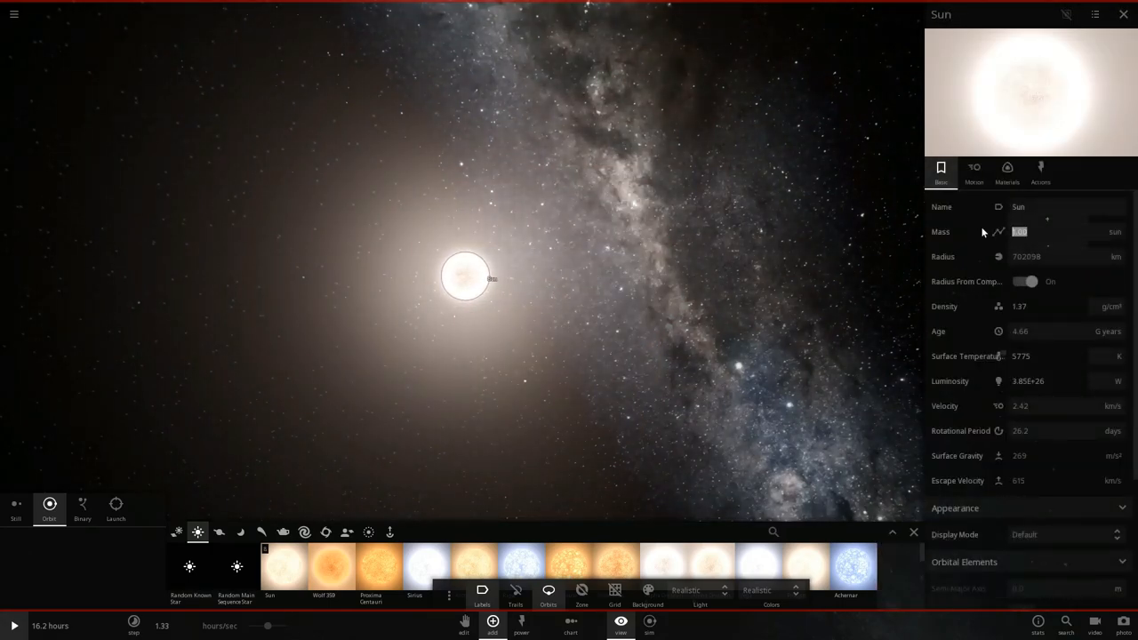
# Step: Set the Sun's mass to 4.00 Jupiter masses, then select the Moon
pyautogui.write('524')
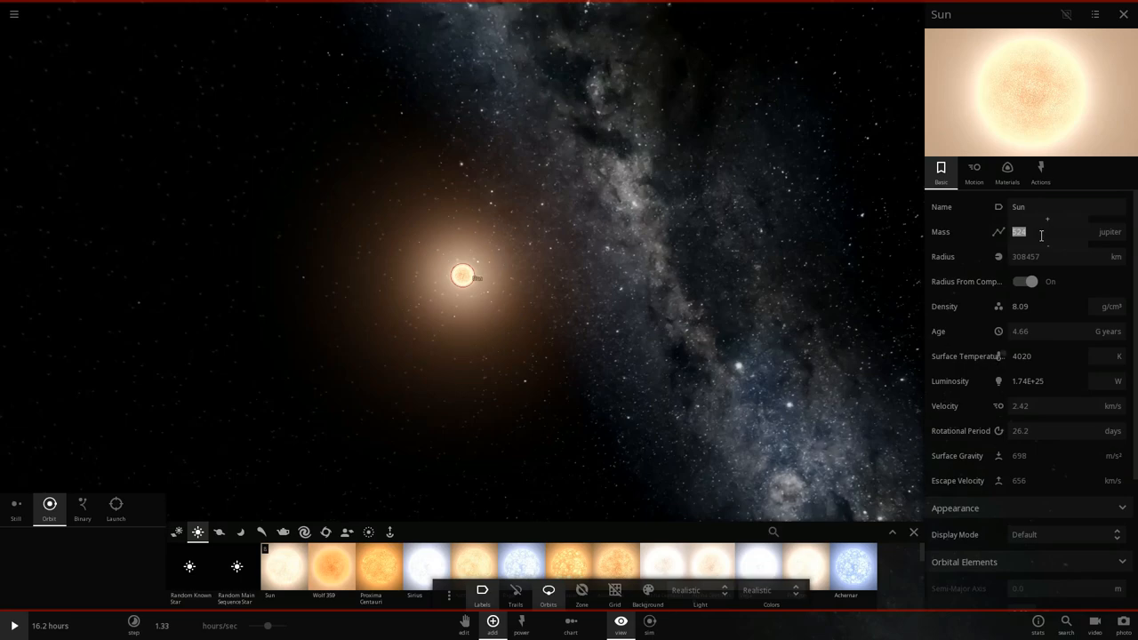
pyautogui.write('4.00')
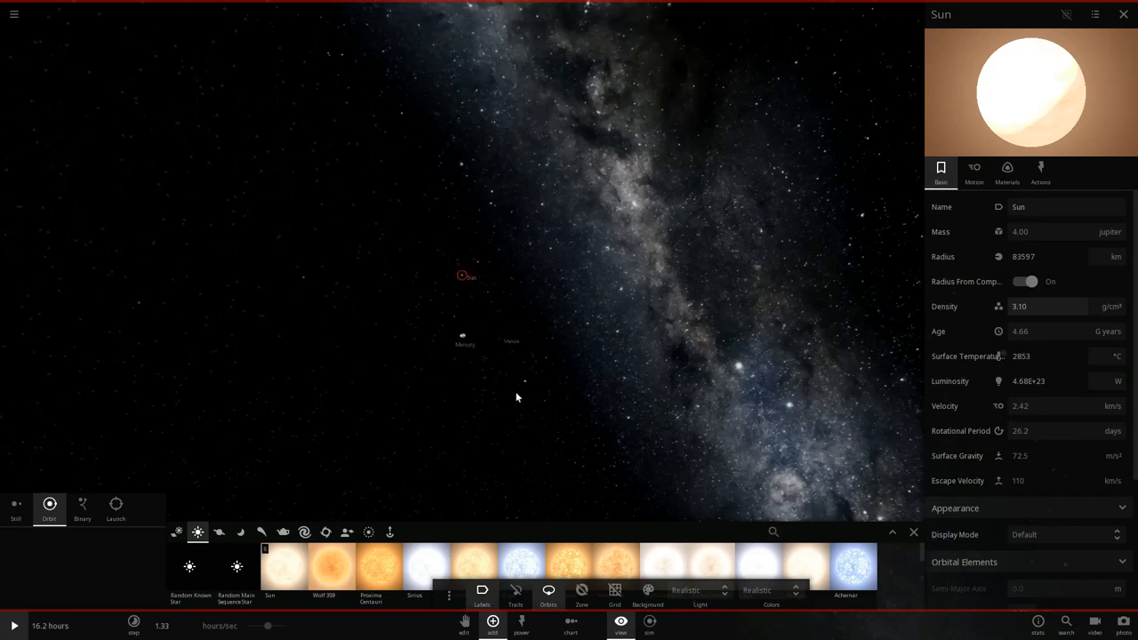
pyautogui.click(484, 302)
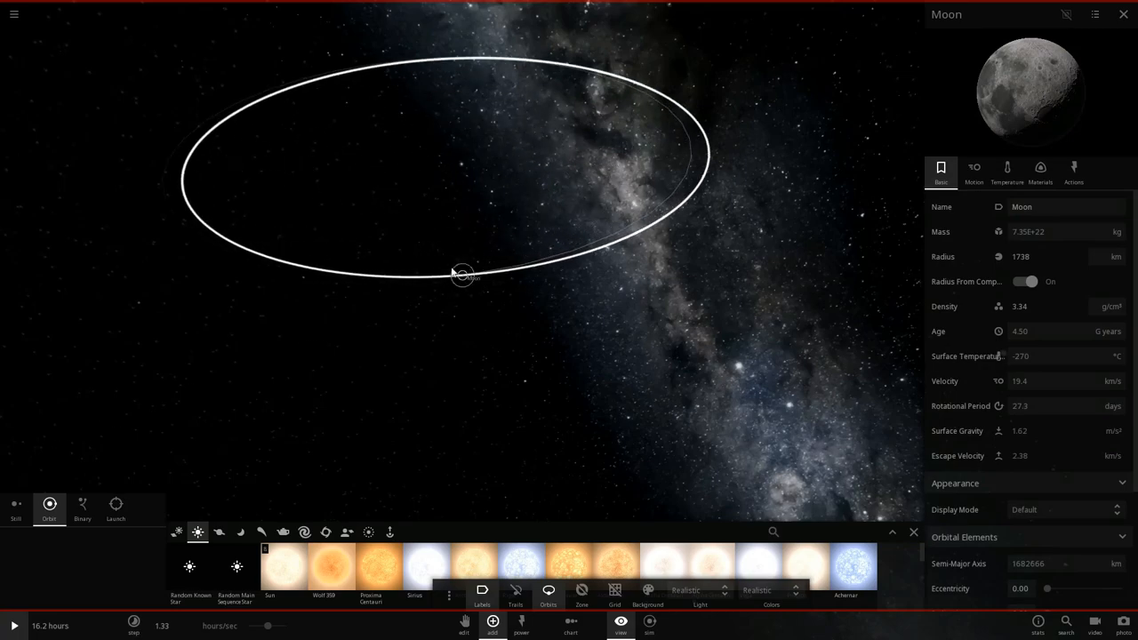
# Step: Pull the view back, select the Moon, then select Earth and show its properties
pyautogui.moveTo(463, 275); pyautogui.dragTo(462, 213)
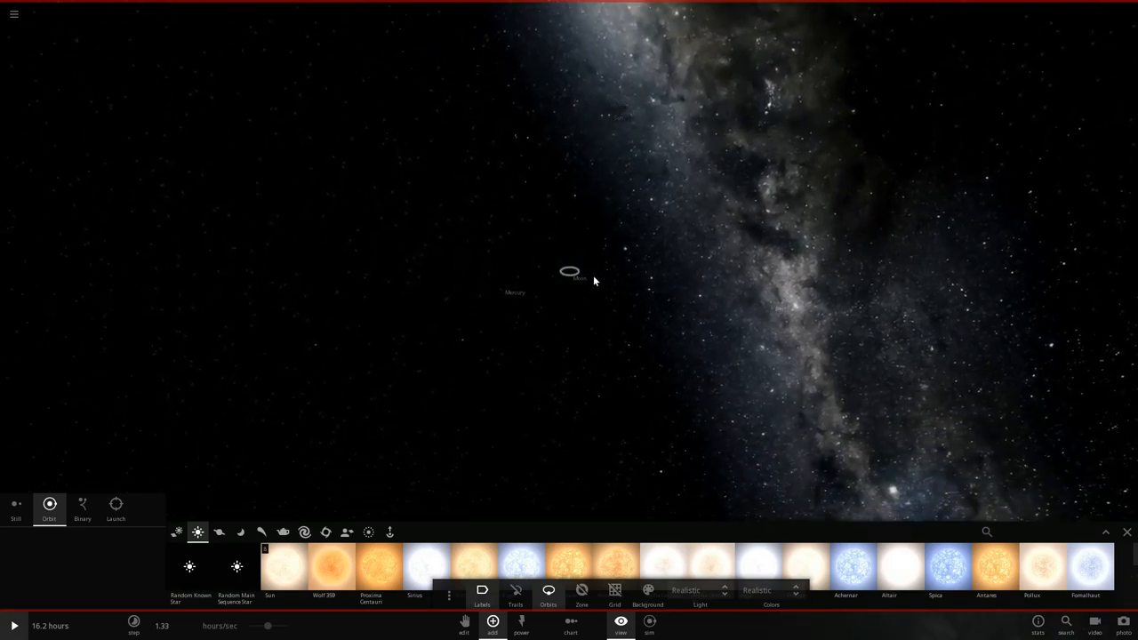
pyautogui.click(570, 272)
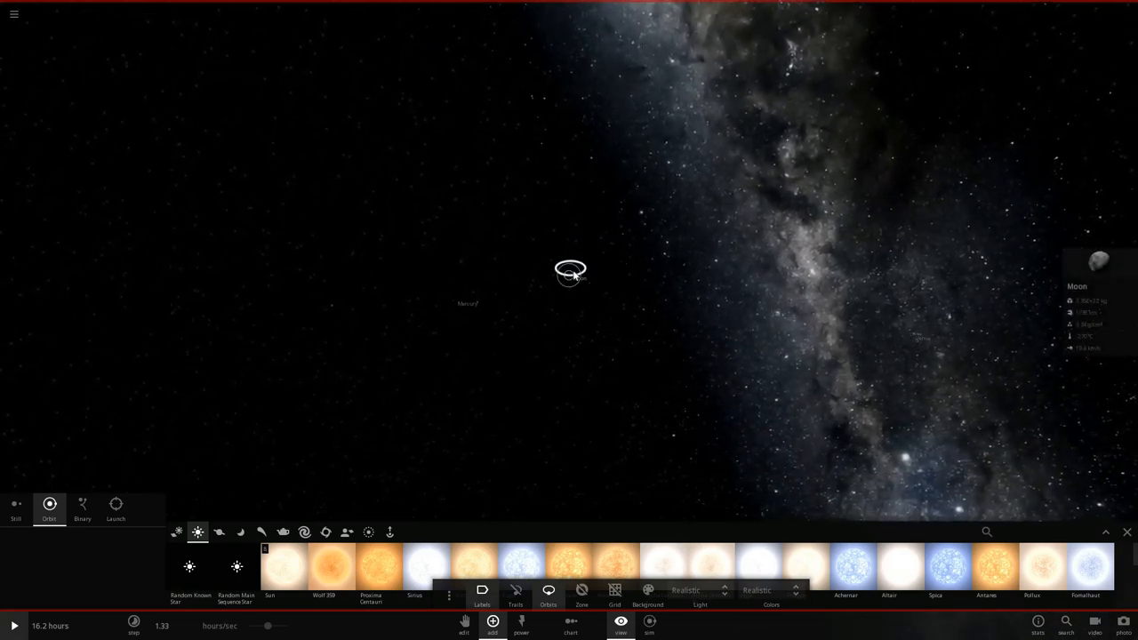
pyautogui.moveTo(177, 532)
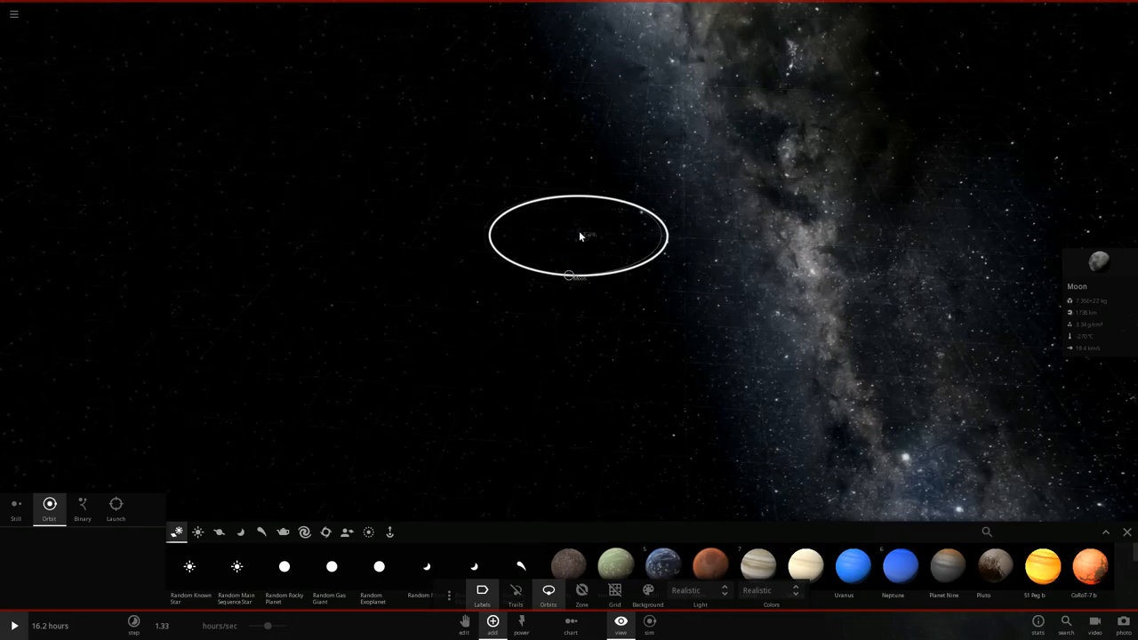
pyautogui.moveTo(116, 512)
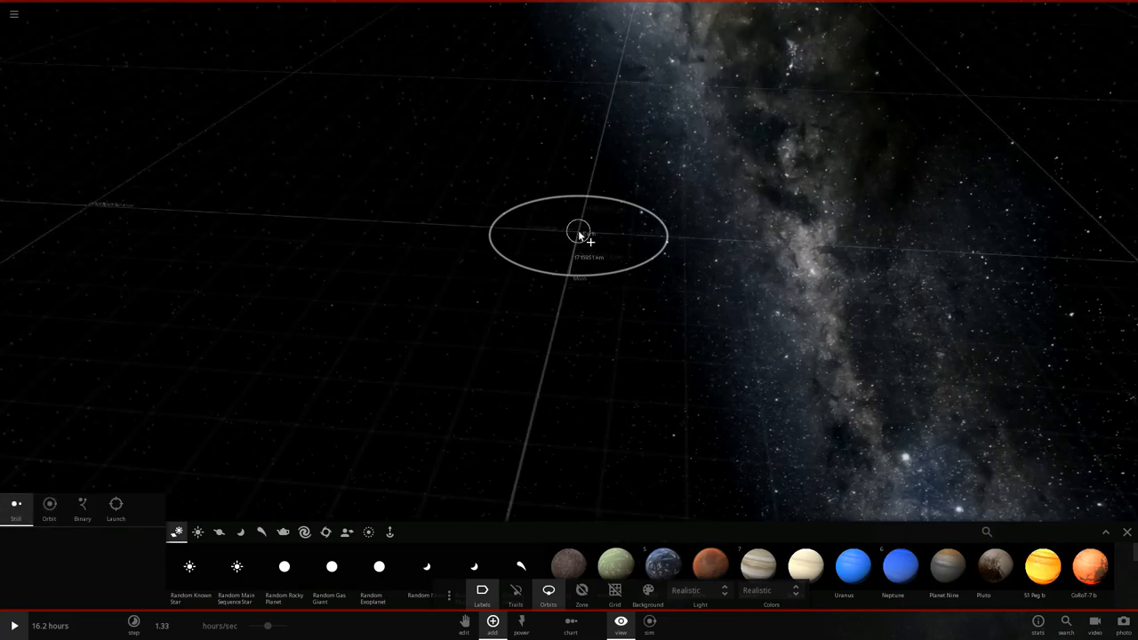
pyautogui.click(578, 233)
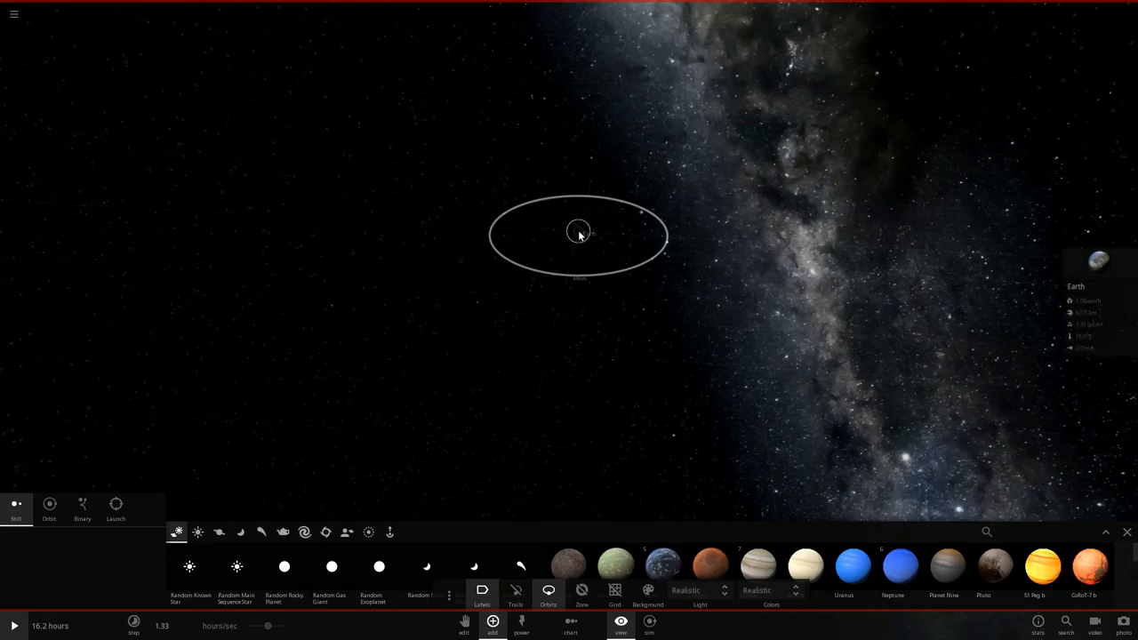
pyautogui.click(578, 231)
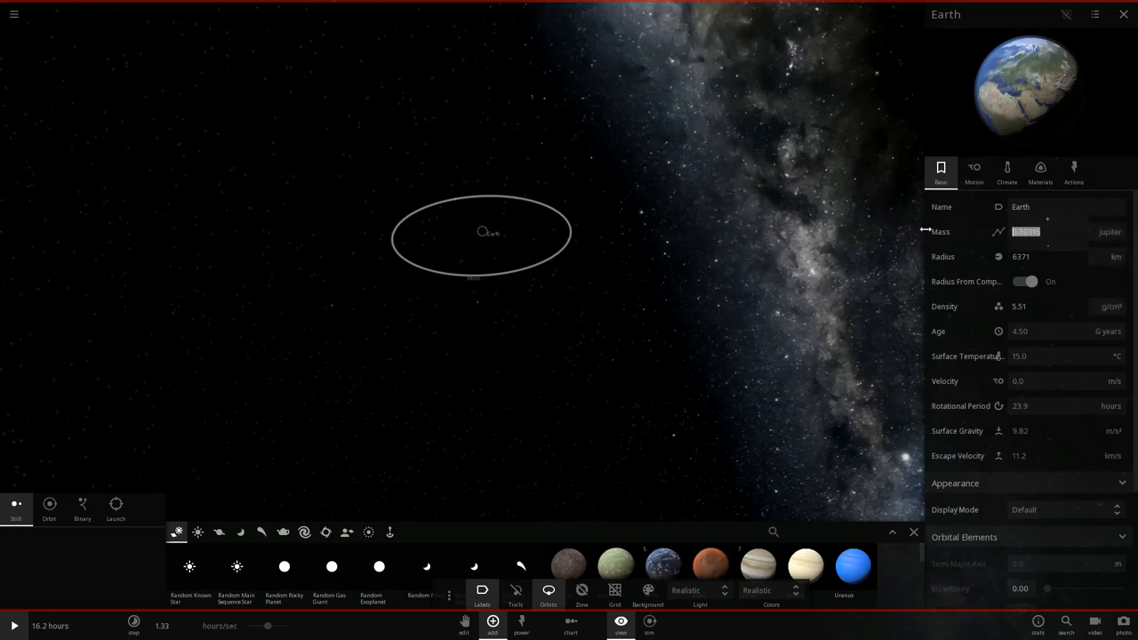
# Step: Set Earth's mass to 5.00 Jupiter masses
pyautogui.write('5.00')
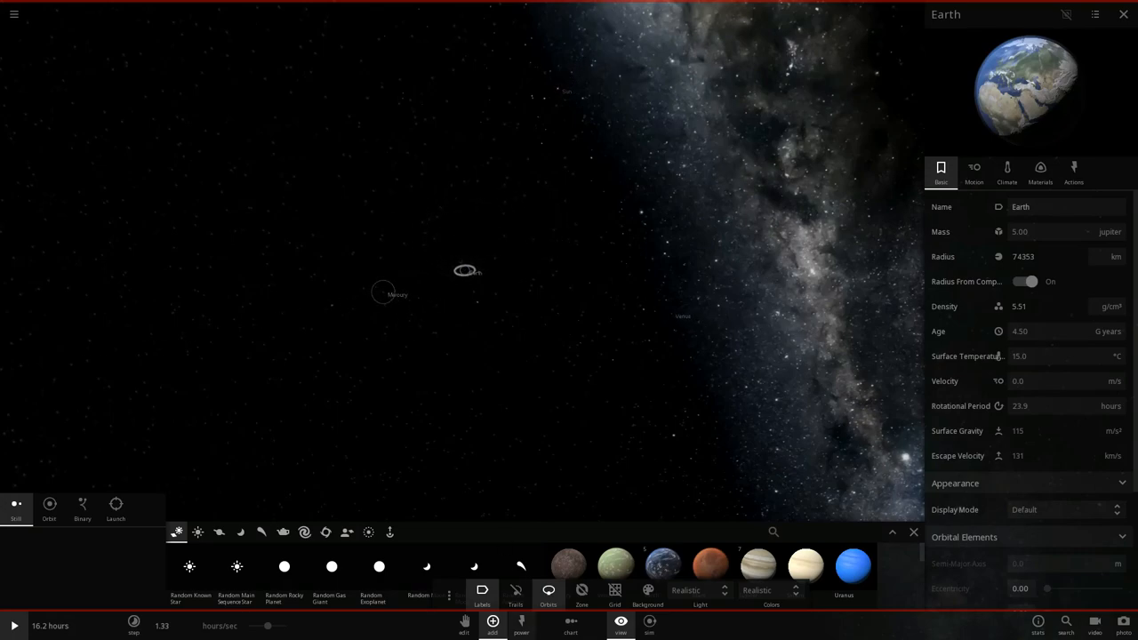
pyautogui.moveTo(15, 626)
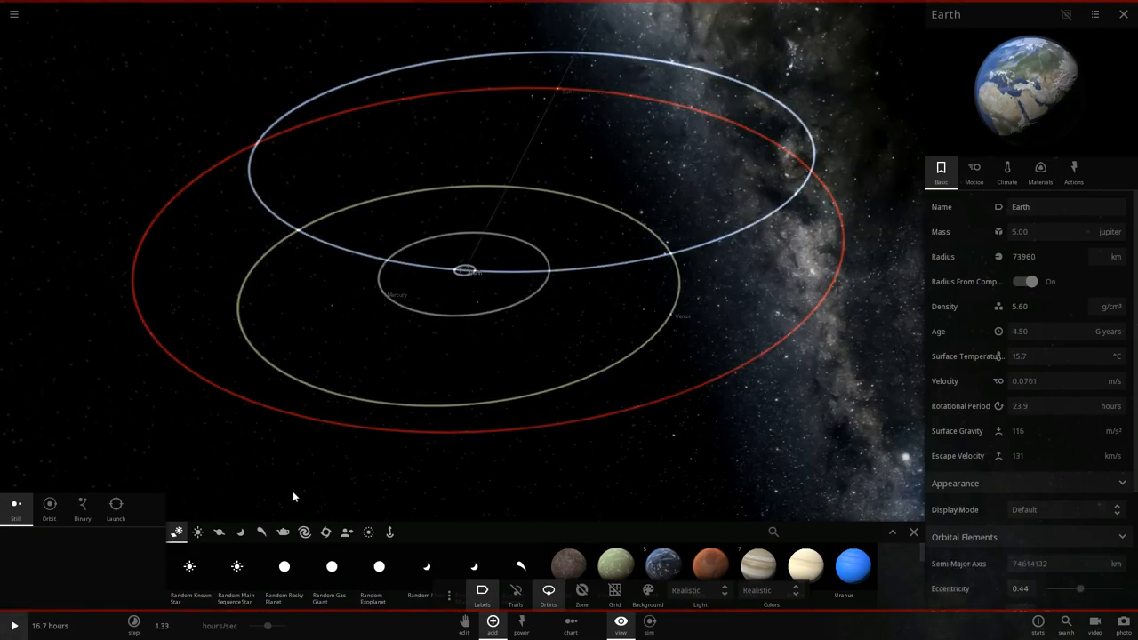
pyautogui.moveTo(432, 288)
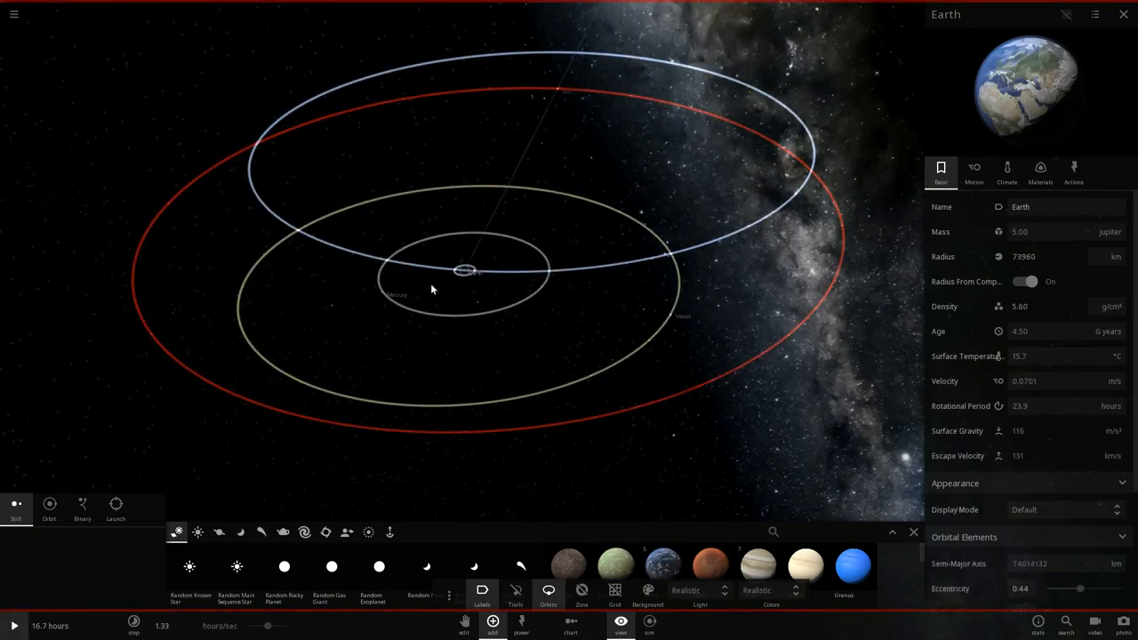
# Step: Close Earth's properties, rotate the view and switch the catalogue to Solar System planets
pyautogui.click(1124, 14)
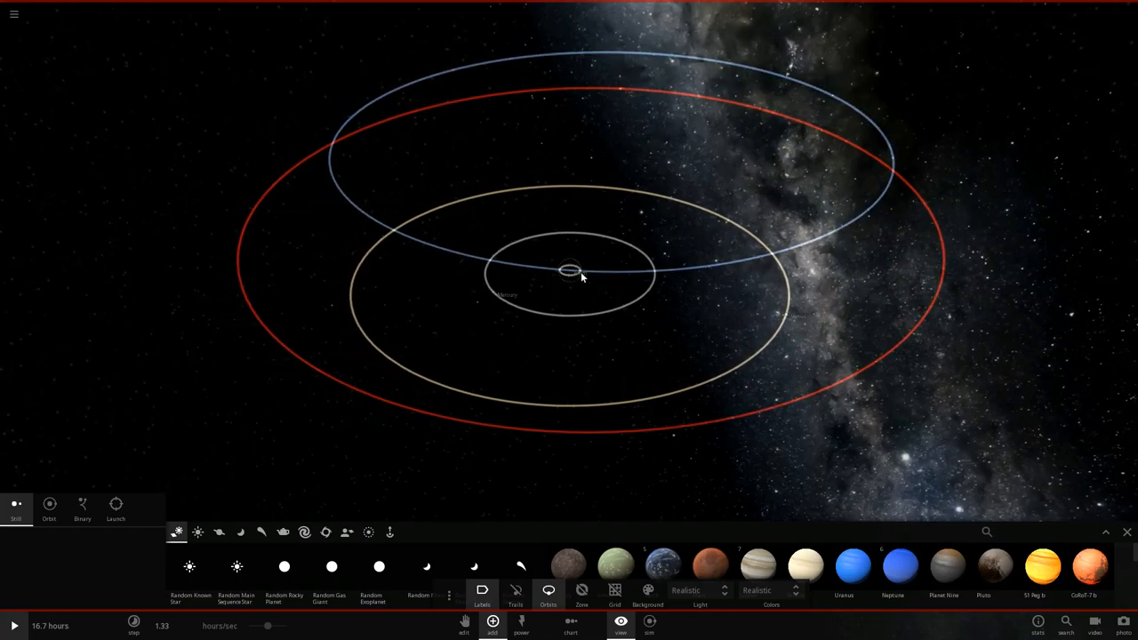
pyautogui.moveTo(427, 178)
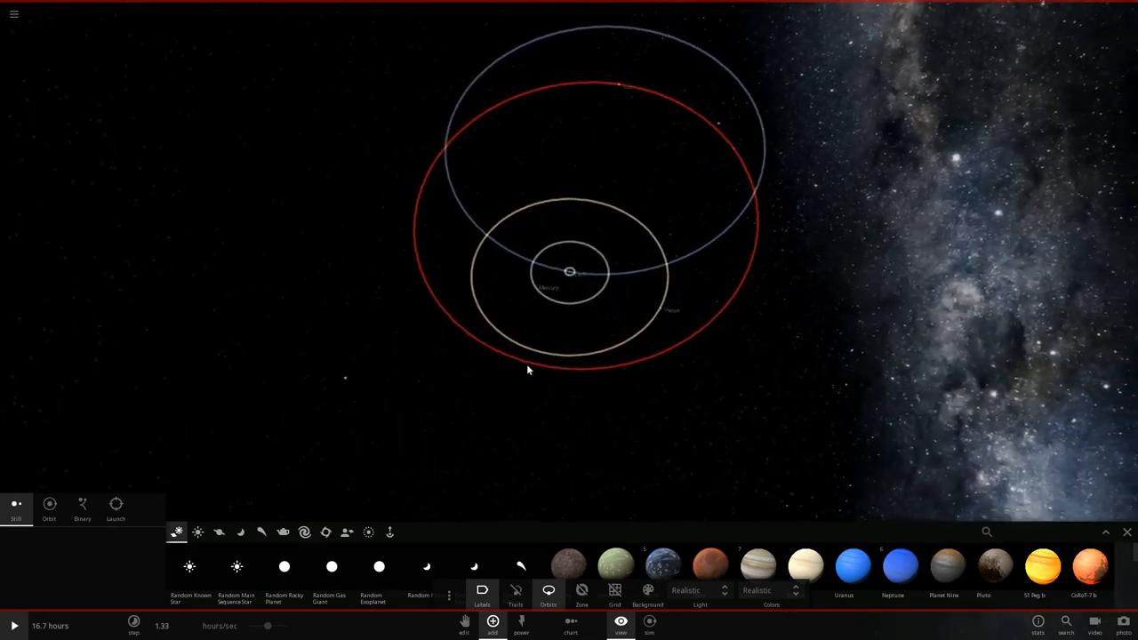
pyautogui.moveTo(530, 371); pyautogui.dragTo(710, 99)
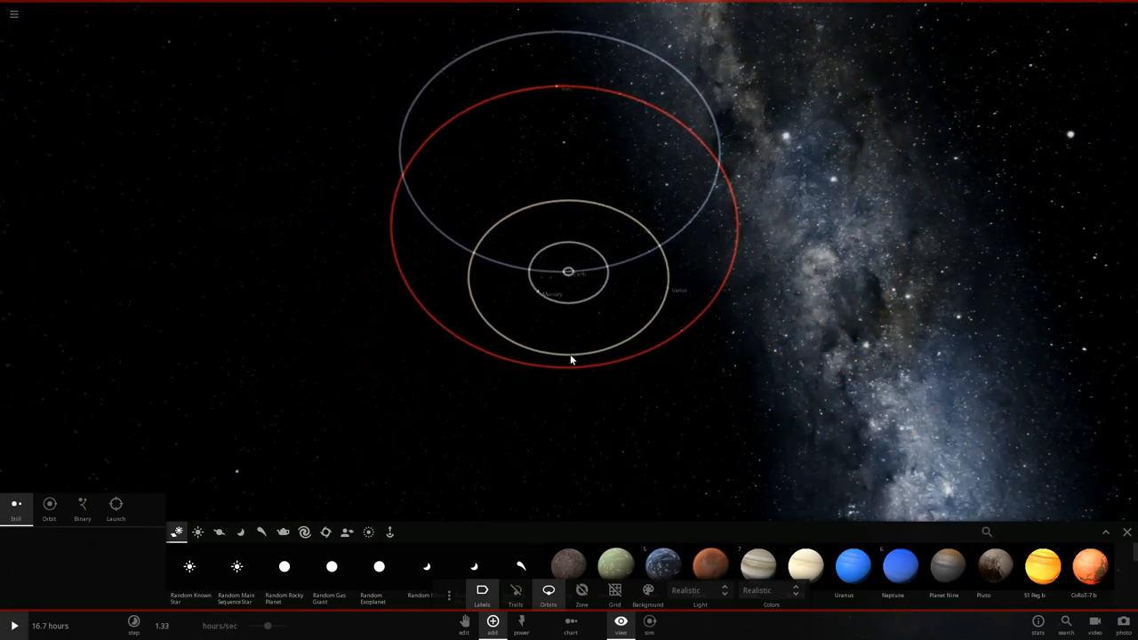
pyautogui.click(219, 532)
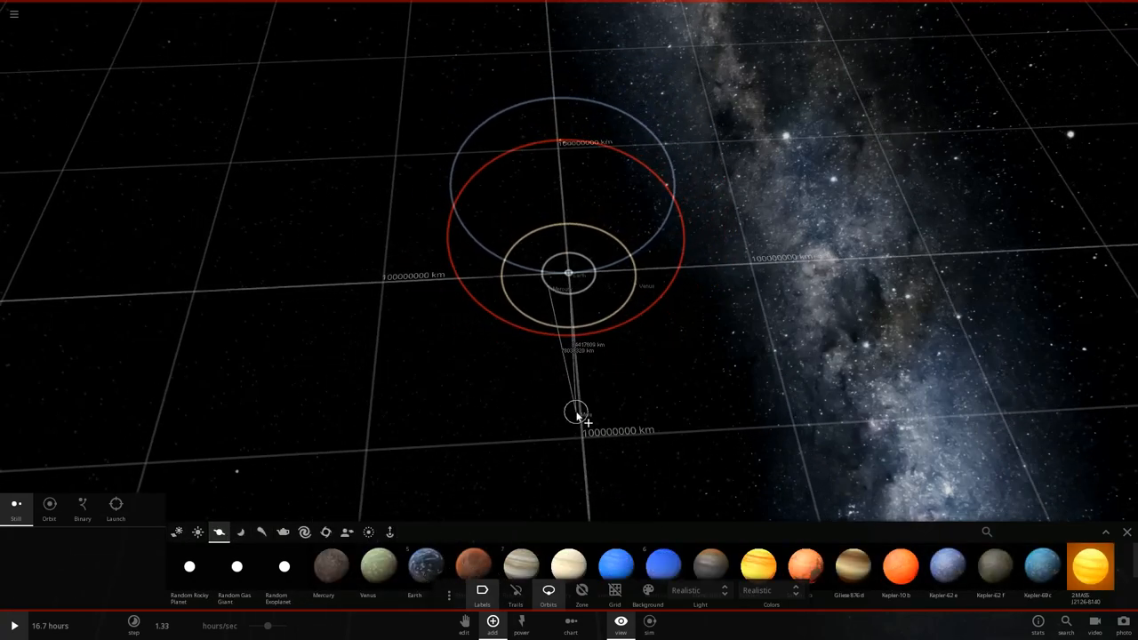
# Step: Place the next catalogue planet in orbit around Earth and stretch its orbit wider
pyautogui.click(50, 505)
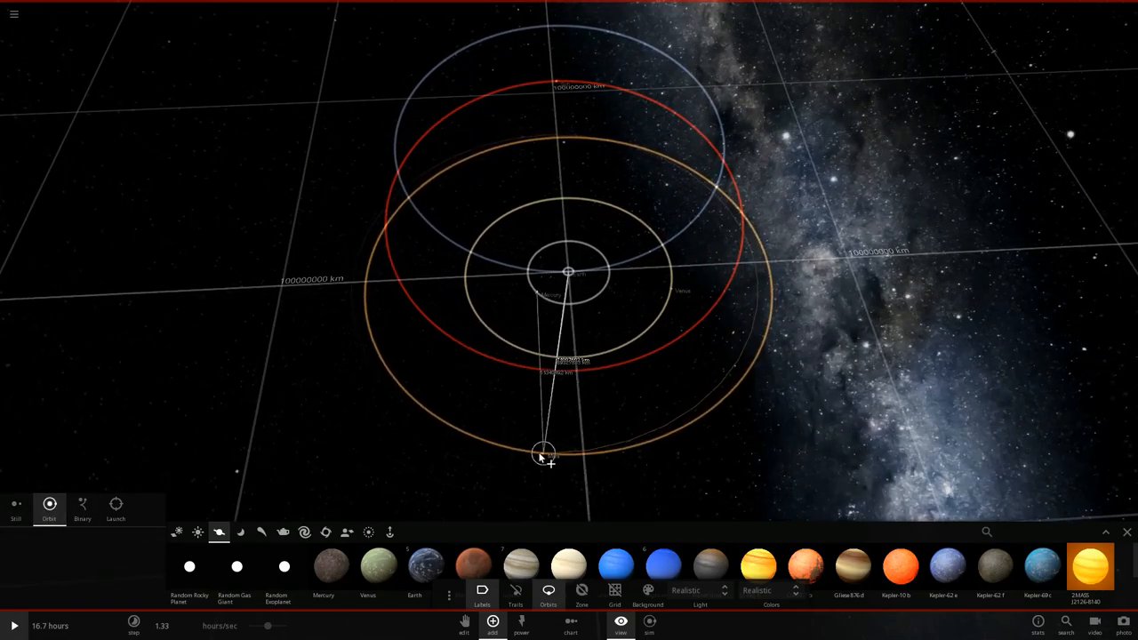
pyautogui.moveTo(543, 453); pyautogui.dragTo(377, 395)
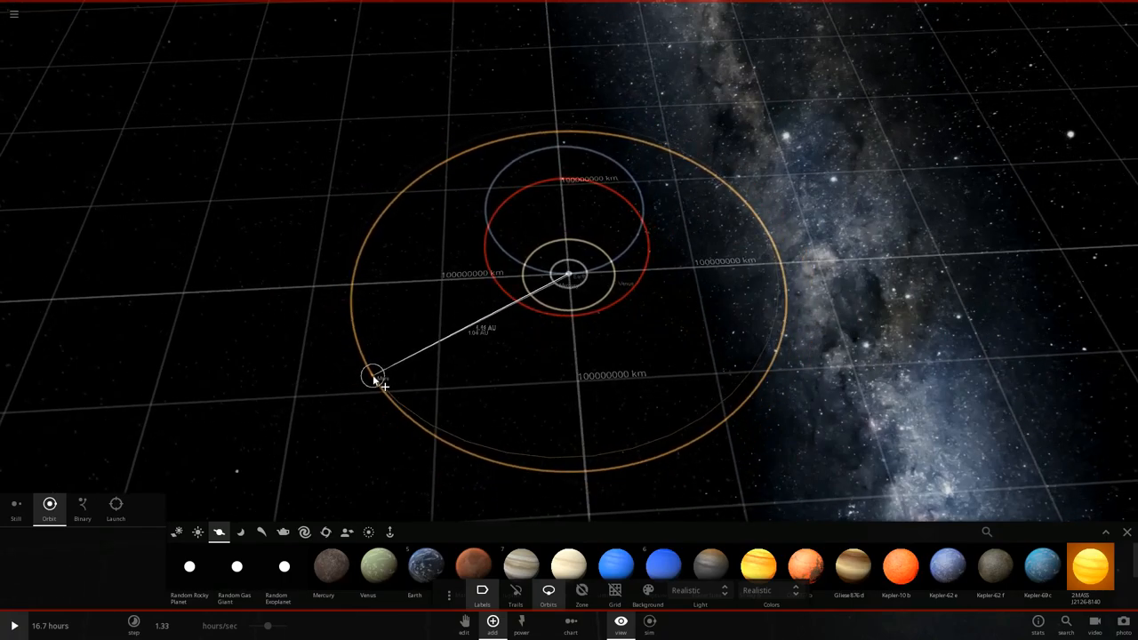
pyautogui.moveTo(373, 374); pyautogui.dragTo(416, 372)
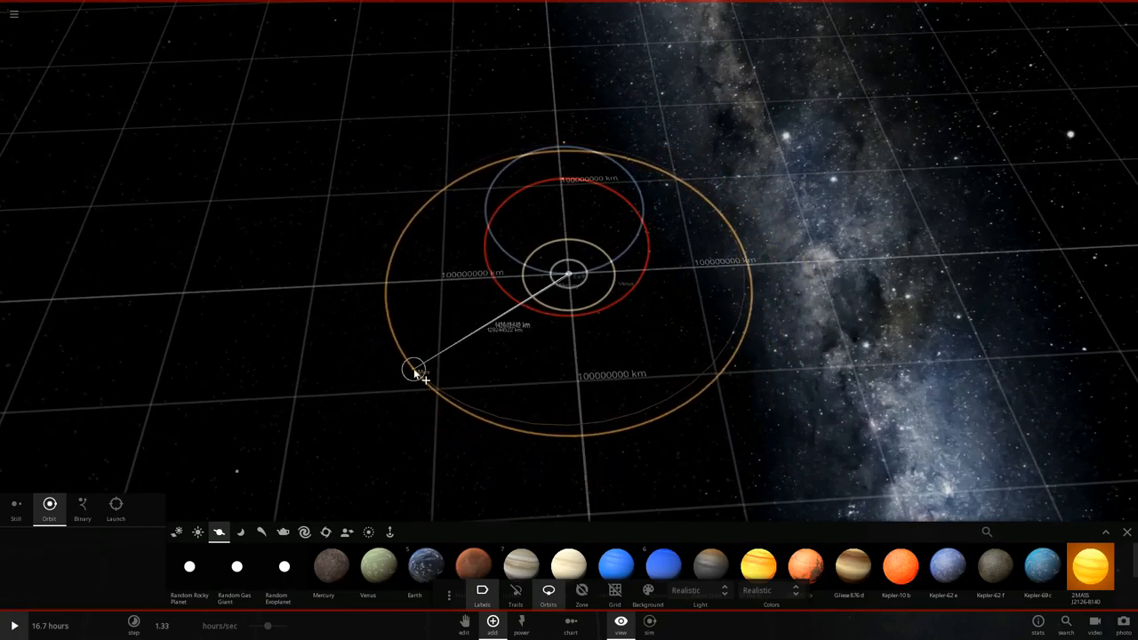
pyautogui.moveTo(412, 368); pyautogui.dragTo(463, 454)
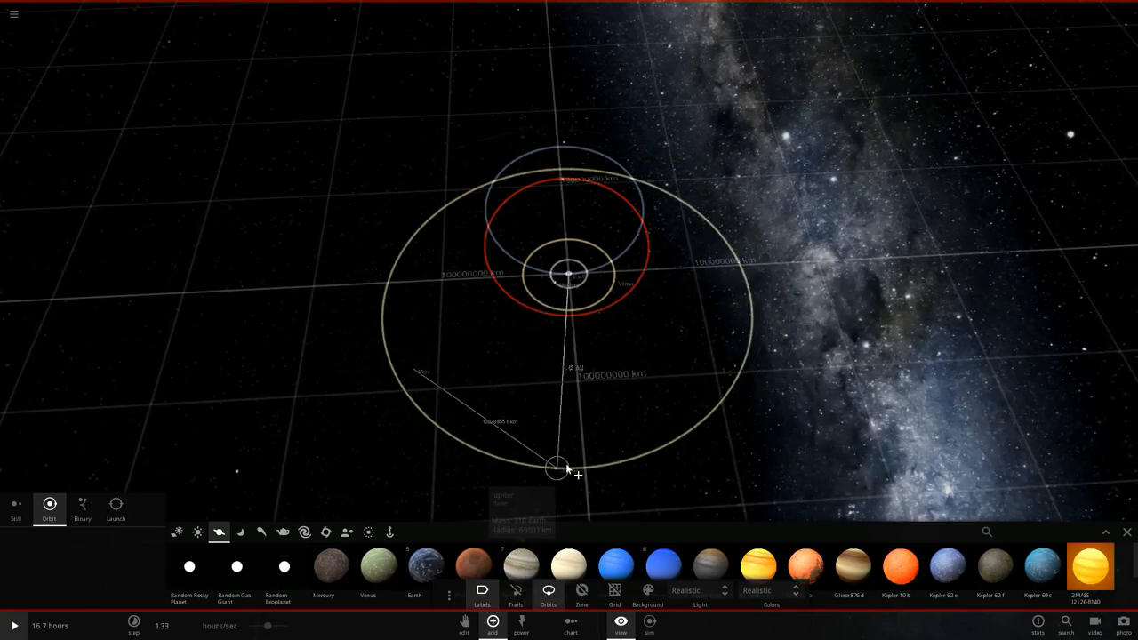
# Step: Place further planets, including Saturn, on wide outer orbits around Earth
pyautogui.moveTo(555, 466); pyautogui.dragTo(881, 283)
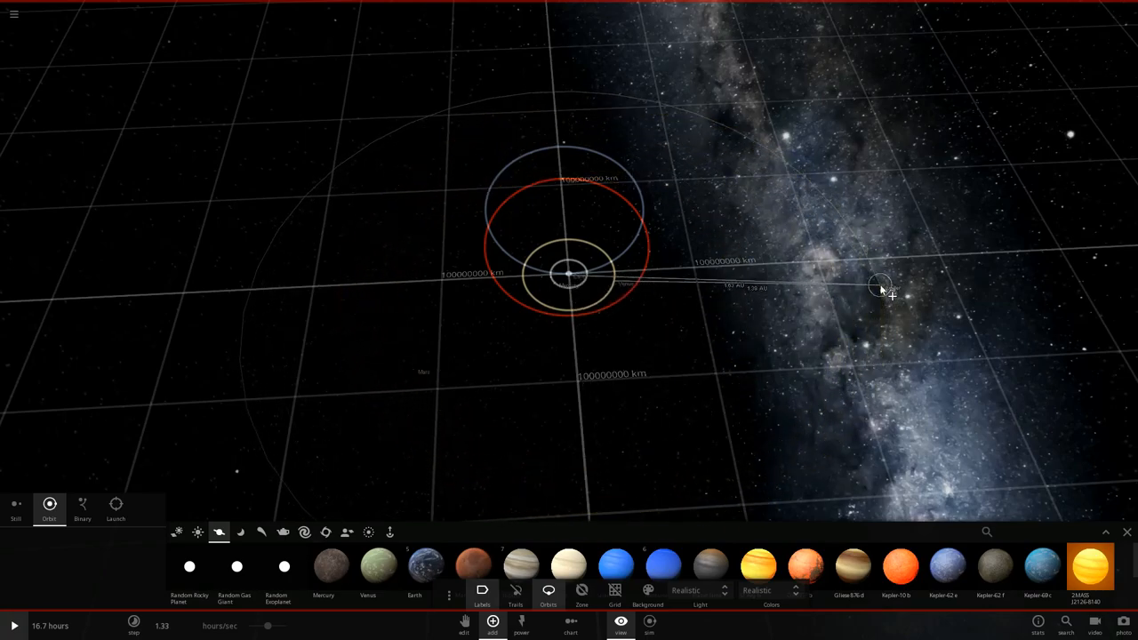
pyautogui.moveTo(616, 565)
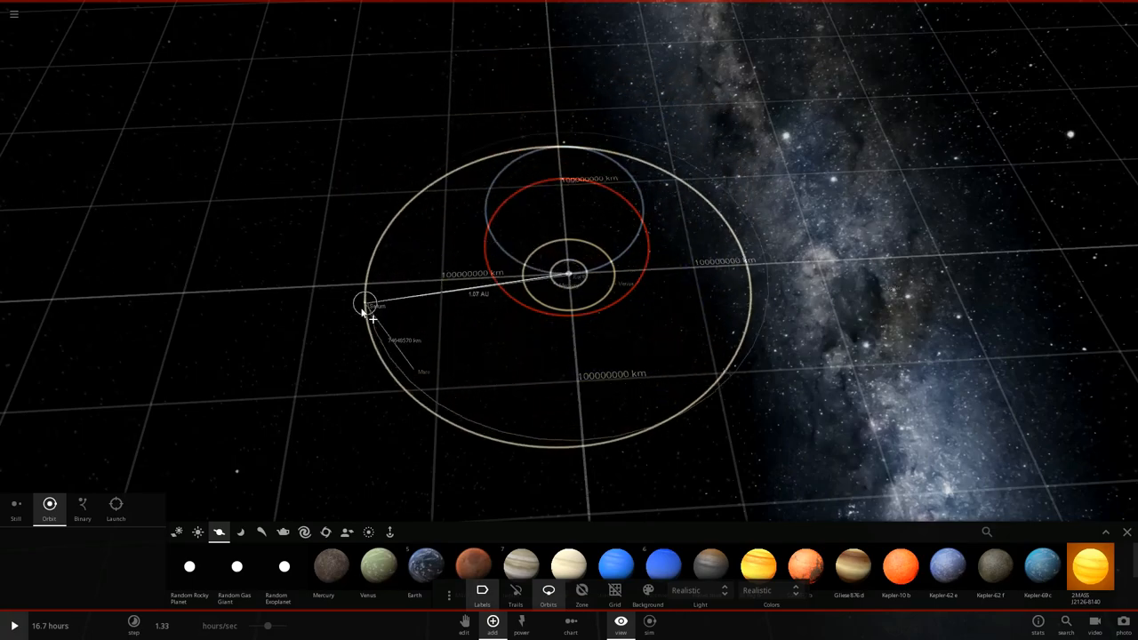
pyautogui.moveTo(364, 303); pyautogui.dragTo(240, 317)
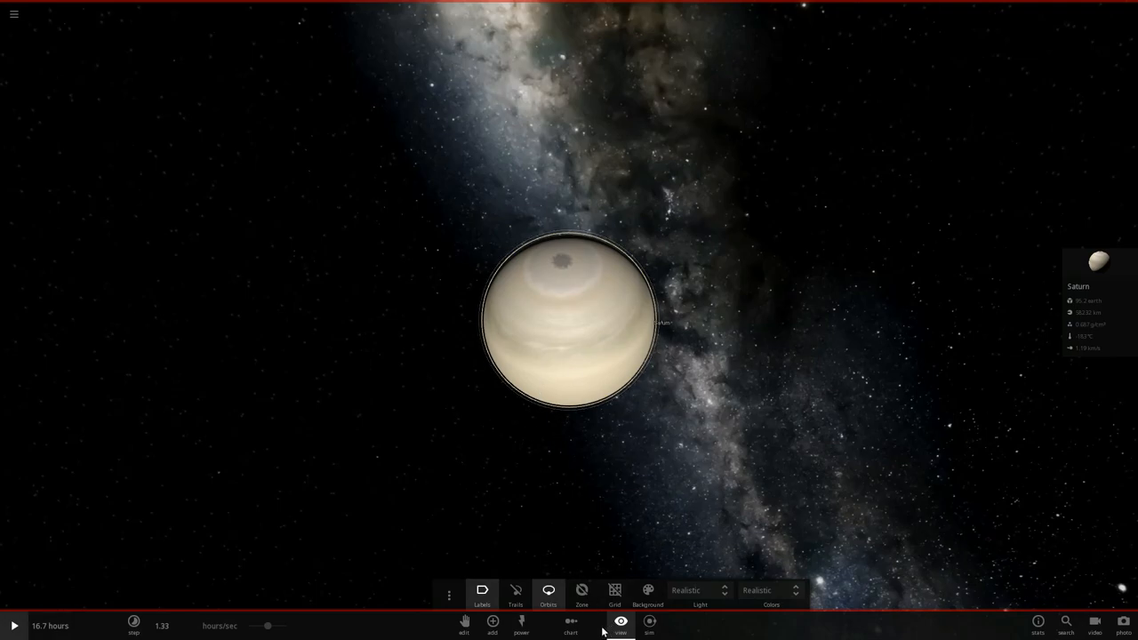
# Step: Add a Saturn-style ring preset from the Rings catalogue to Saturn
pyautogui.click(493, 626)
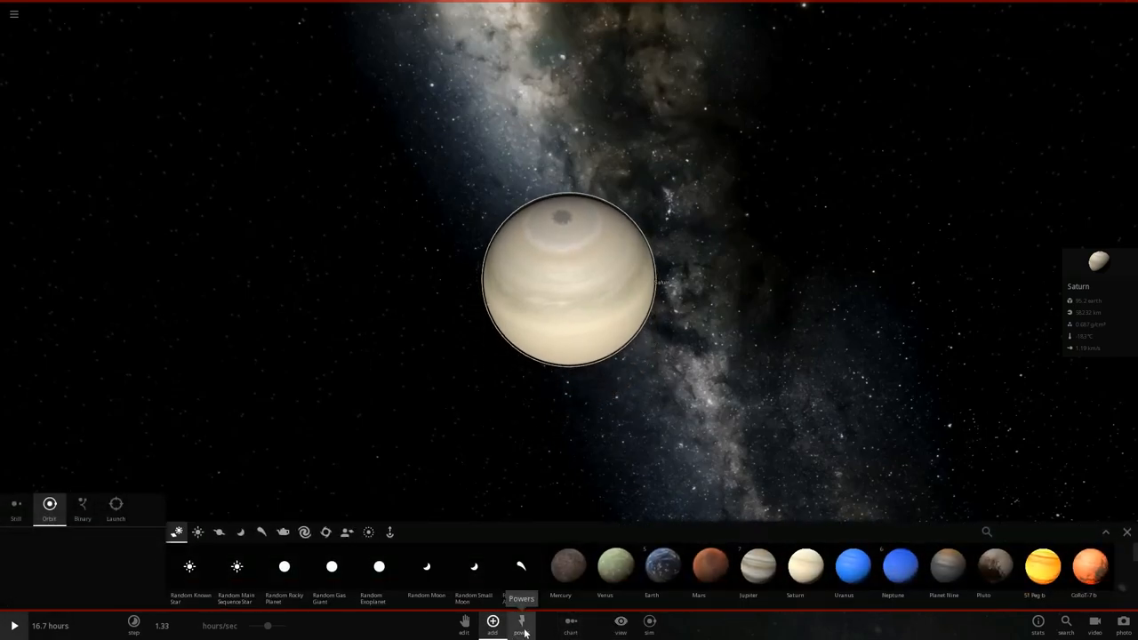
pyautogui.click(521, 626)
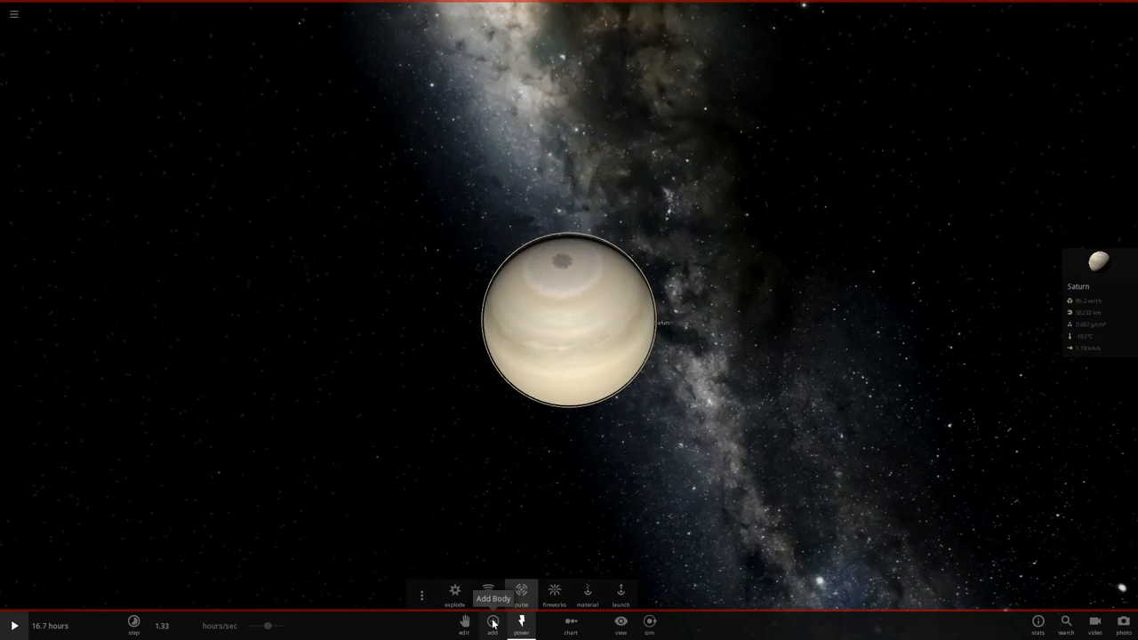
pyautogui.click(493, 626)
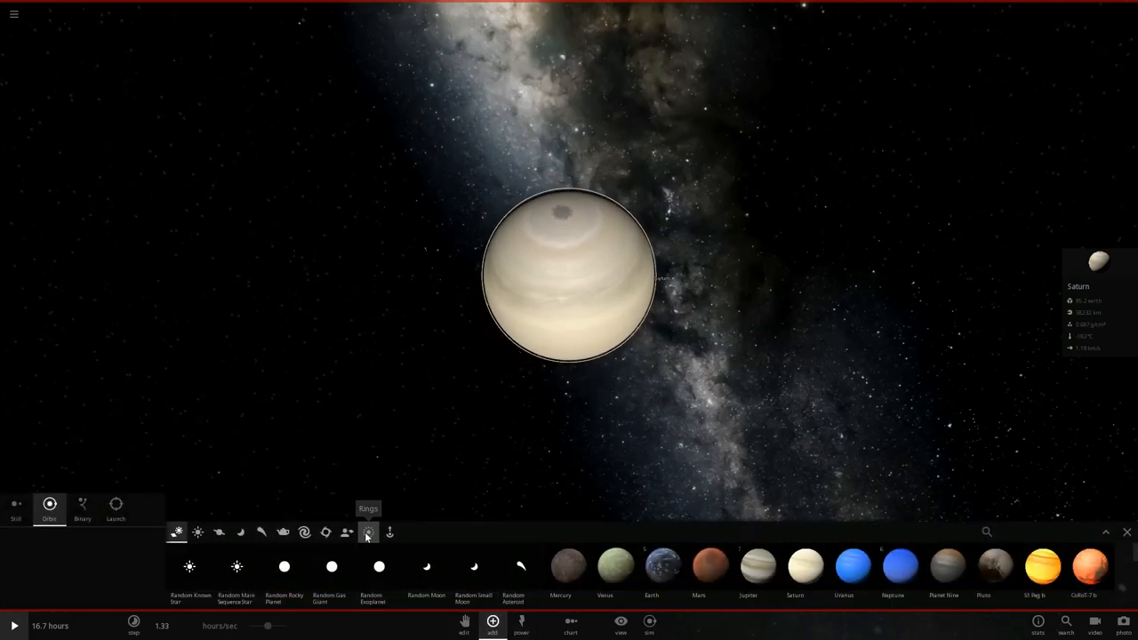
pyautogui.click(368, 532)
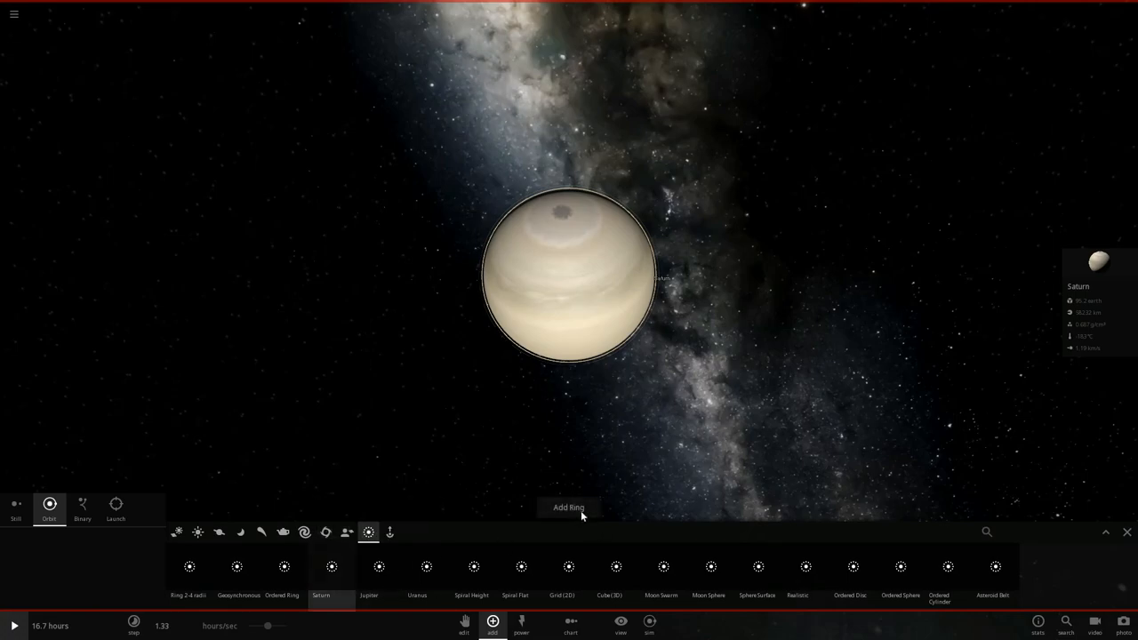
pyautogui.click(569, 507)
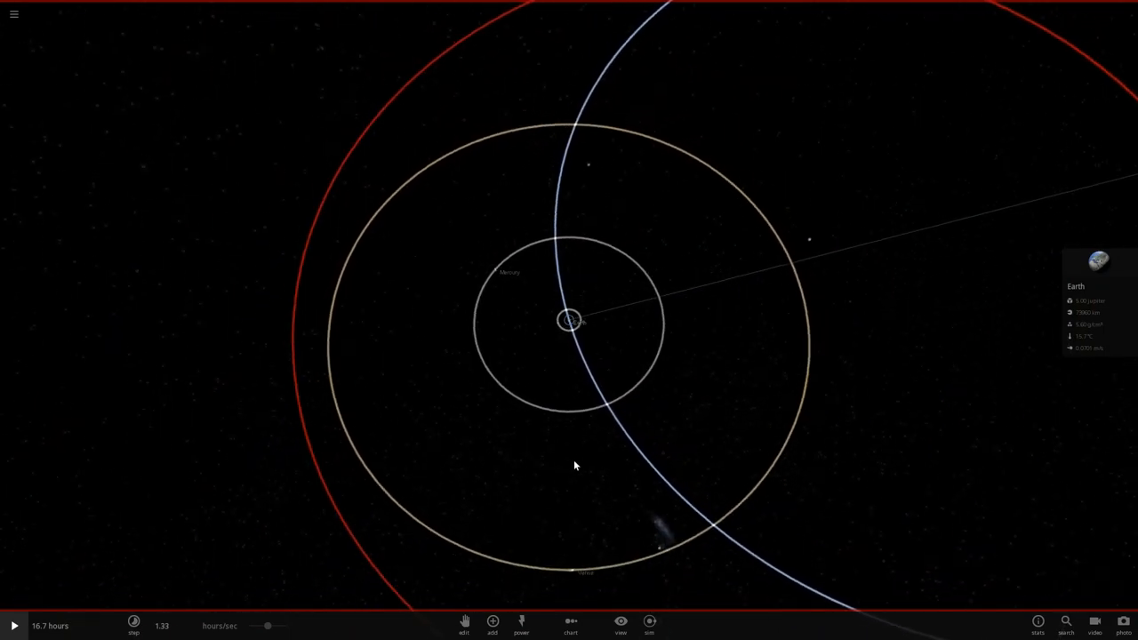
pyautogui.scroll(-3)
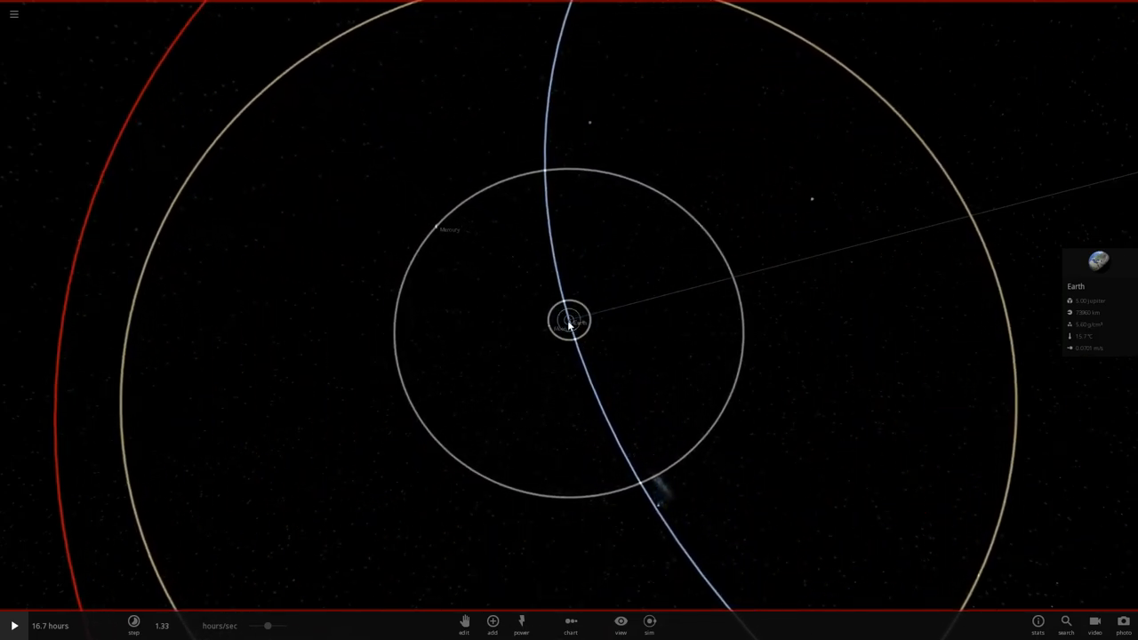
pyautogui.moveTo(196, 530)
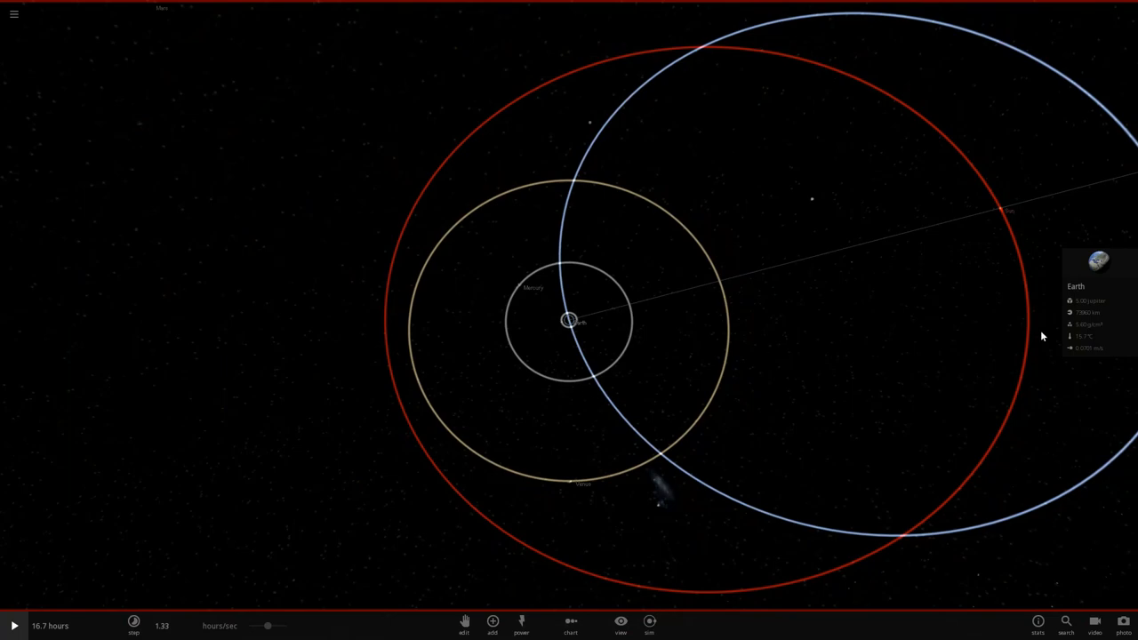
pyautogui.moveTo(803, 48)
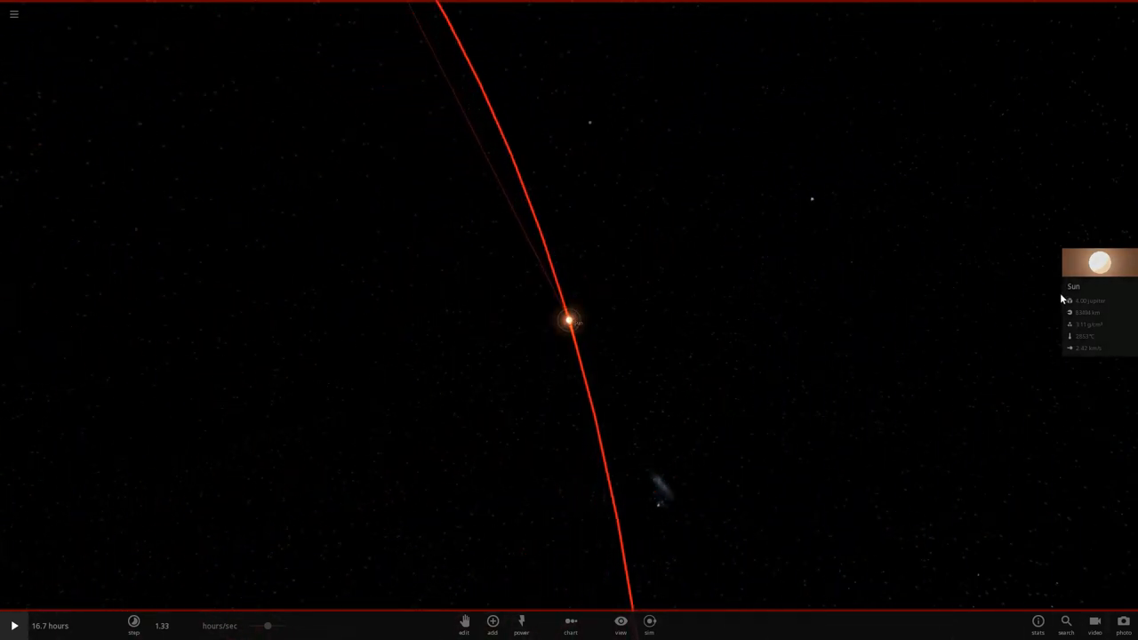
pyautogui.click(1099, 263)
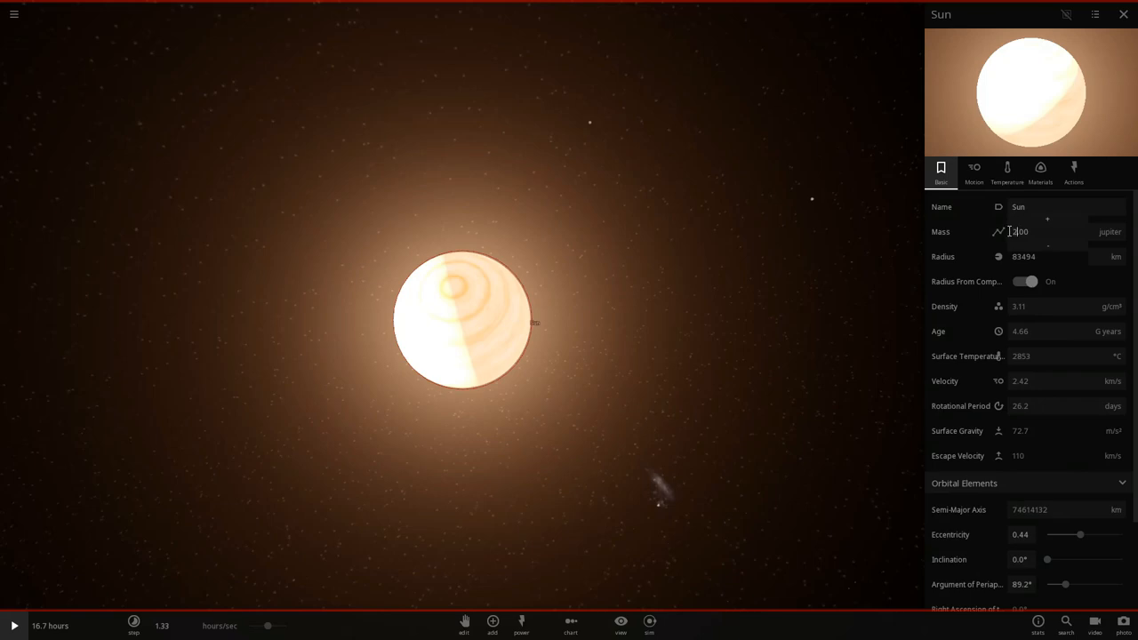
pyautogui.click(1124, 14)
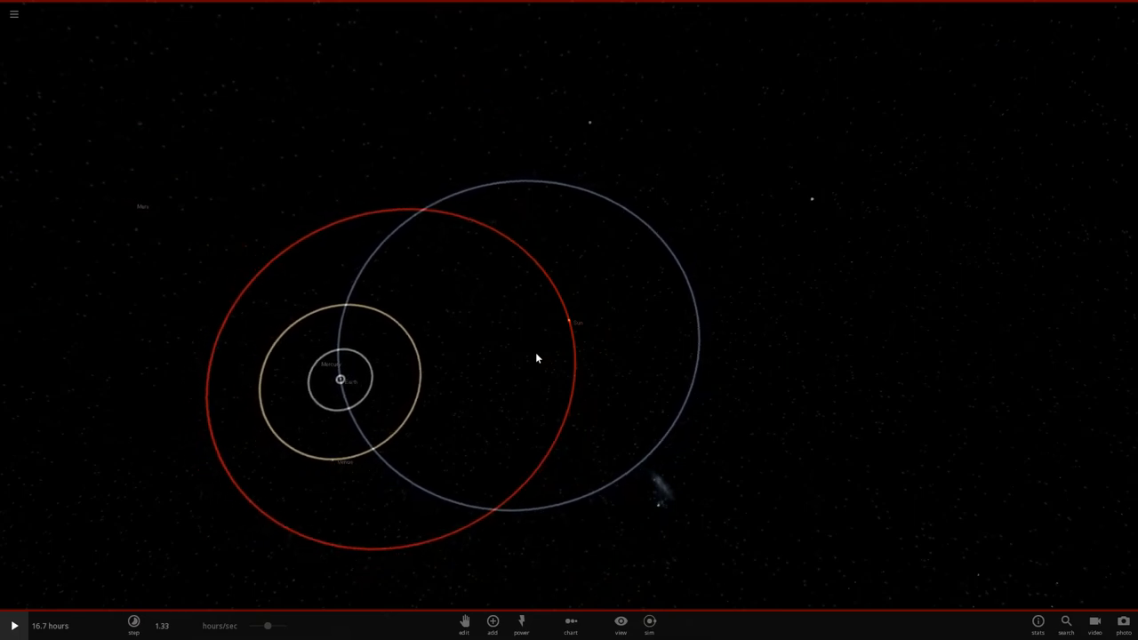
pyautogui.scroll(-3)
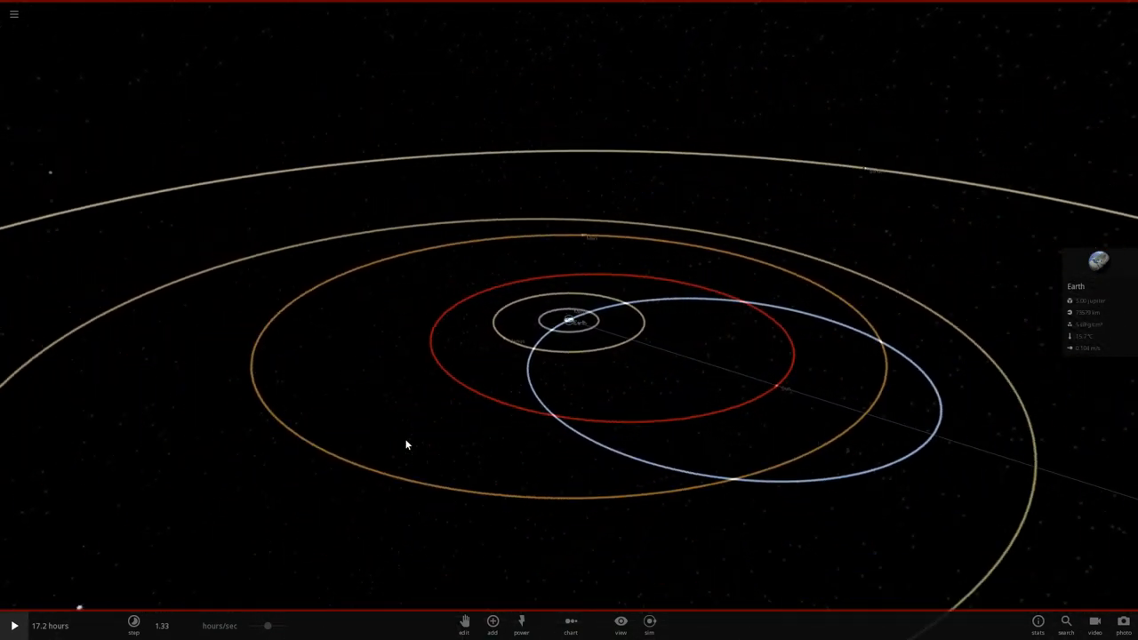
pyautogui.moveTo(406, 444); pyautogui.dragTo(644, 519)
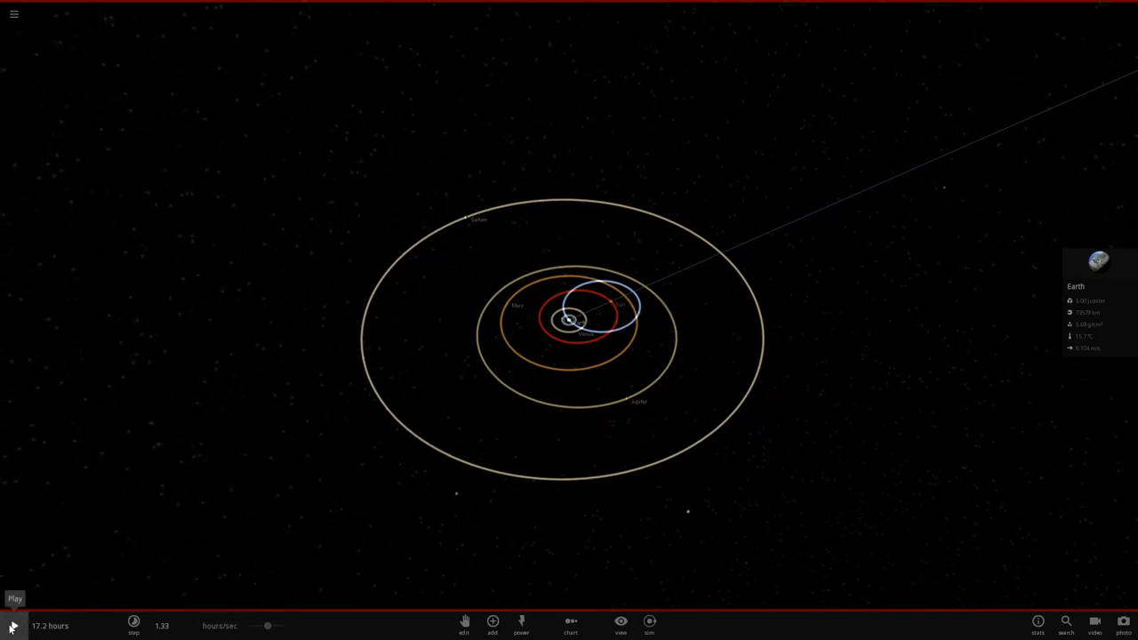
# Step: Start the simulation and raise its speed three times to days and months per second
pyautogui.click(15, 626)
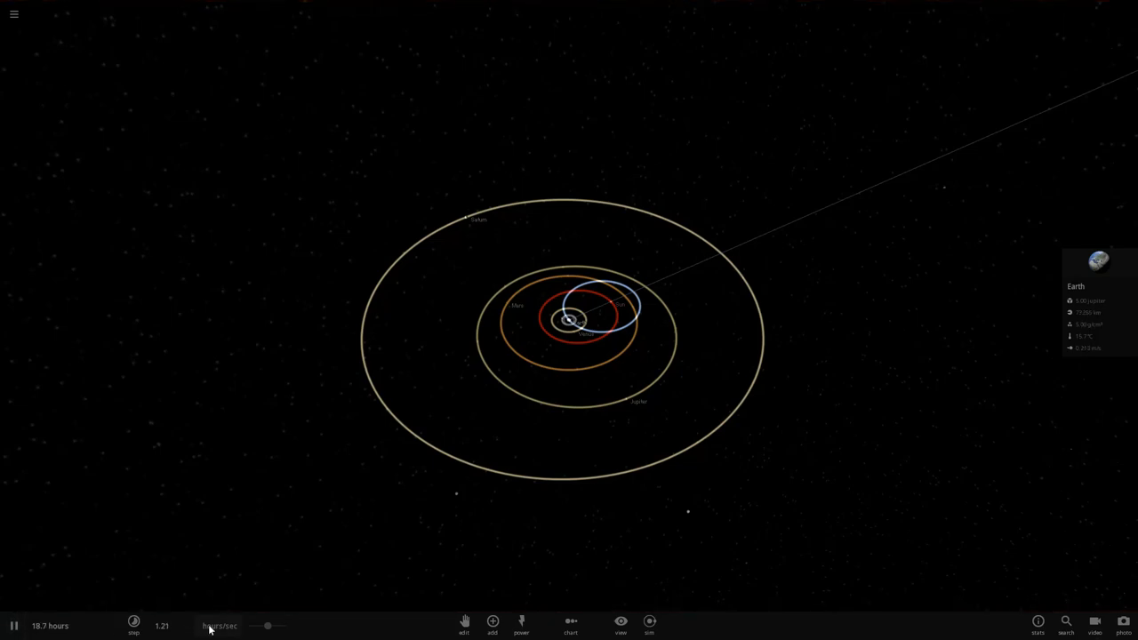
pyautogui.click(133, 626)
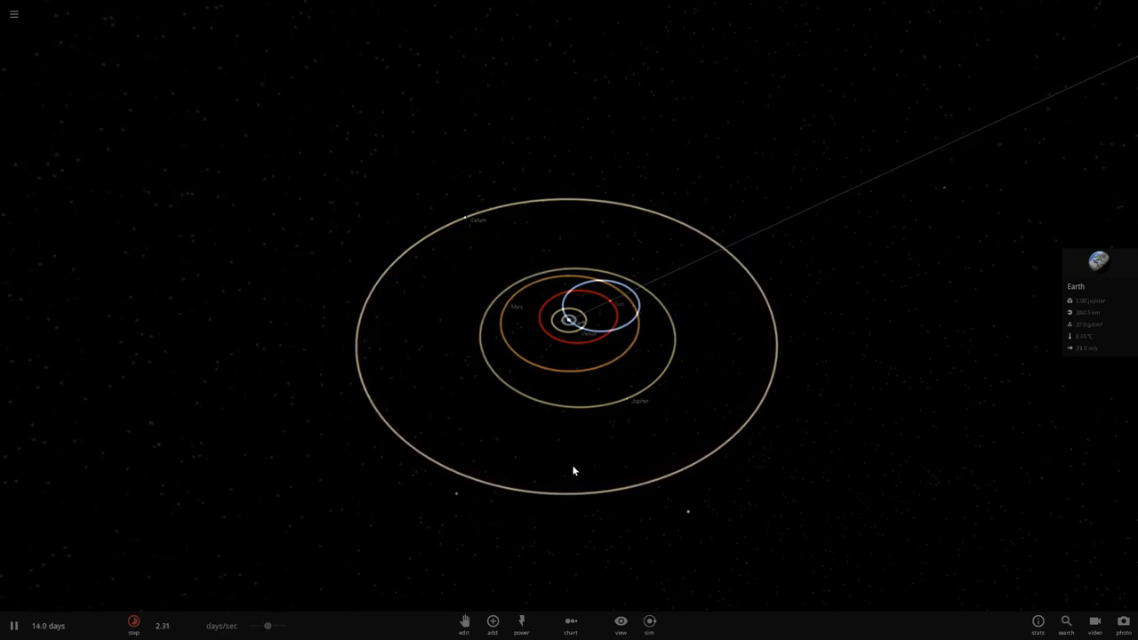
pyautogui.click(133, 626)
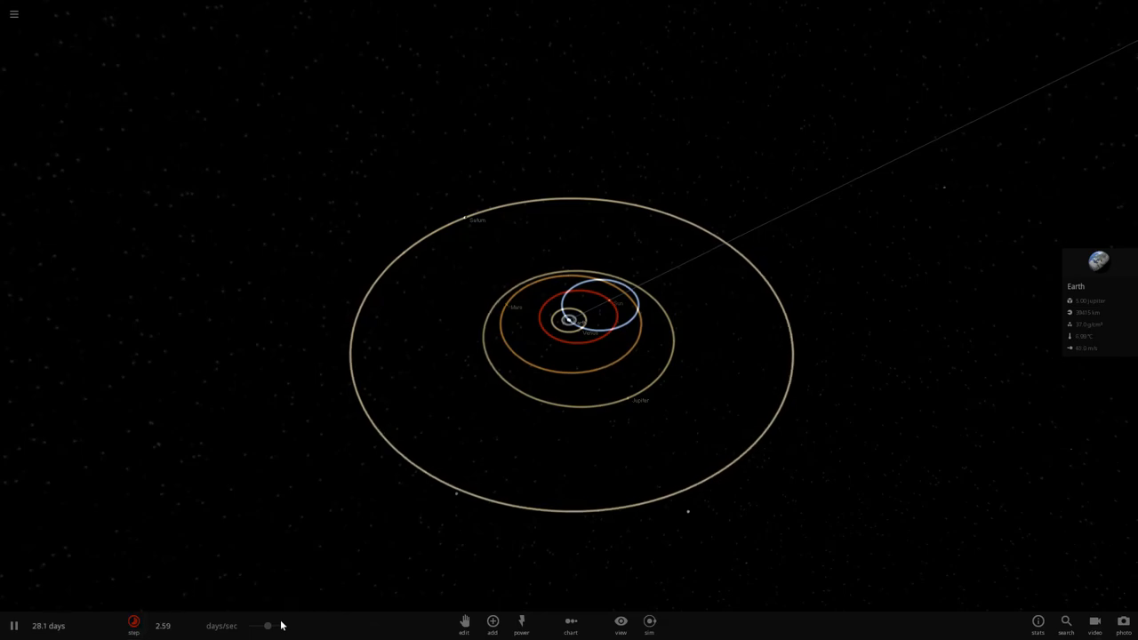
pyautogui.click(133, 626)
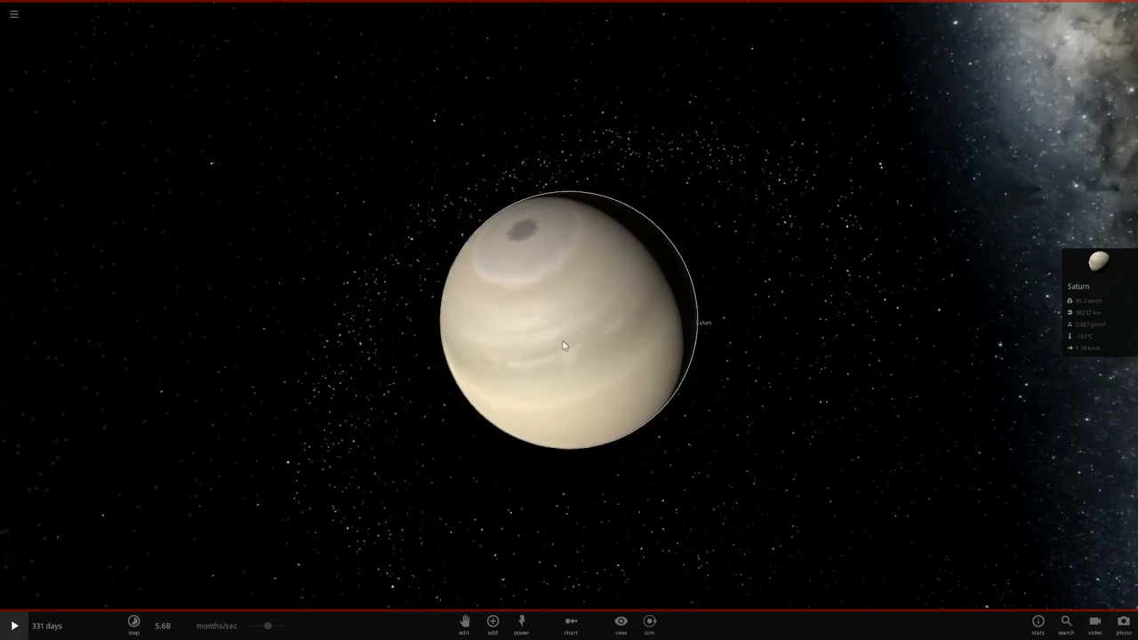
pyautogui.scroll(-3)
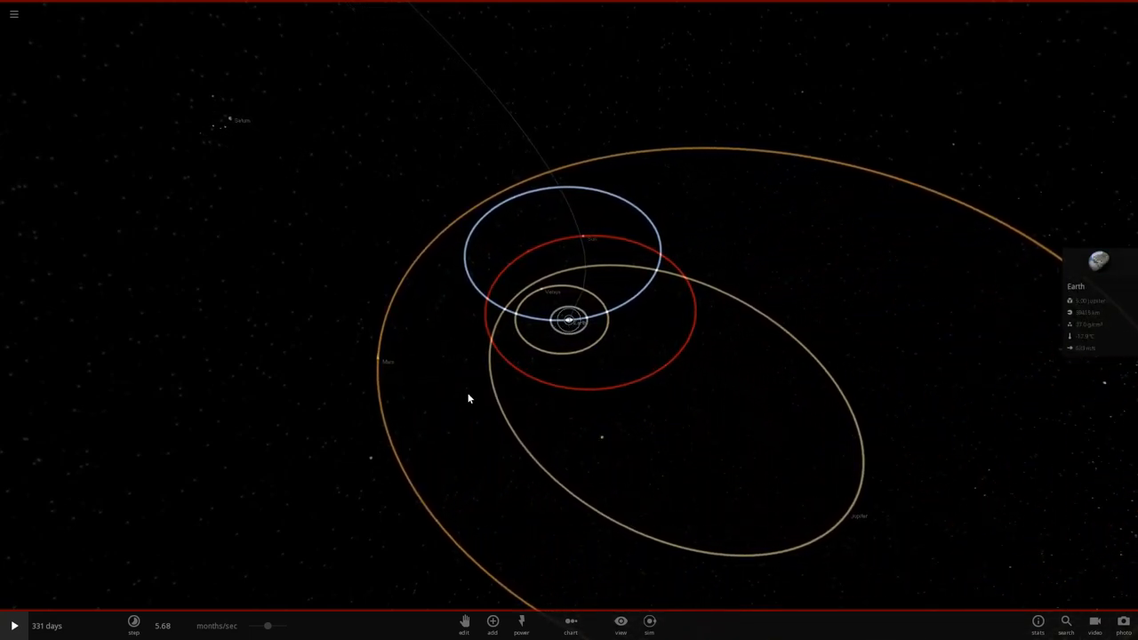
# Step: Resume the simulation and select Mars to follow it
pyautogui.click(15, 626)
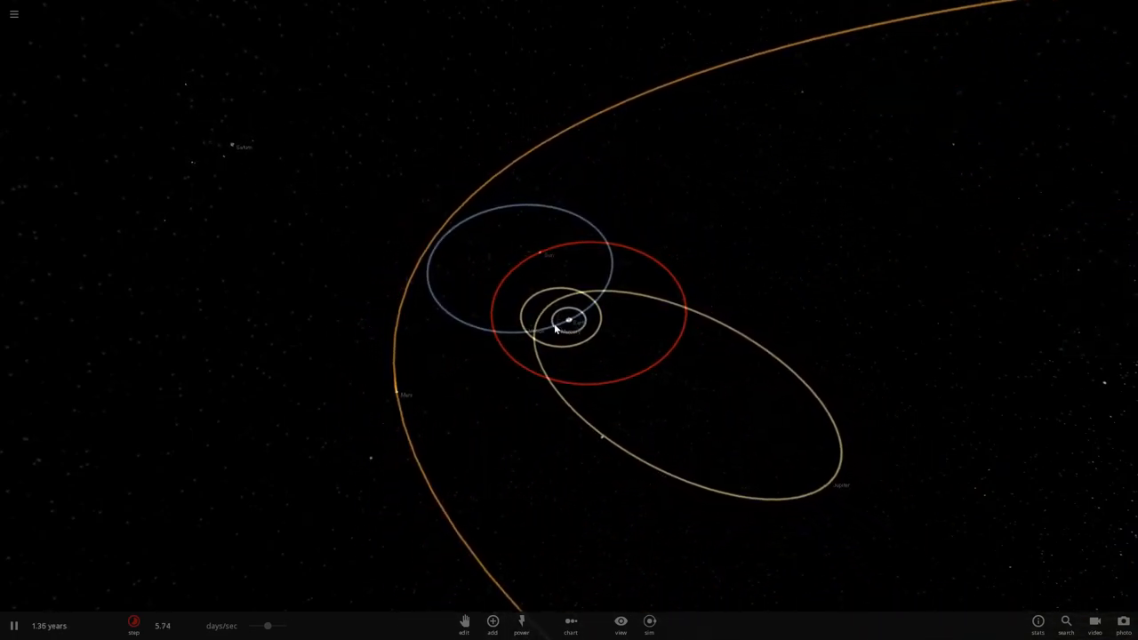
pyautogui.moveTo(525, 323)
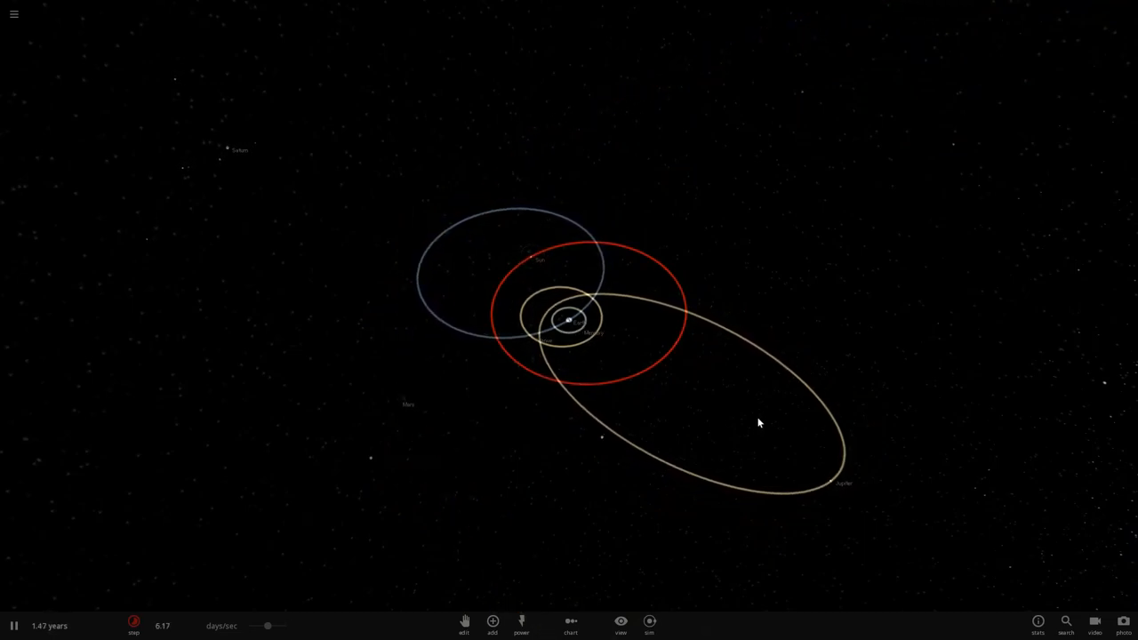
pyautogui.click(398, 405)
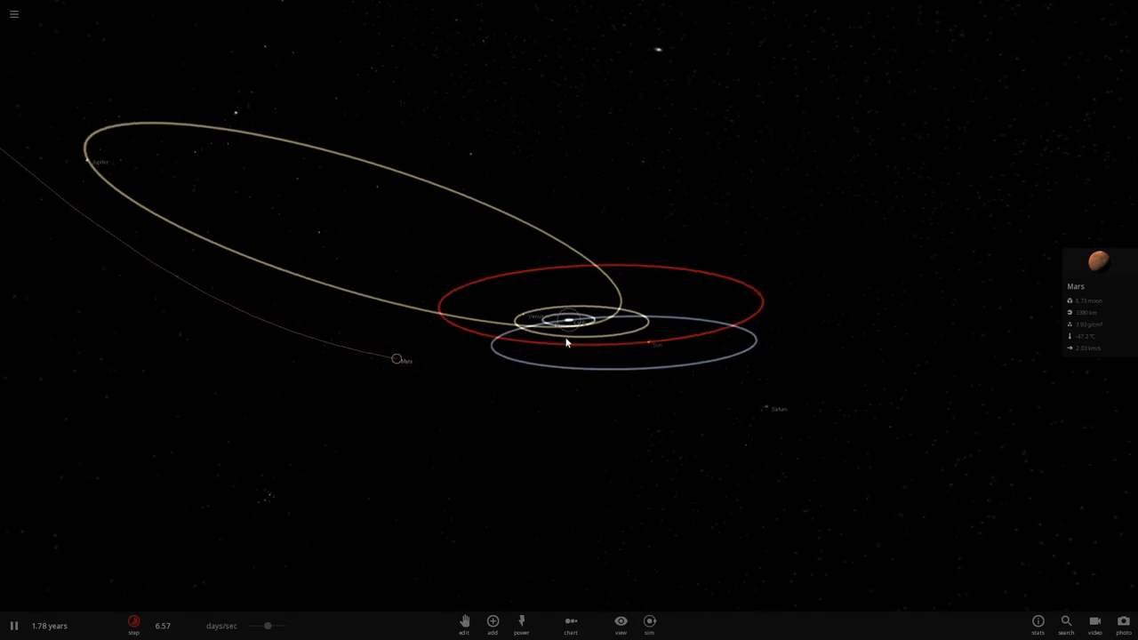
# Step: Run the geocentric model to about 6.2 simulated years, then pause it
pyautogui.moveTo(565, 342); pyautogui.dragTo(487, 493)
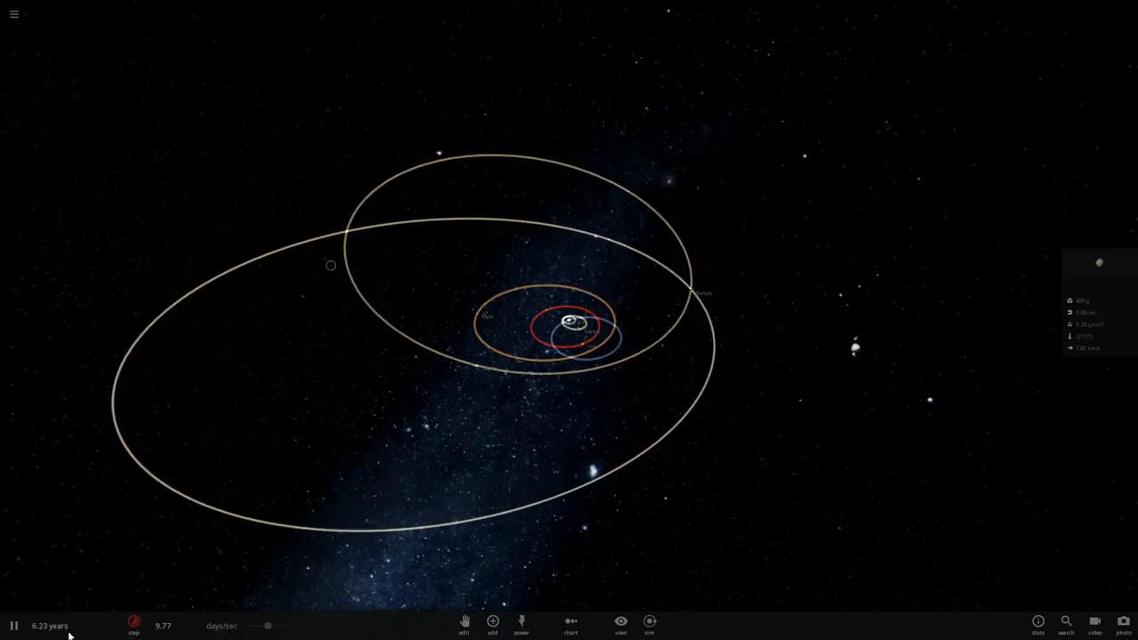
pyautogui.click(14, 626)
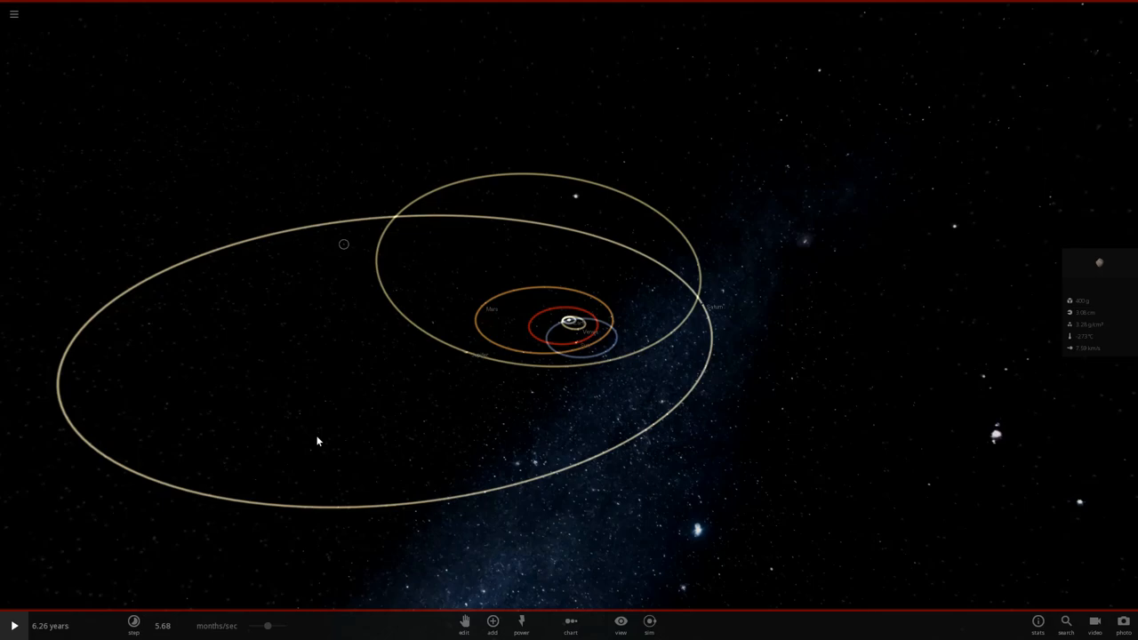
pyautogui.moveTo(246, 527)
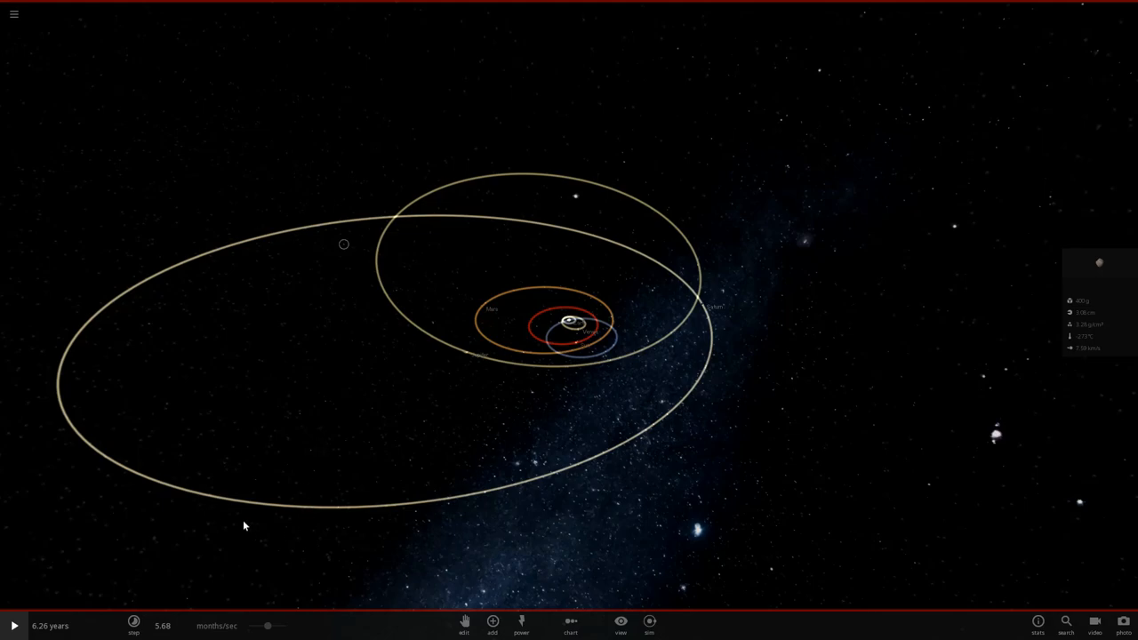